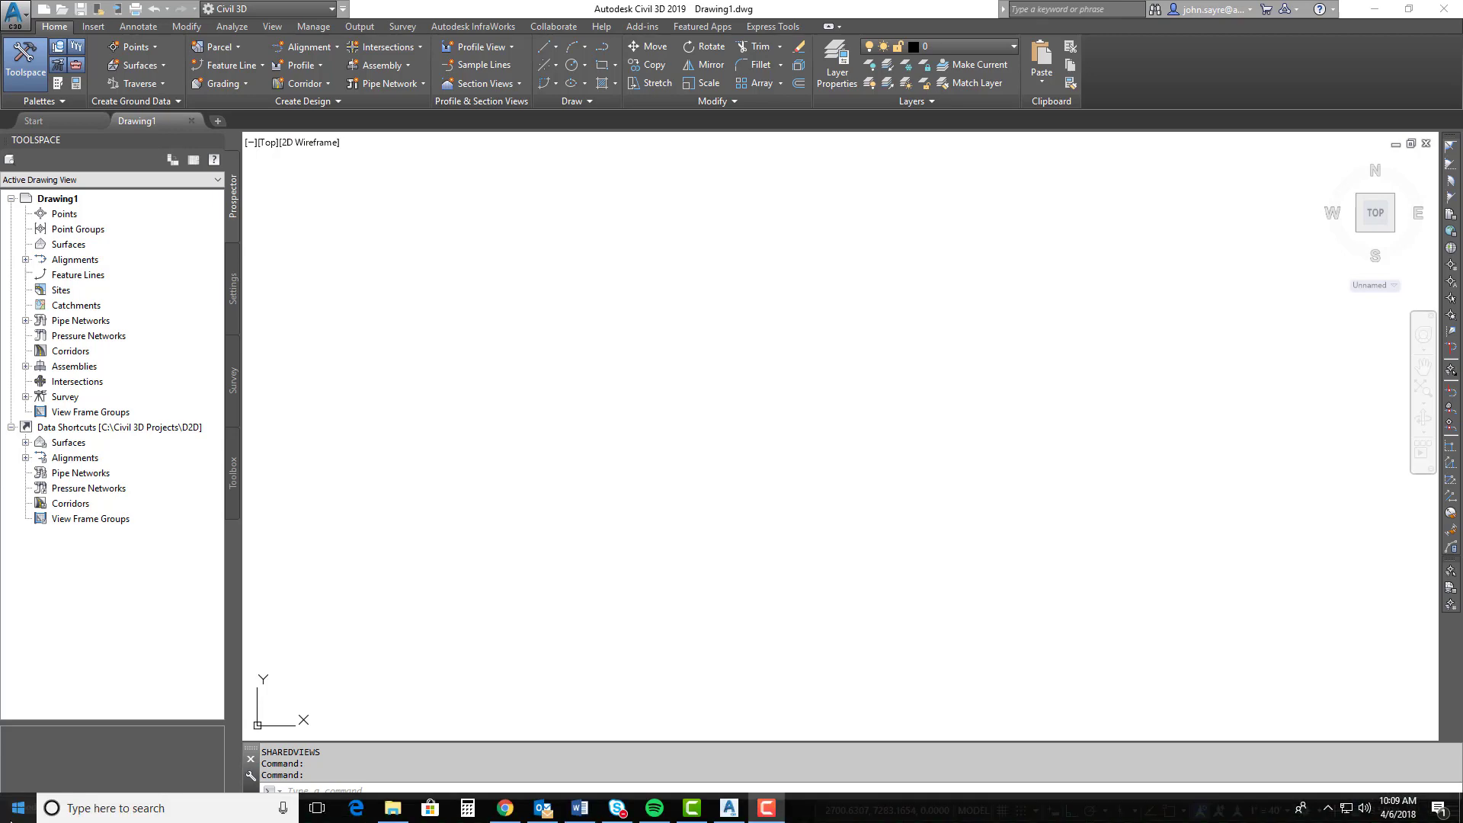
Step: Open the Start menu and scroll the app list to find Autodesk Batch Save Utility
click(13, 806)
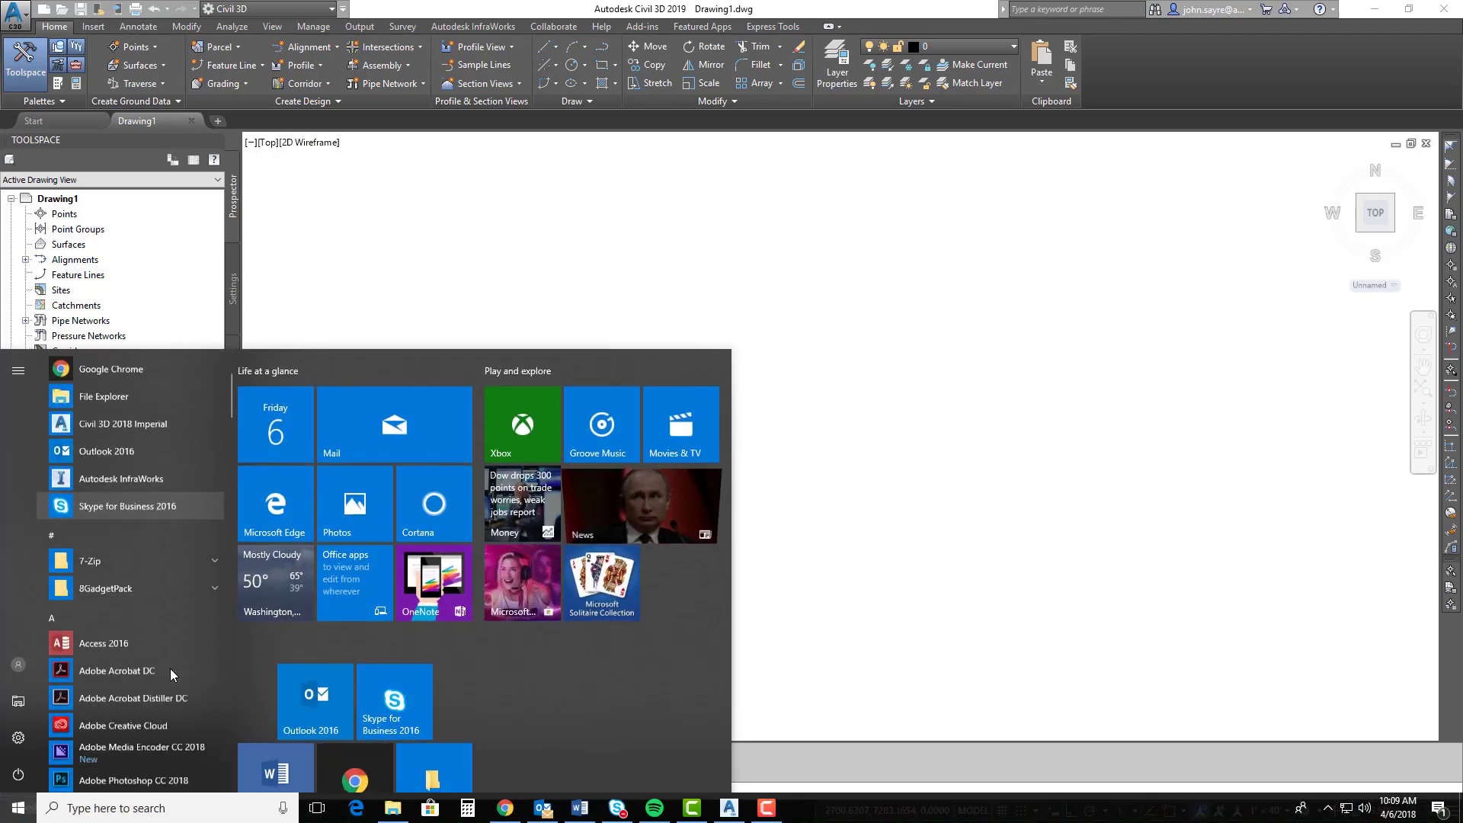
scroll(down, 3)
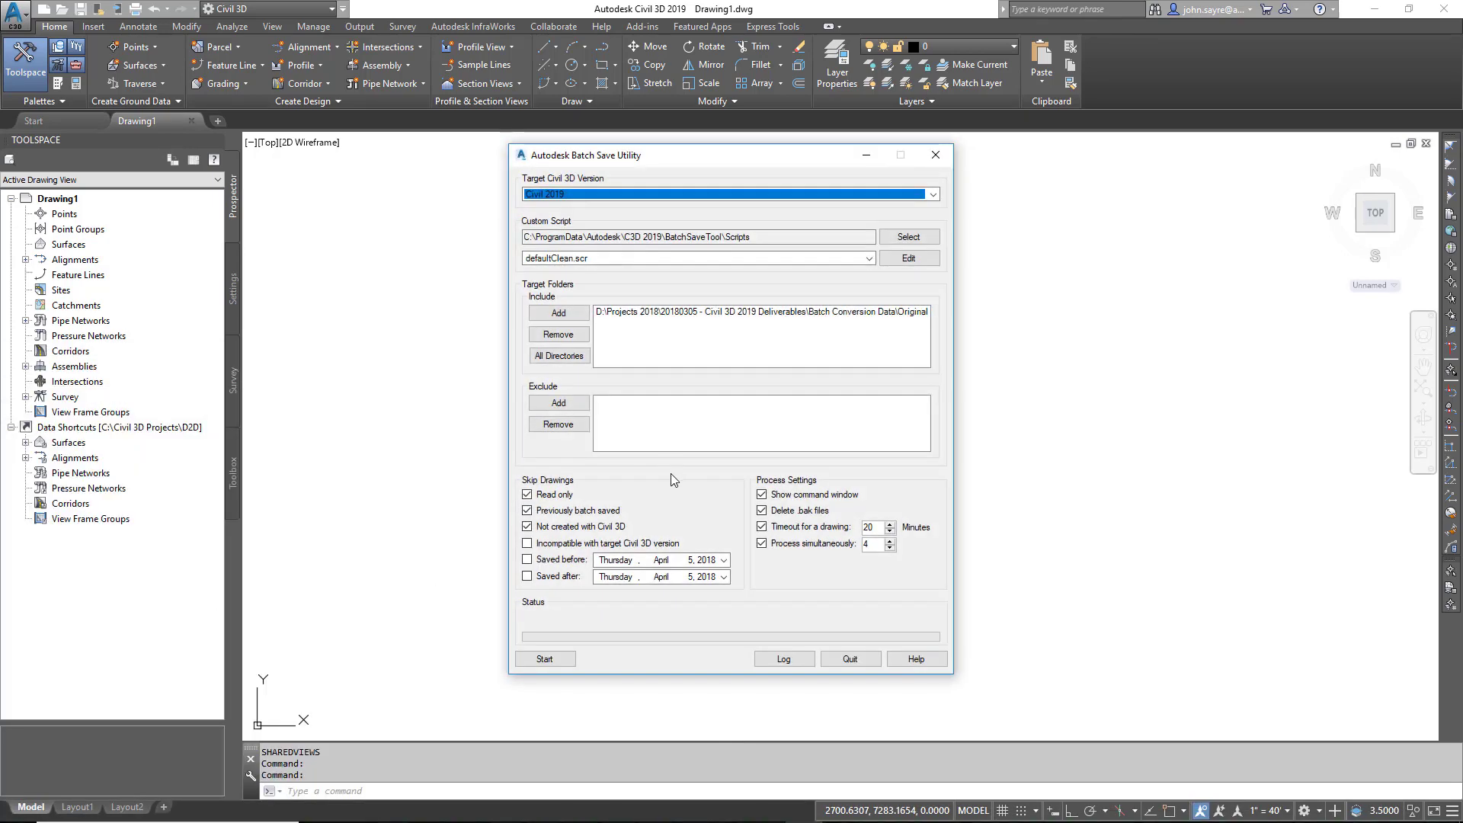
mouse_move(701, 470)
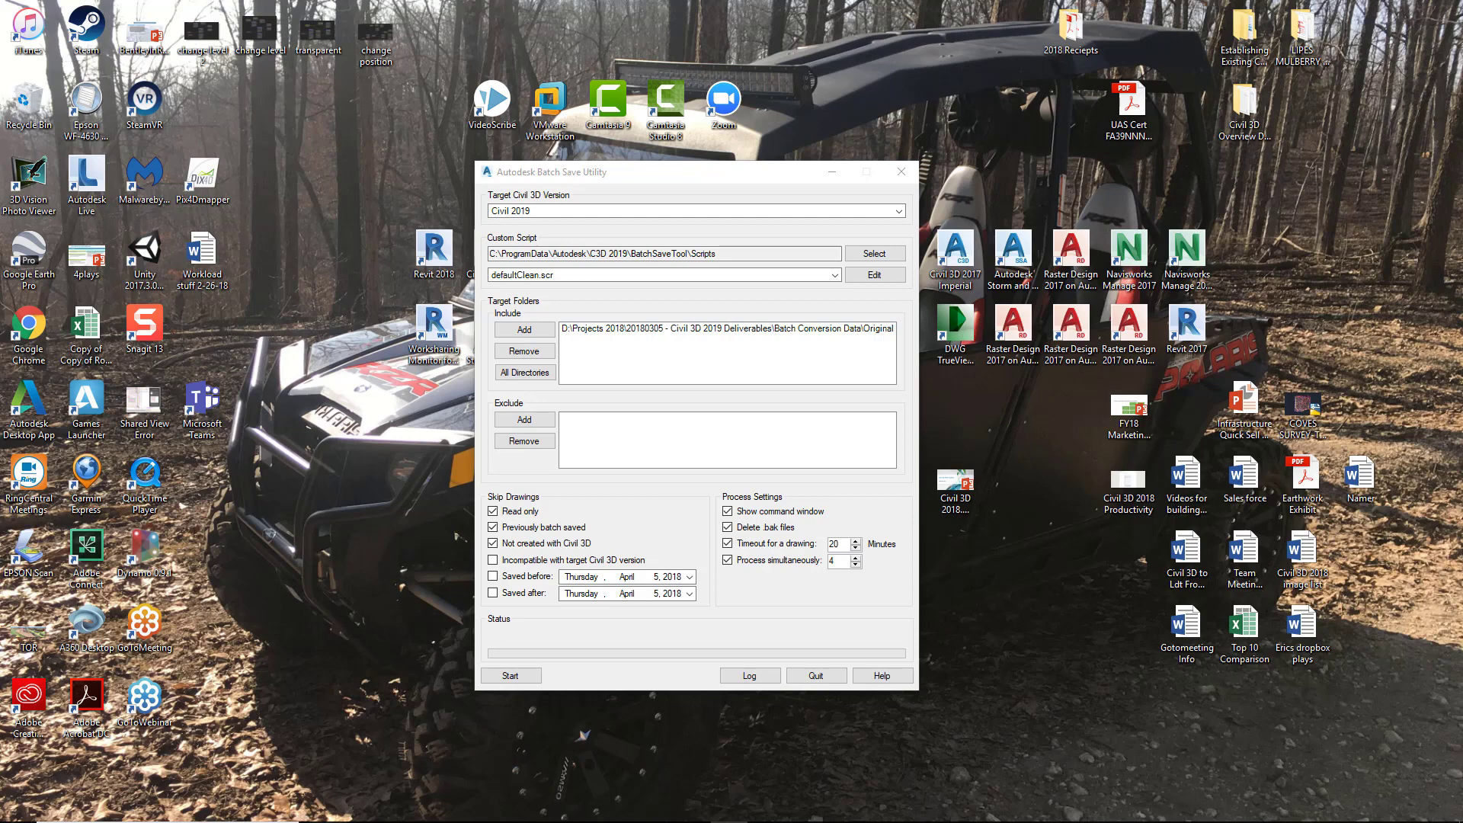
mouse_move(533, 225)
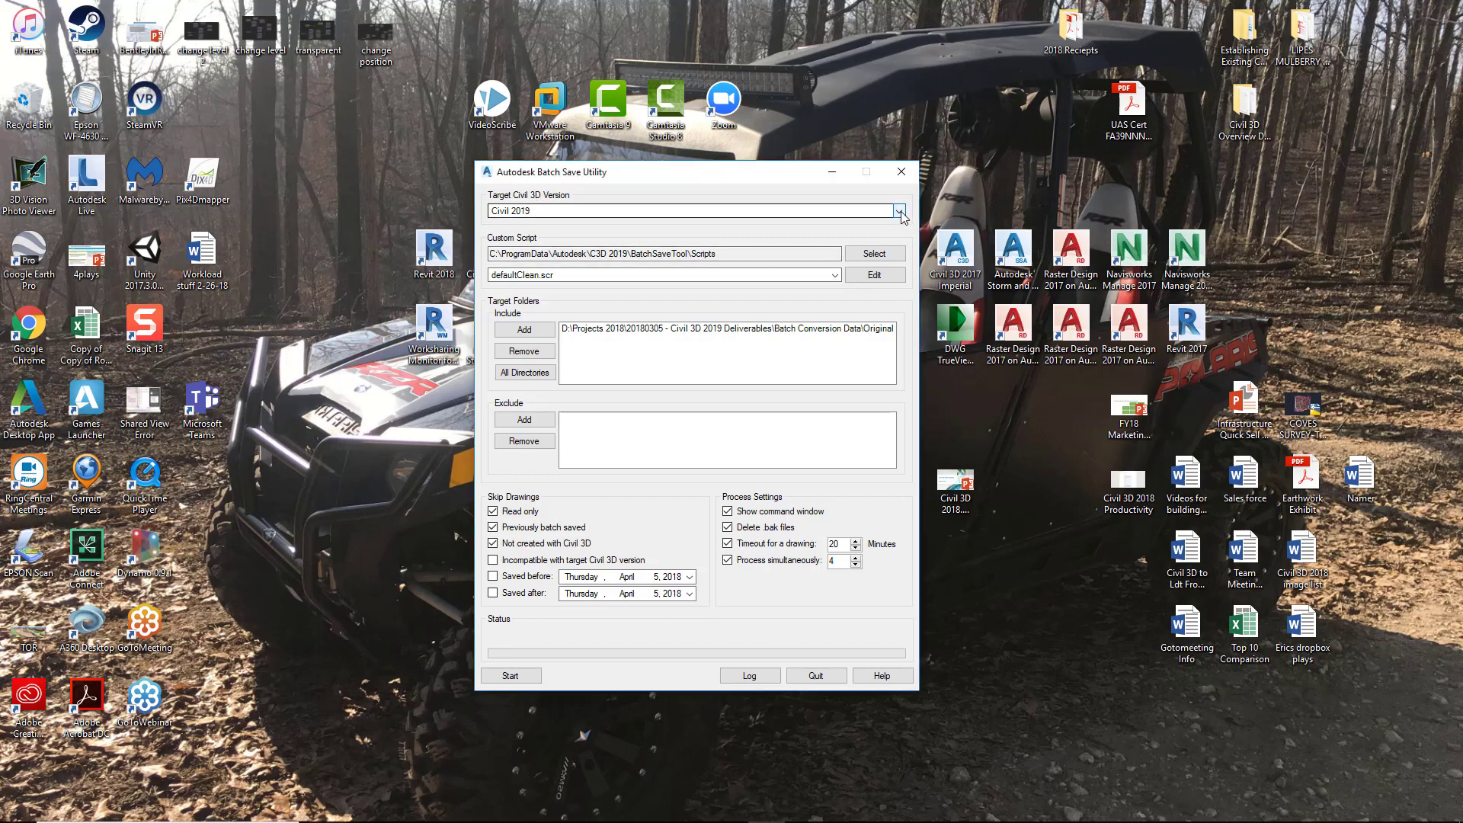
click(900, 212)
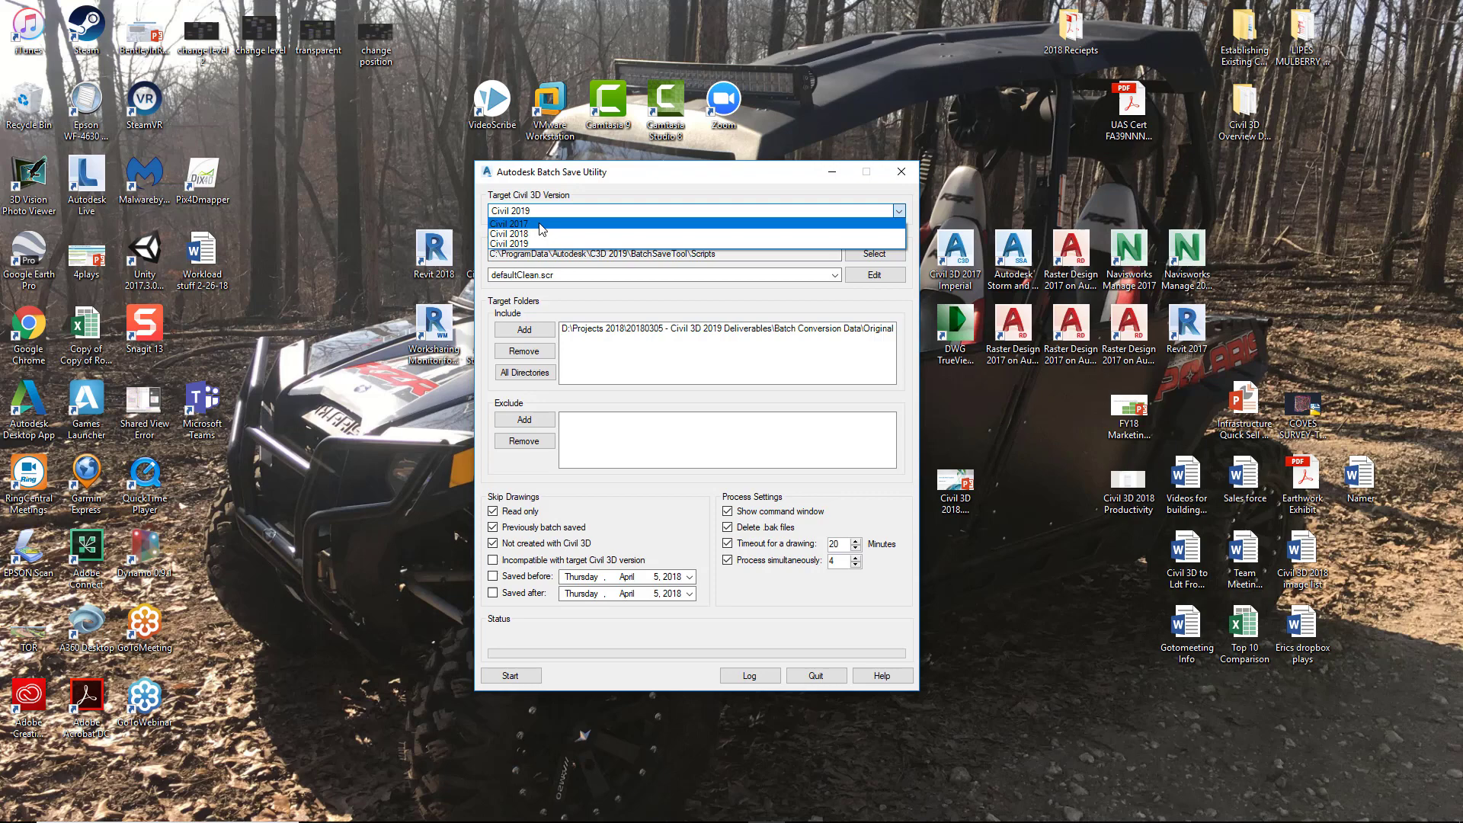
mouse_move(539, 236)
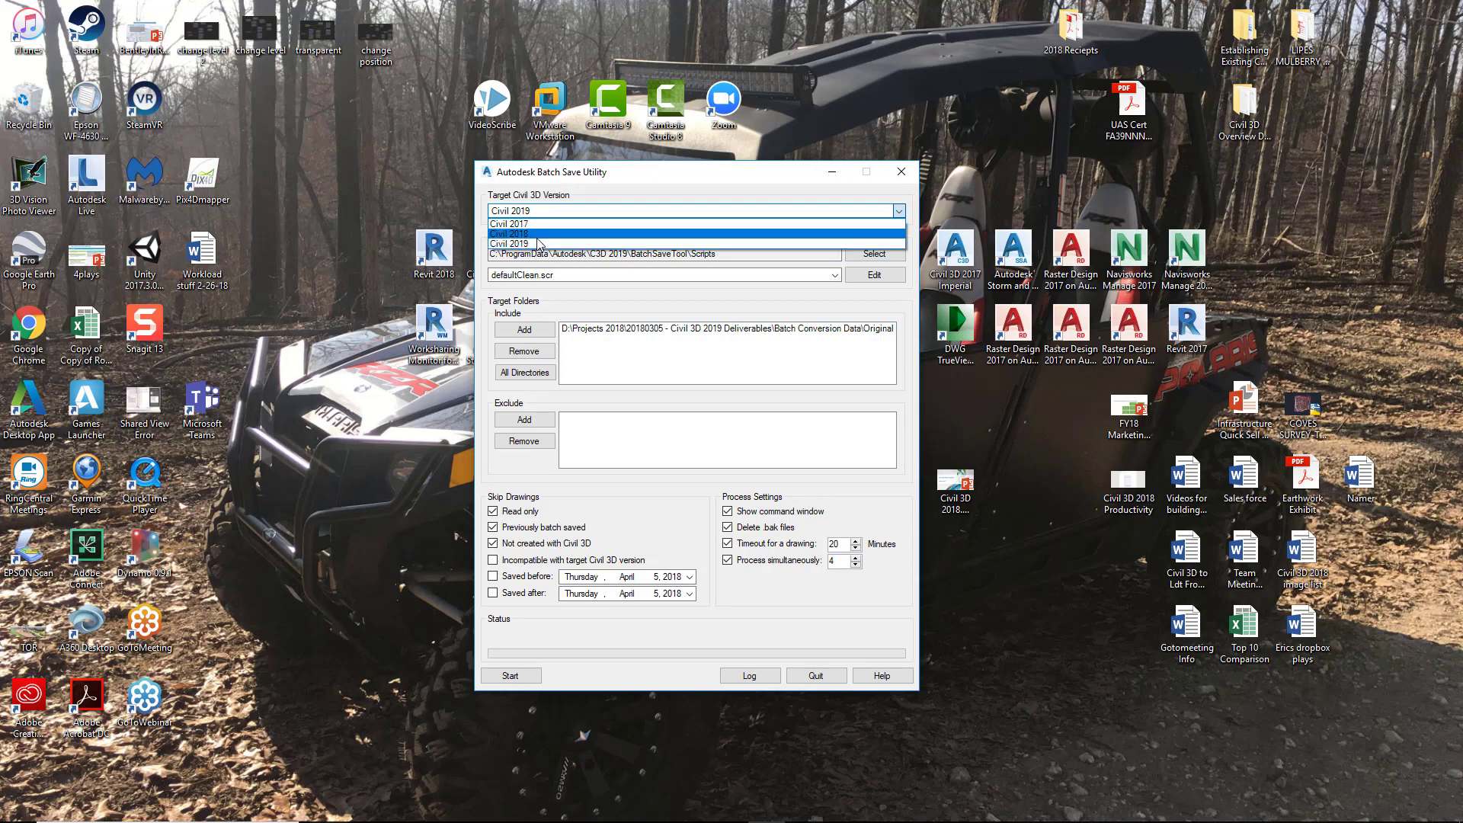
click(523, 244)
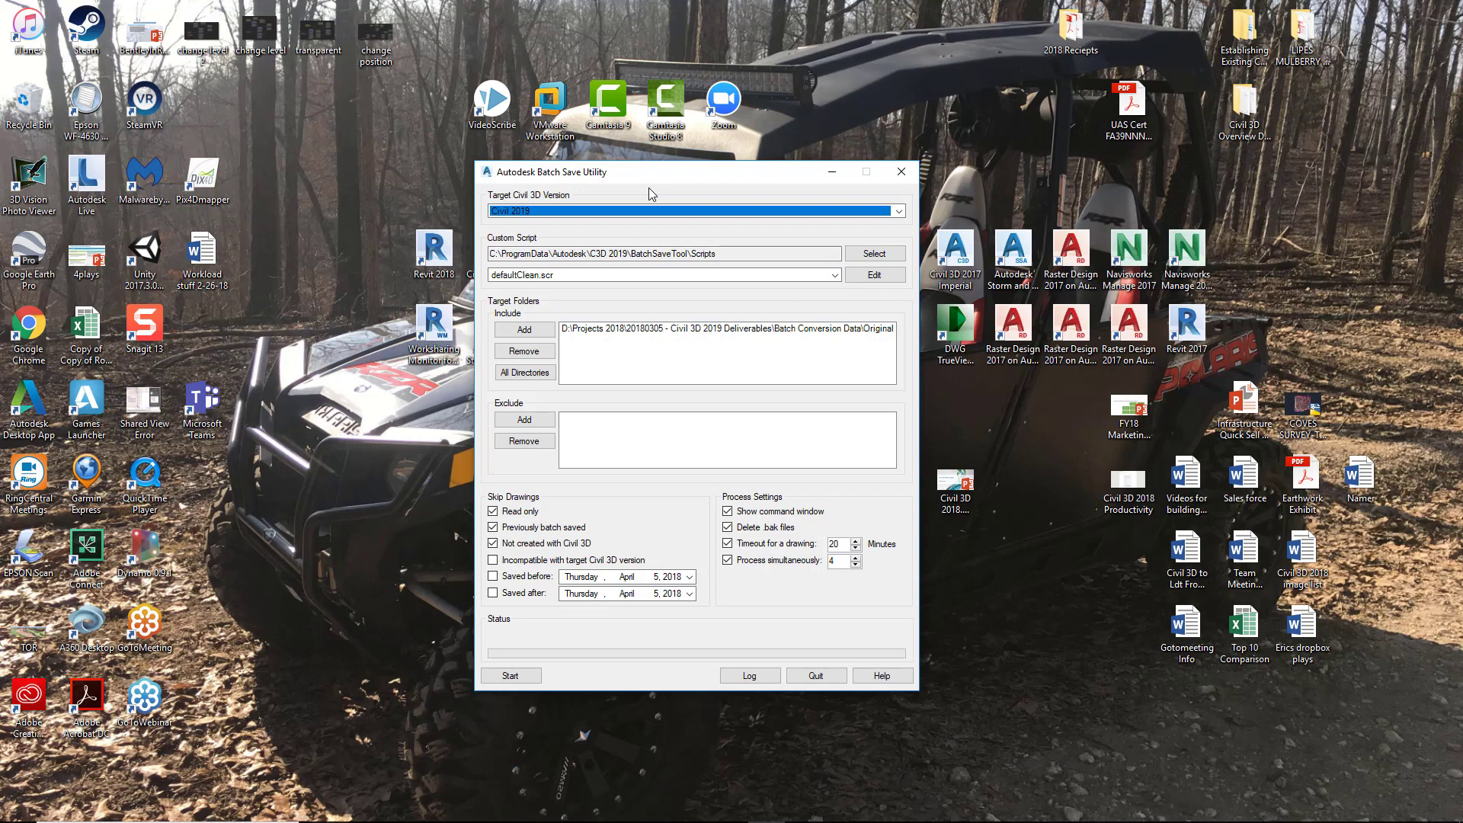
mouse_move(548, 237)
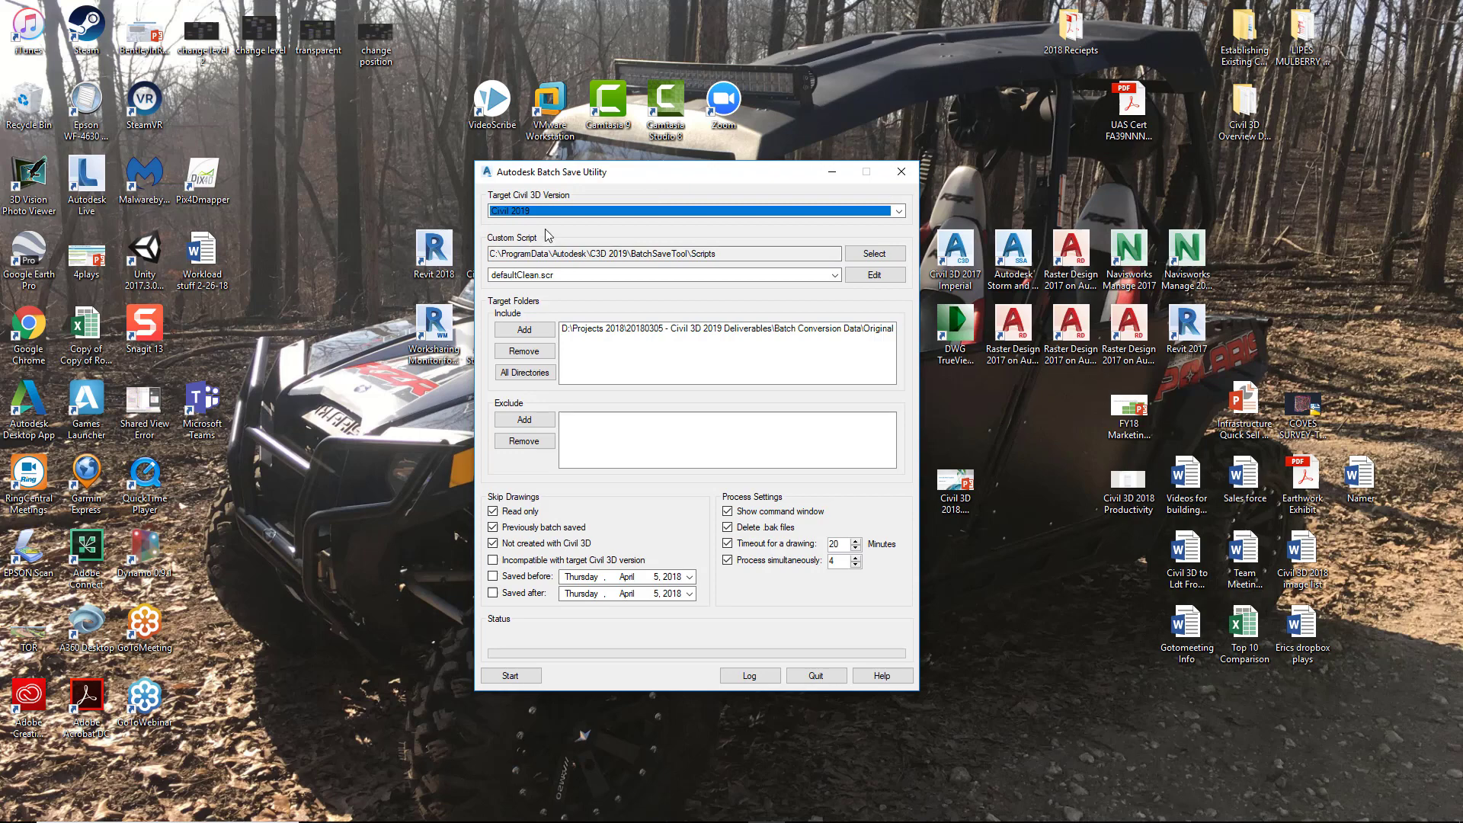
mouse_move(562, 229)
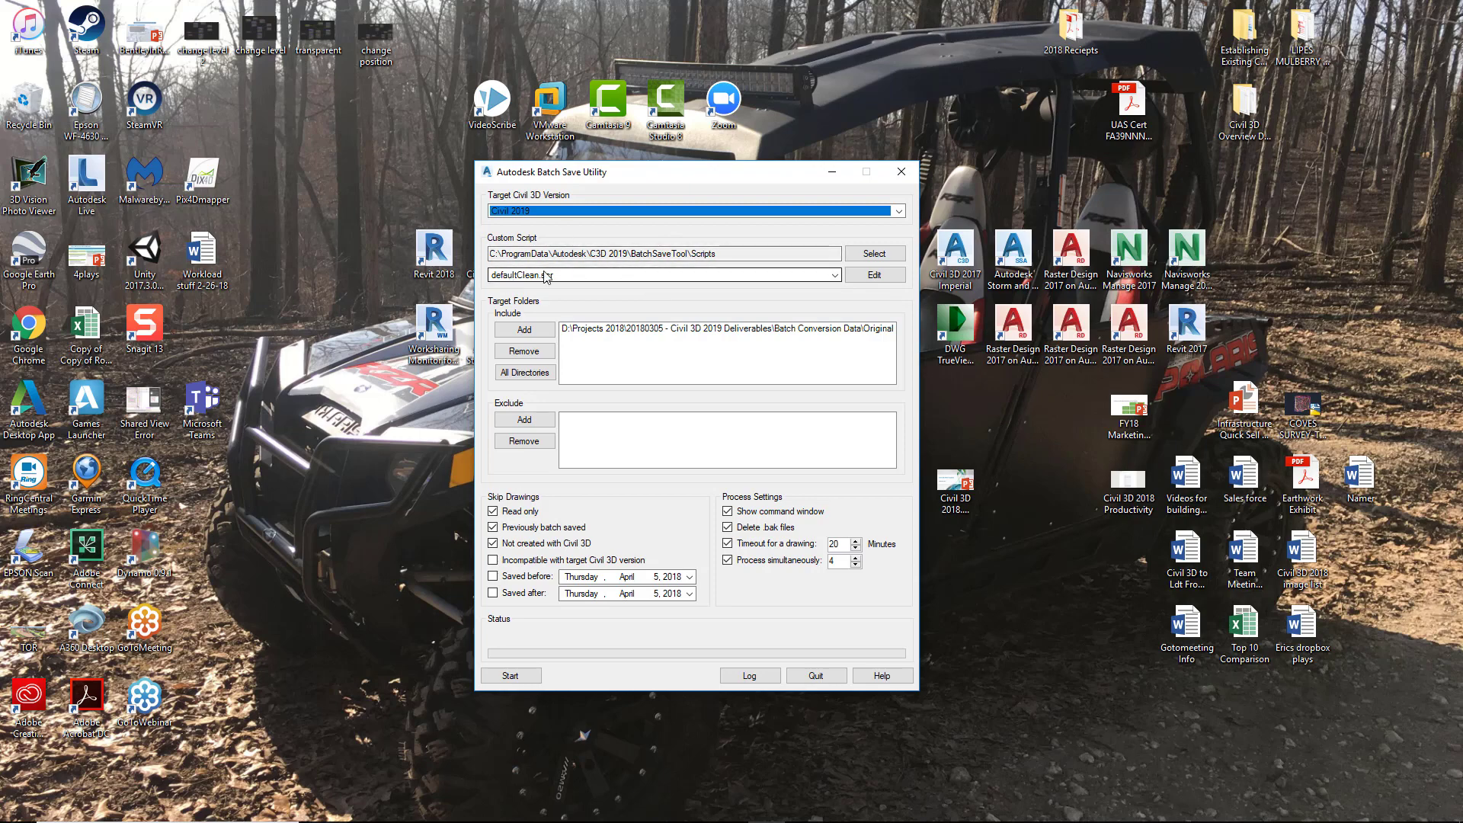
mouse_move(556, 284)
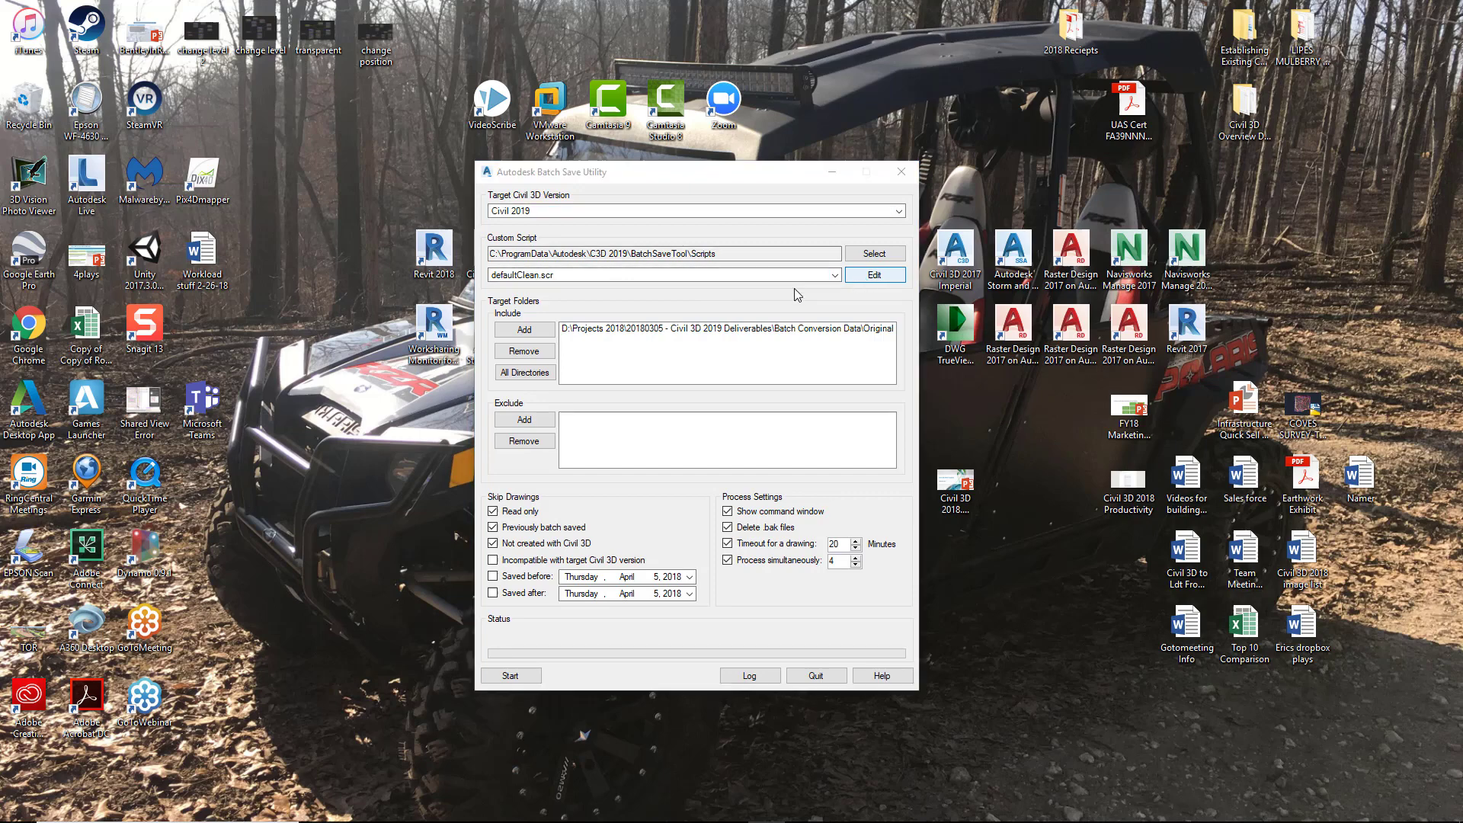
Step: Open the defaultClean.scr script in Notepad from the Custom Script Edit button
click(874, 274)
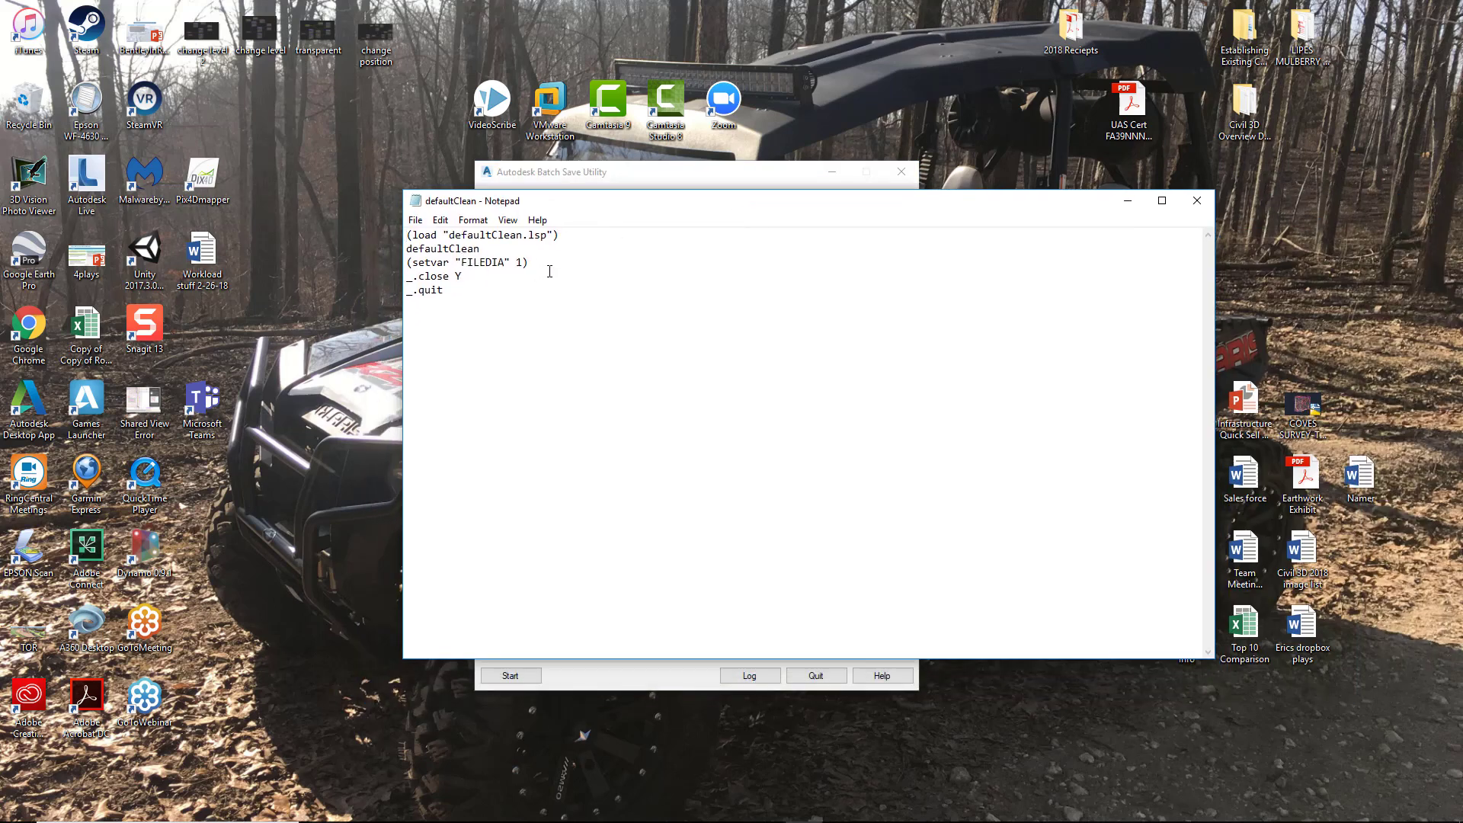
mouse_move(544, 238)
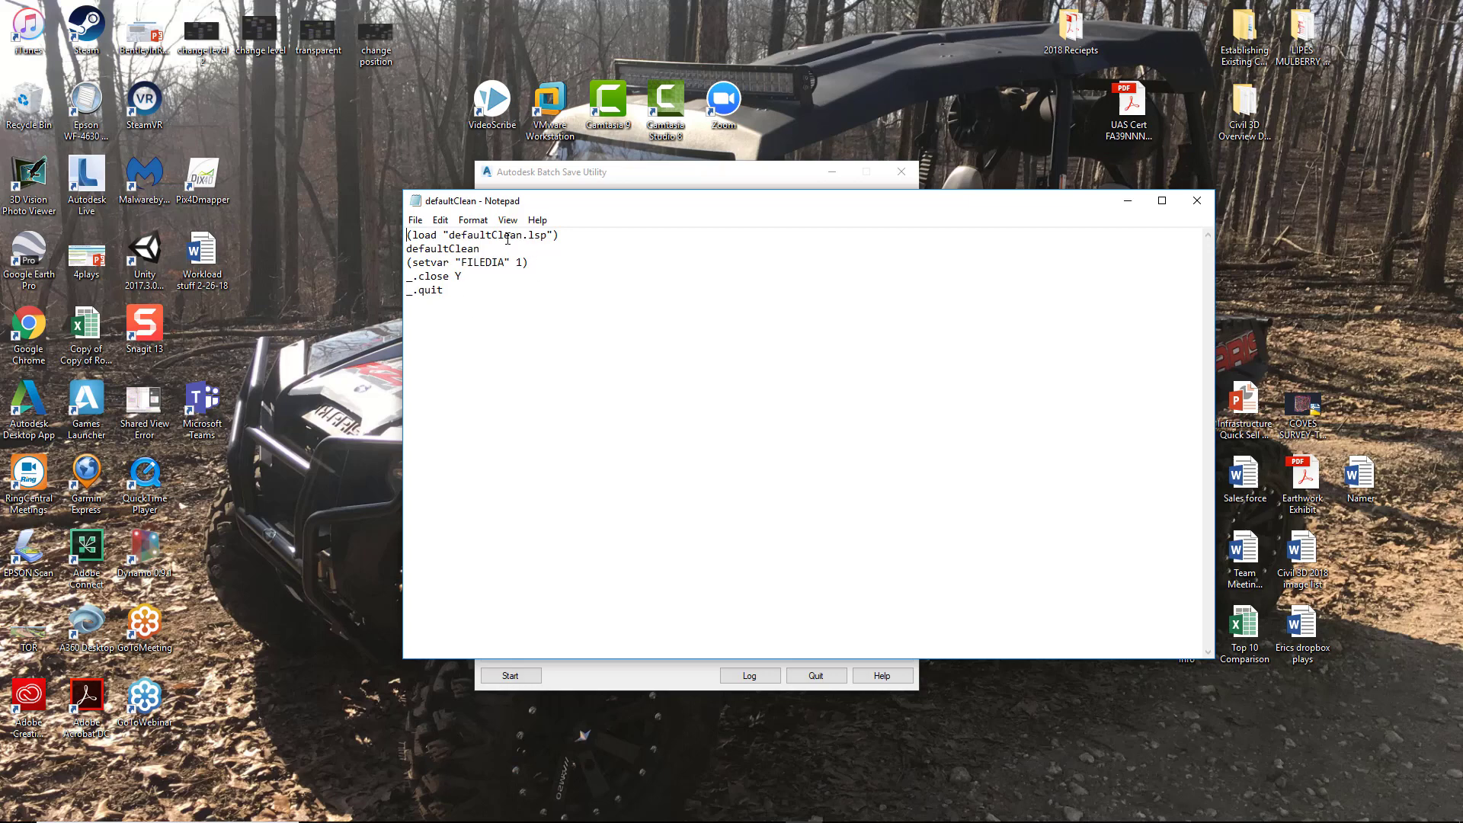
mouse_move(606, 344)
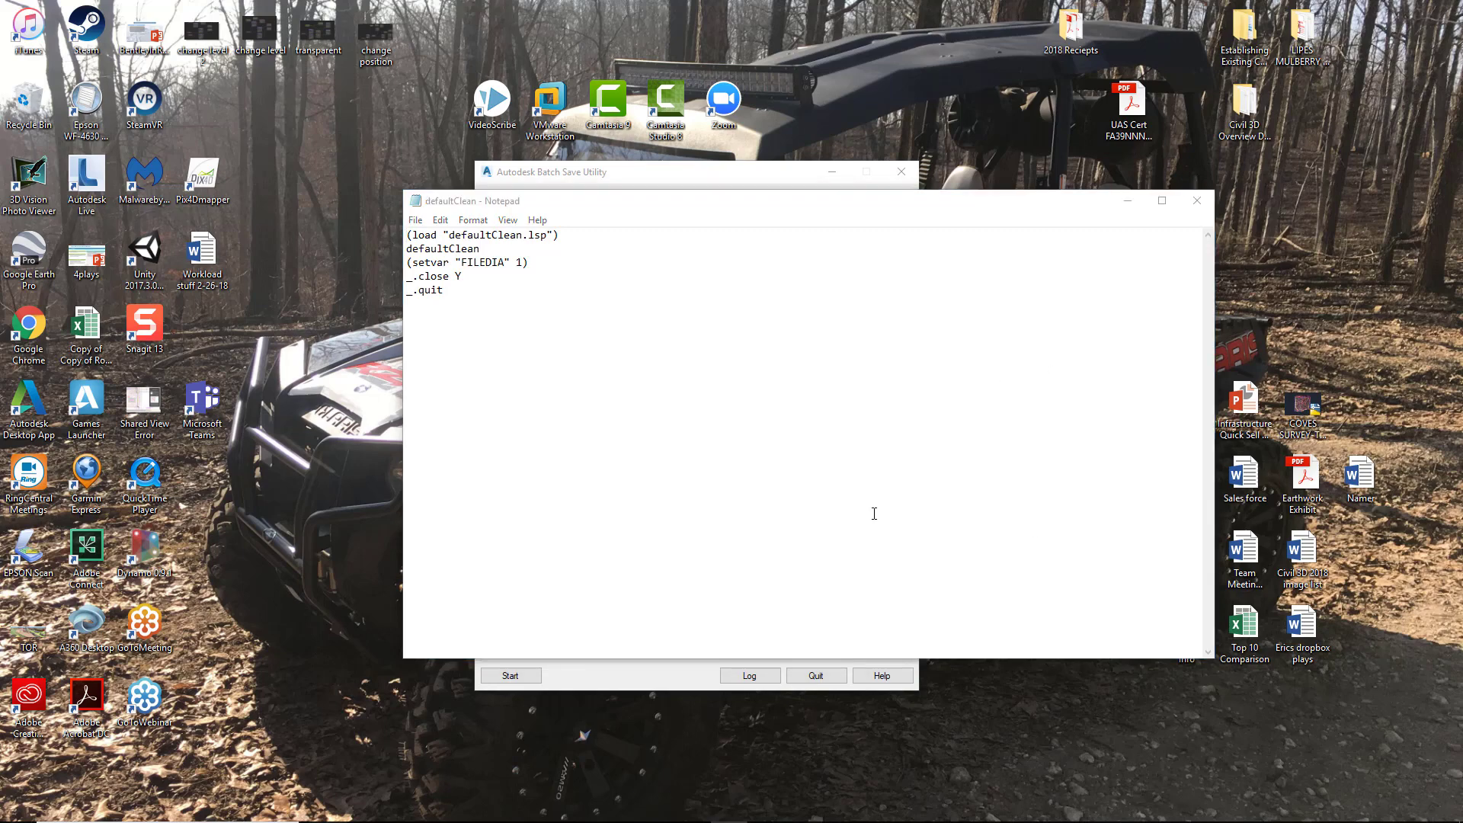
mouse_move(755, 234)
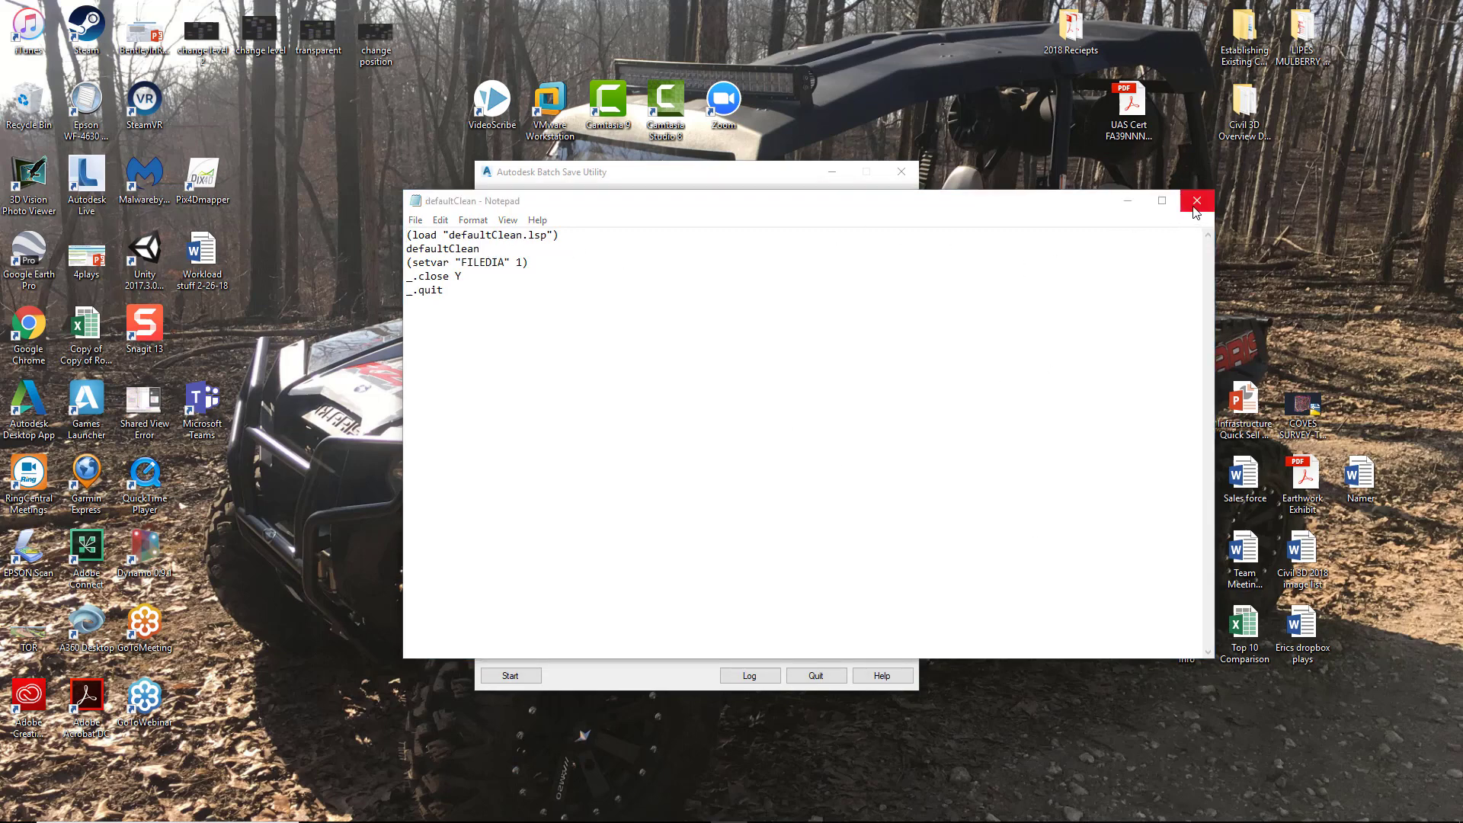
Step: Close the script and open defaultClean.lsp in Notepad using Open with
click(1197, 200)
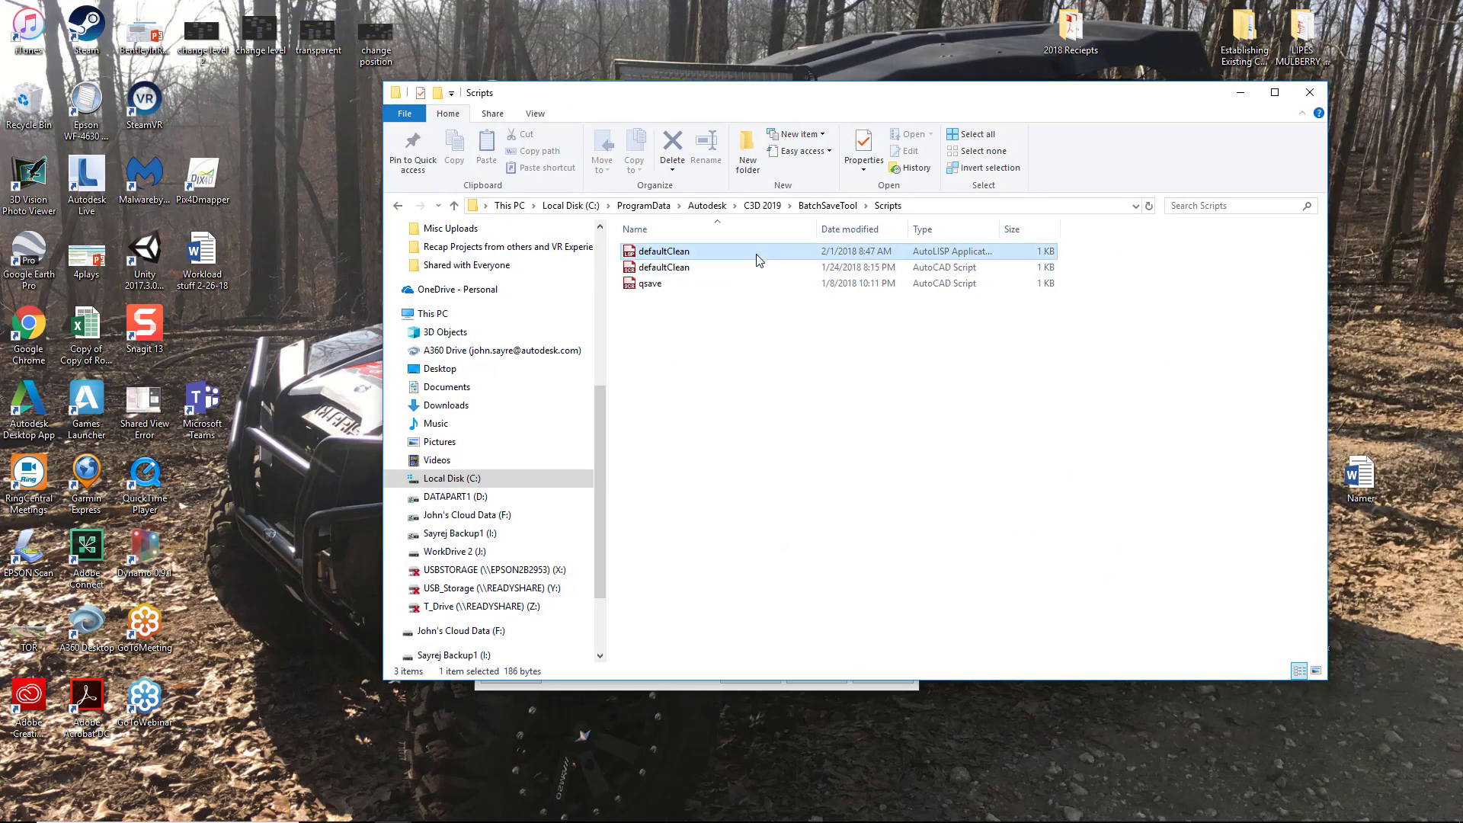
right_click(662, 250)
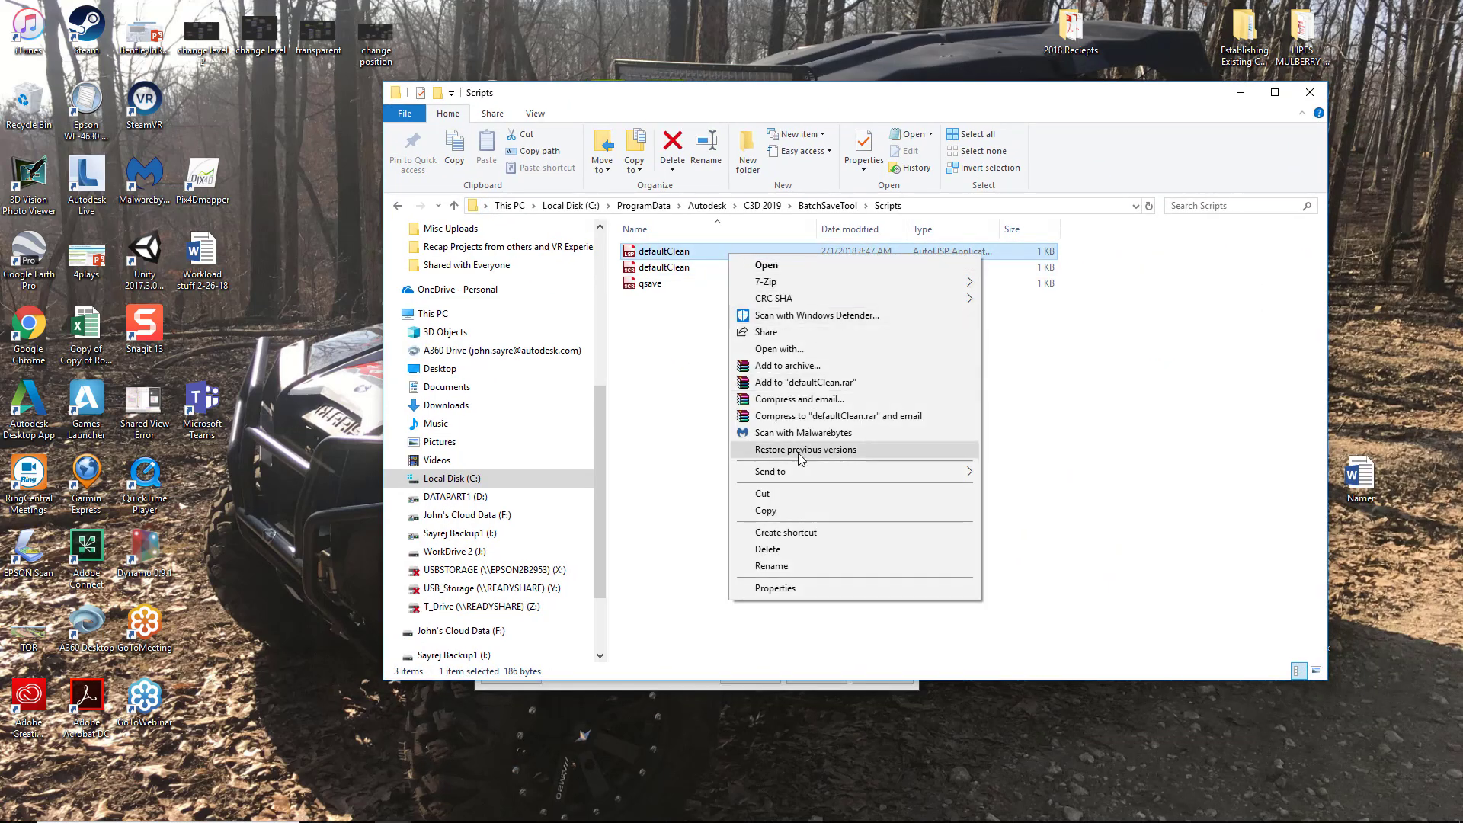
click(778, 349)
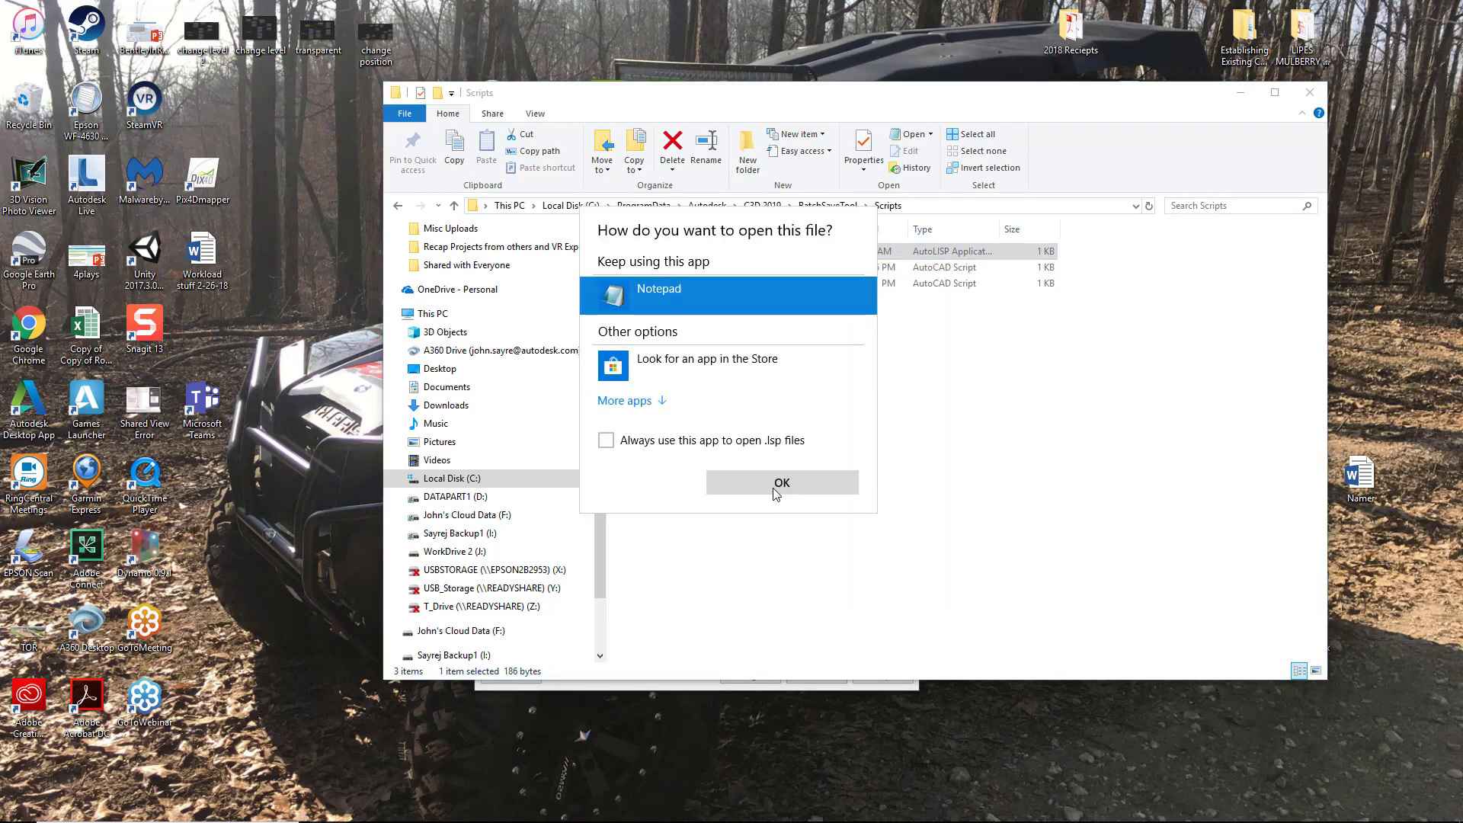
click(782, 482)
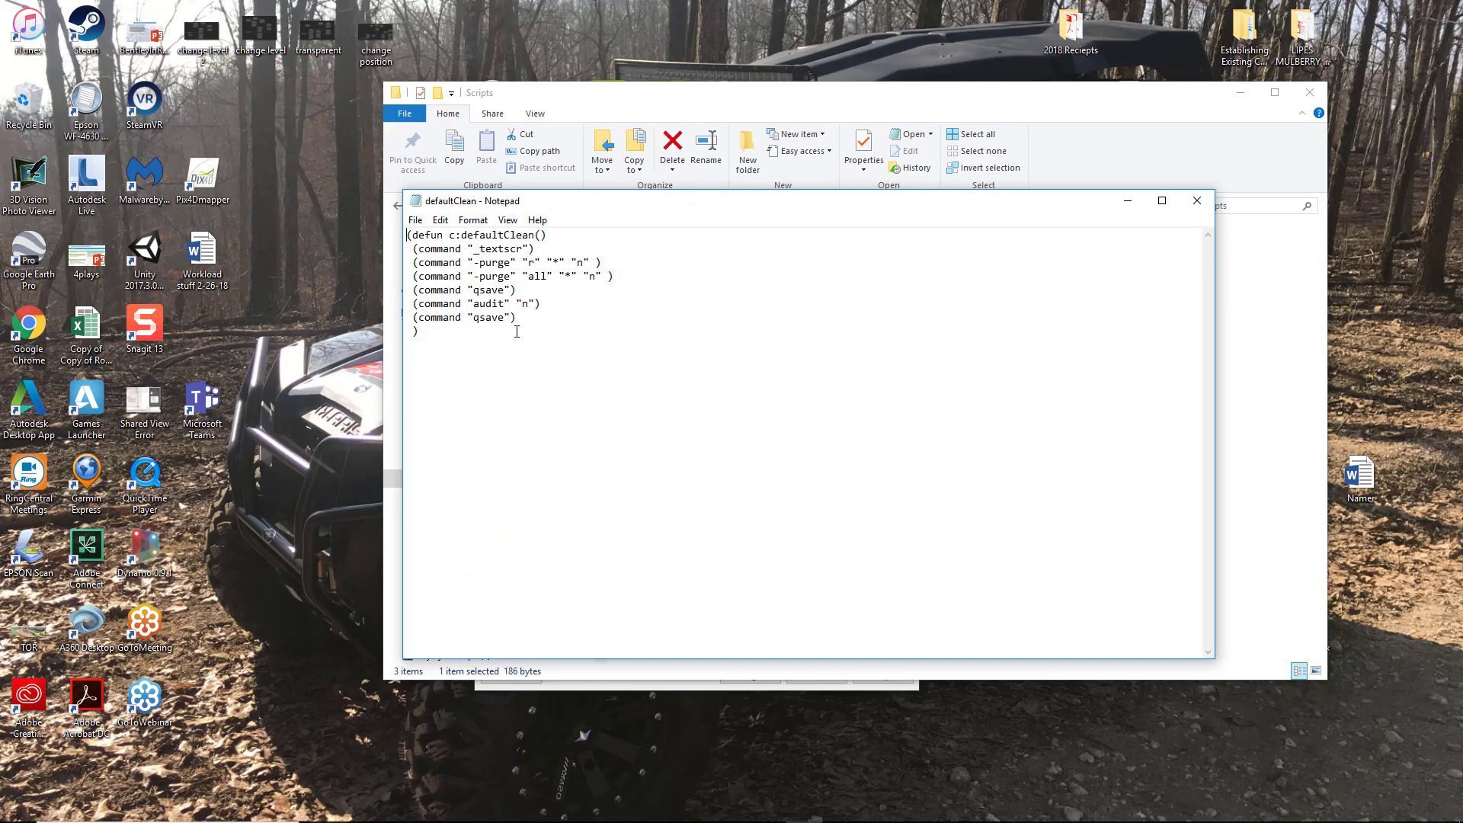
mouse_move(493, 276)
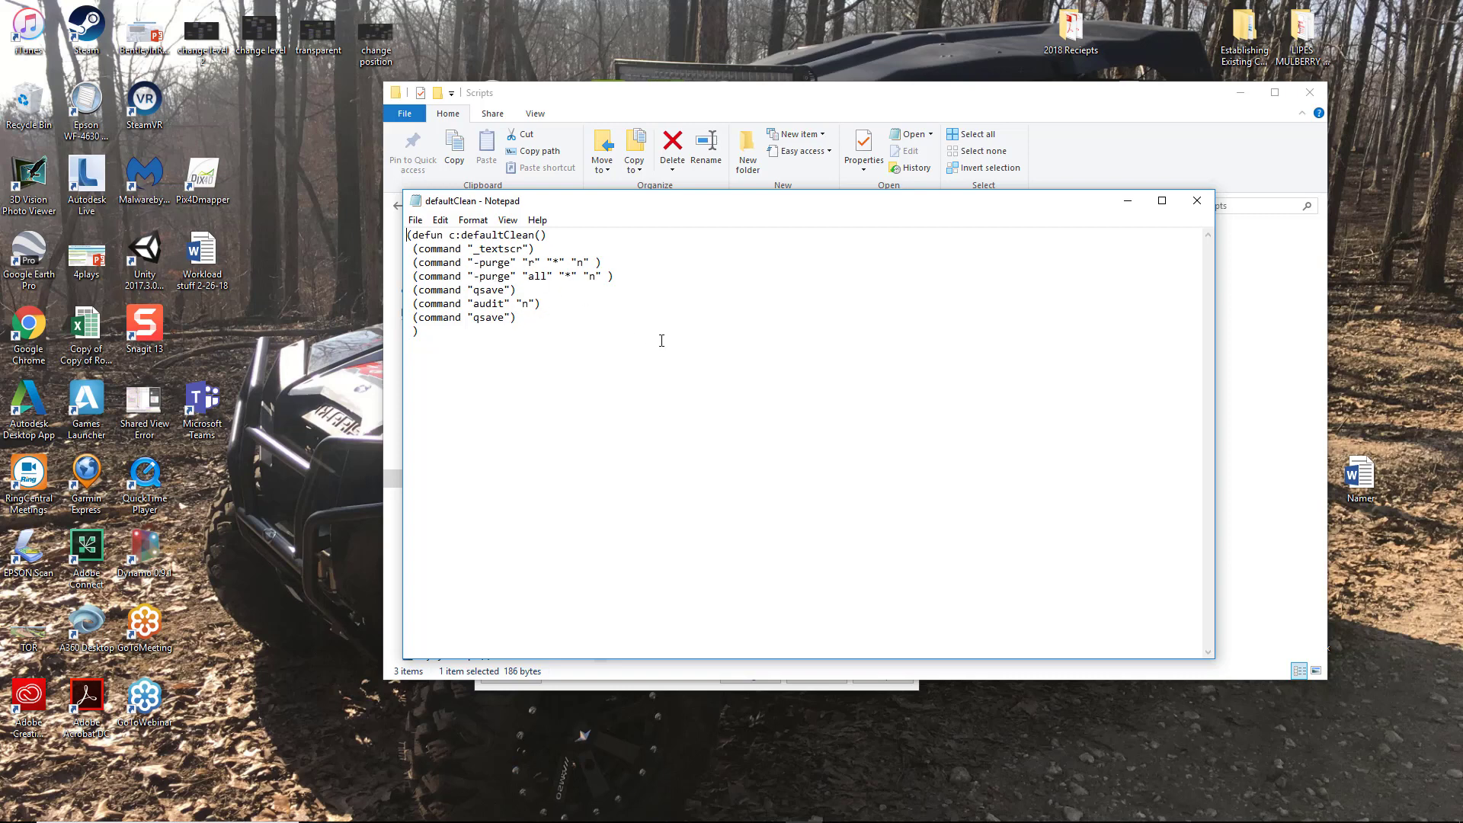
mouse_move(496, 345)
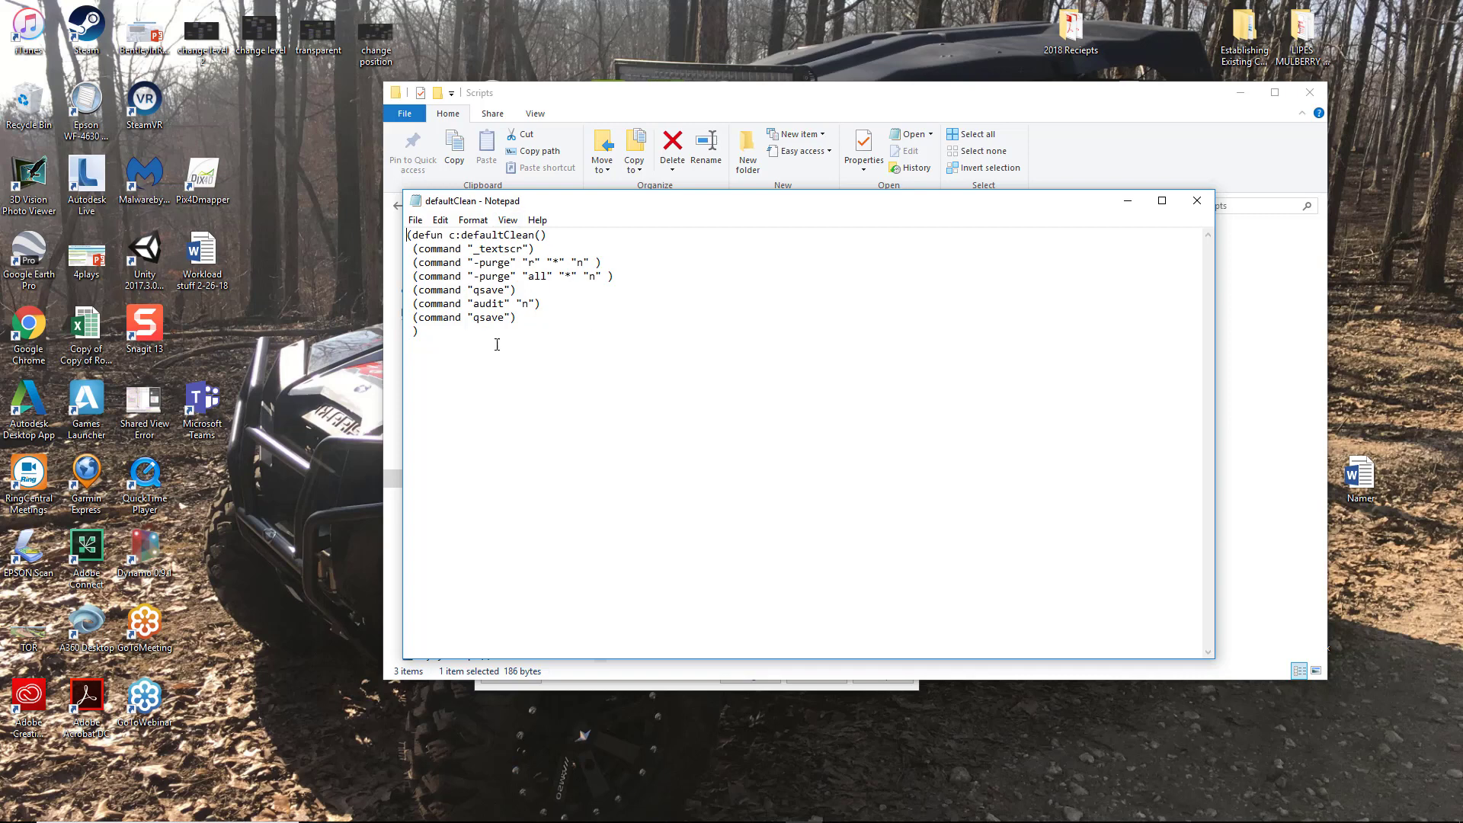
mouse_move(541, 341)
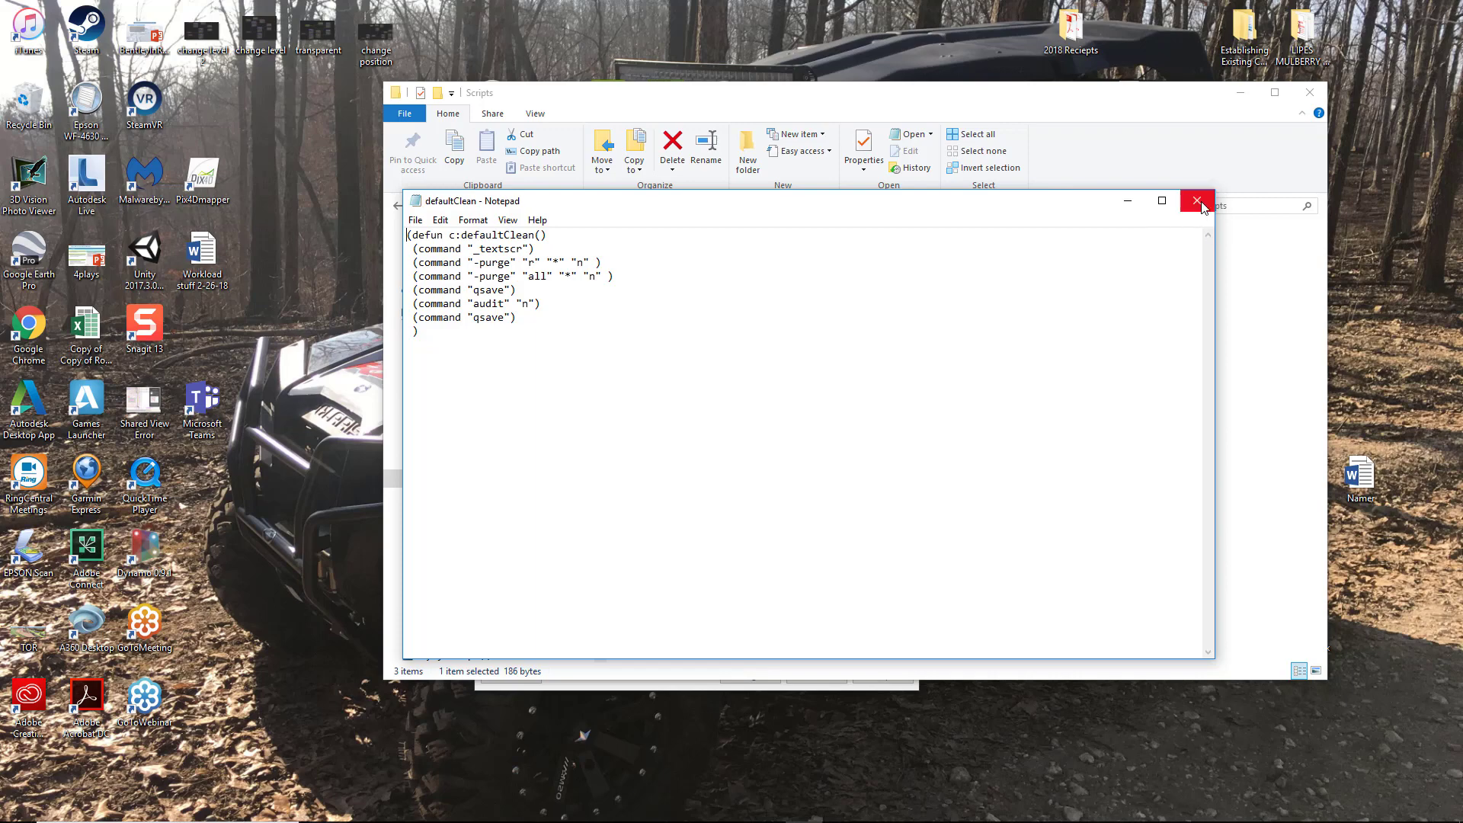
Step: Close the LISP routine and include Original Civil 3D Drawings Updated instead of the old folder
click(1195, 200)
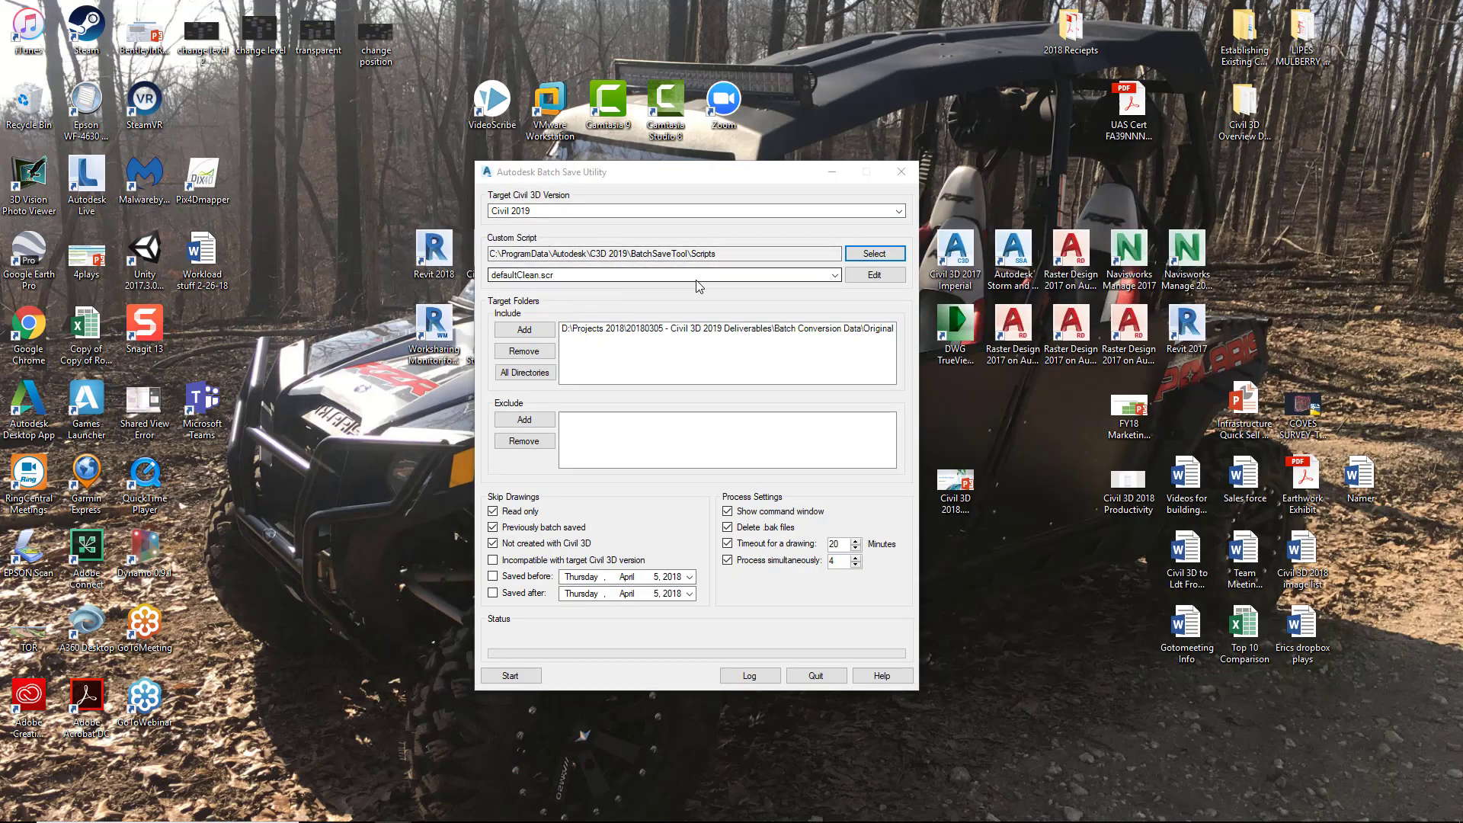
mouse_move(575, 279)
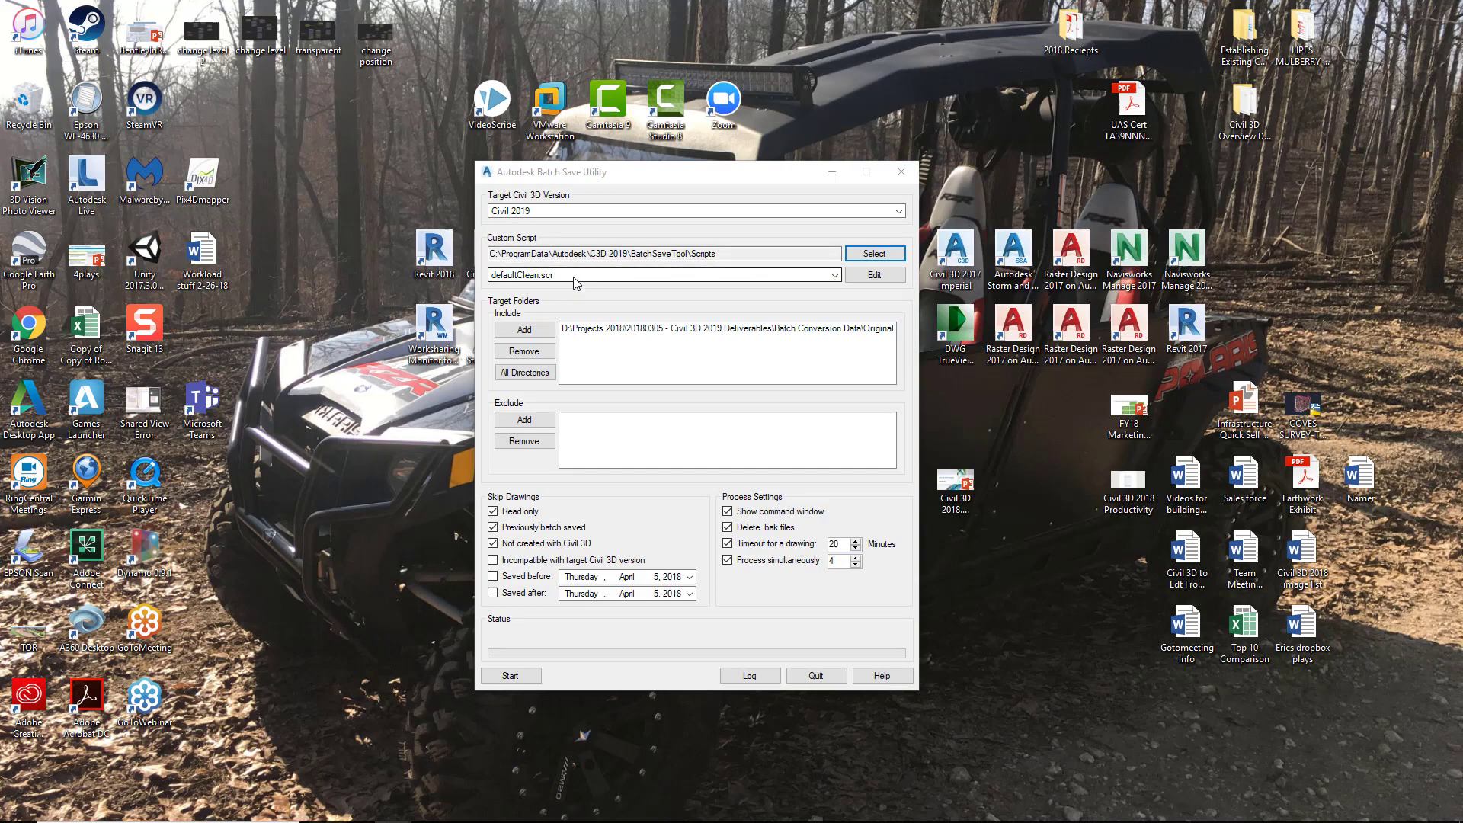
mouse_move(645, 302)
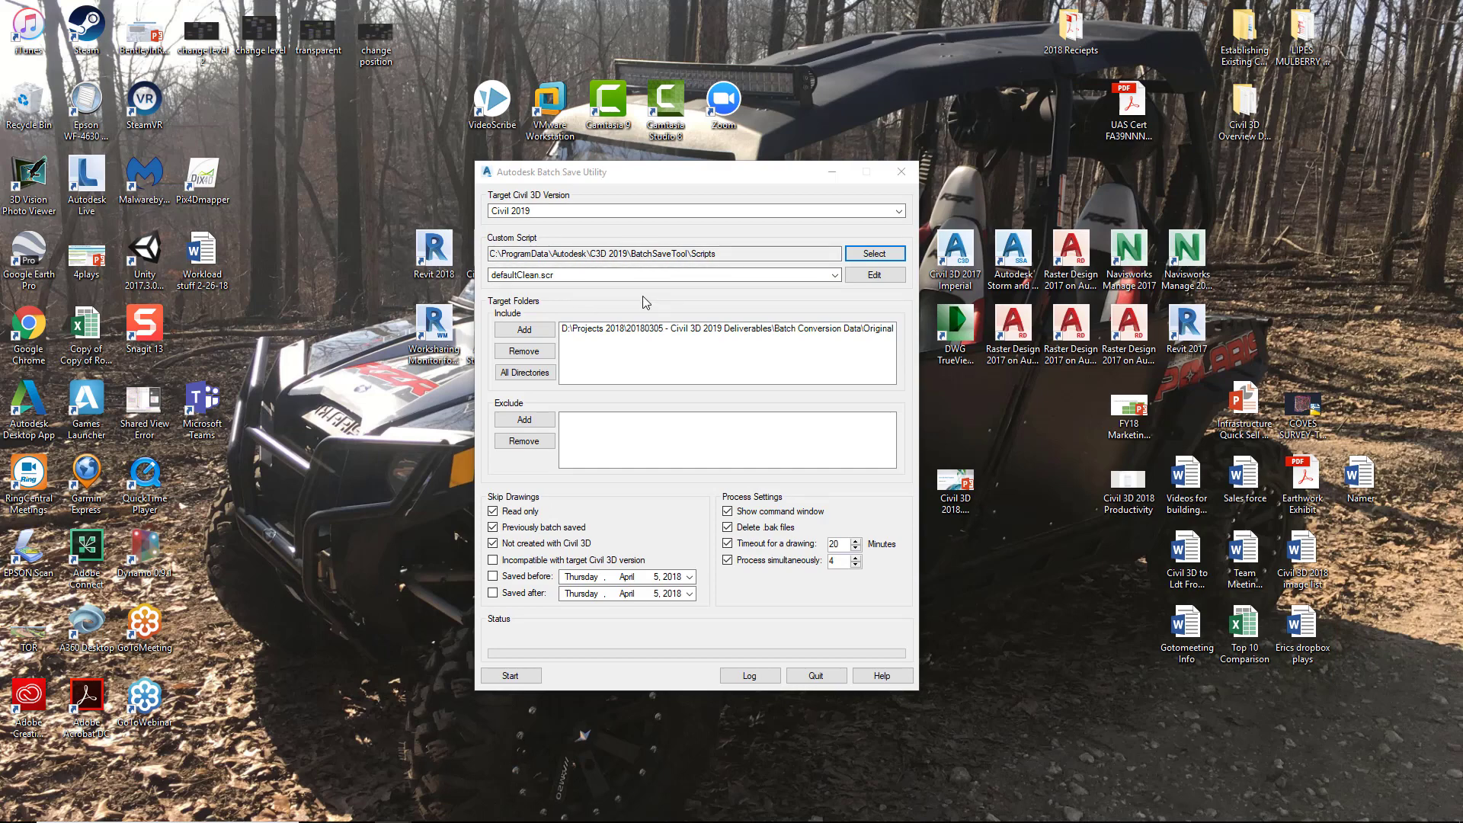
mouse_move(572, 288)
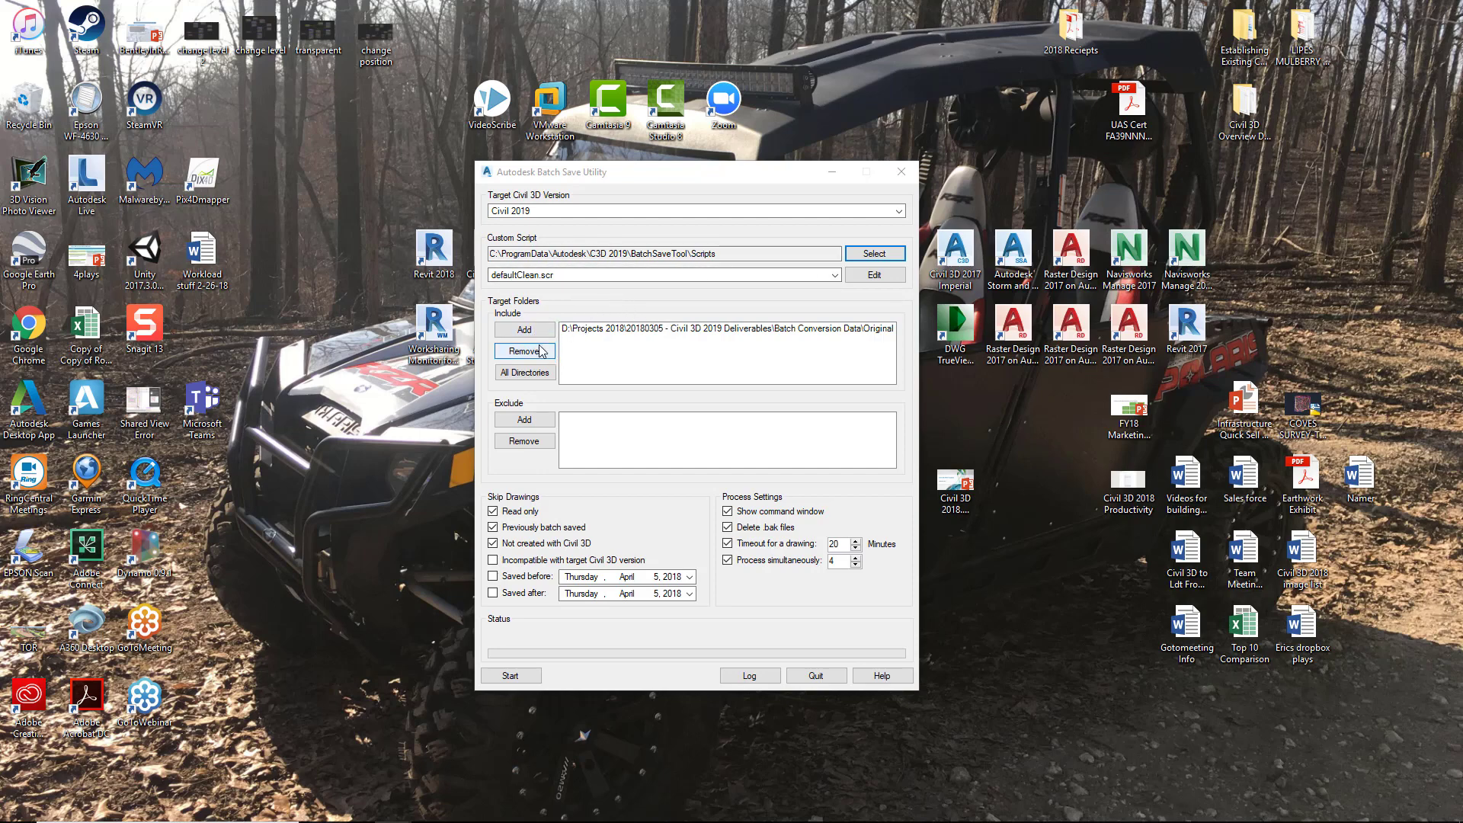
click(523, 351)
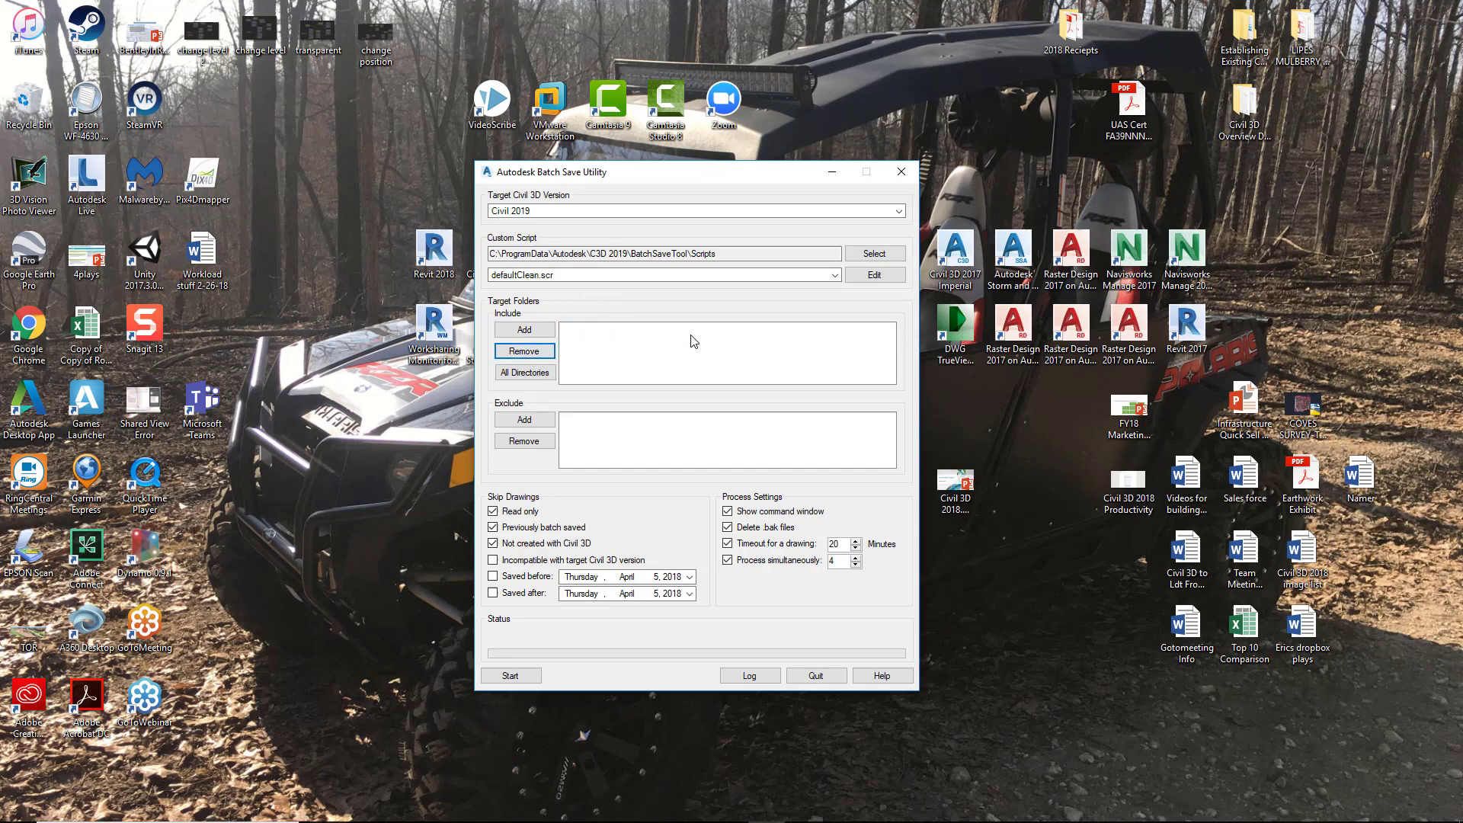
mouse_move(615, 361)
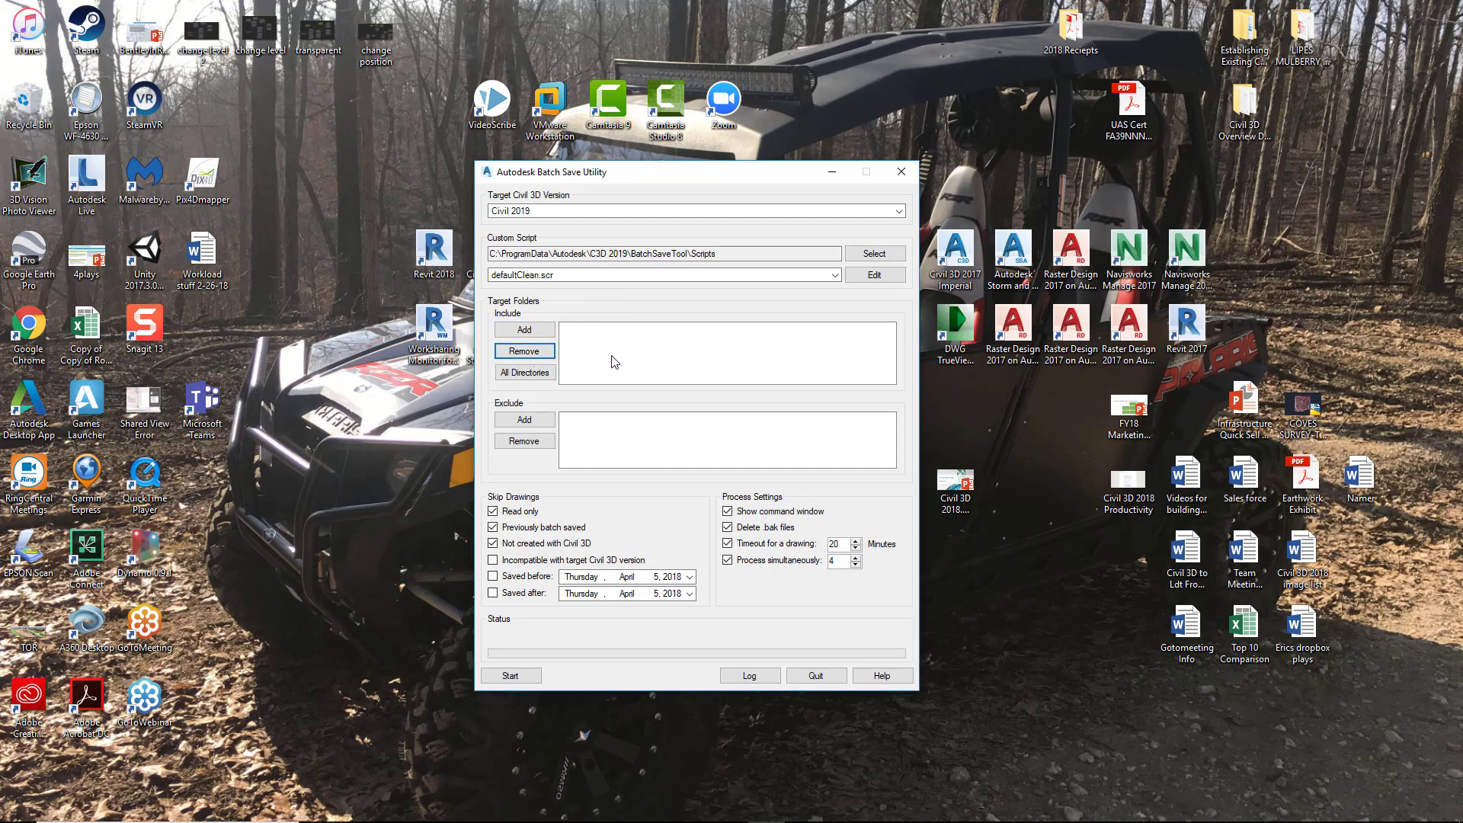
click(524, 330)
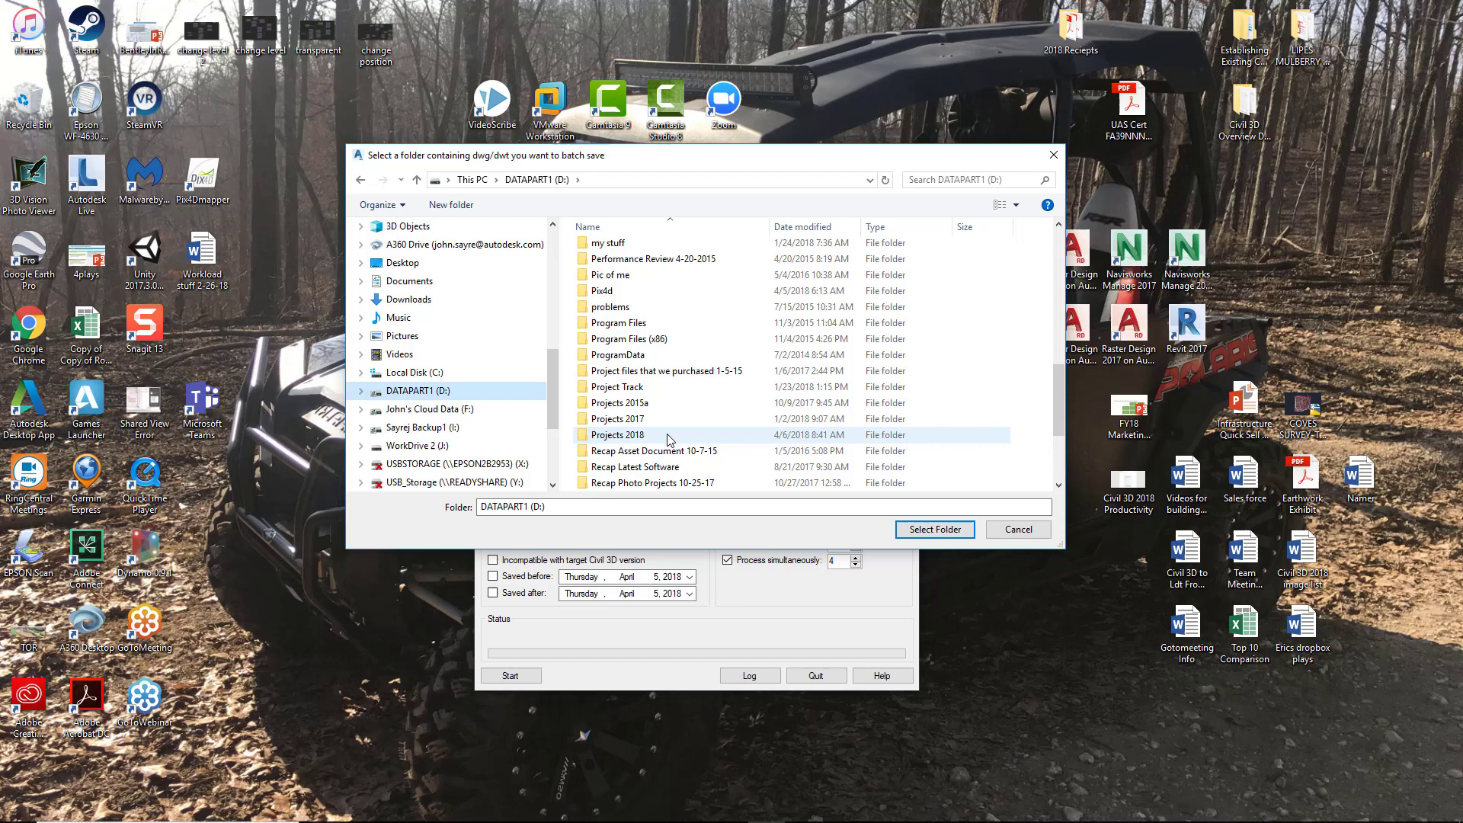
double_click(617, 435)
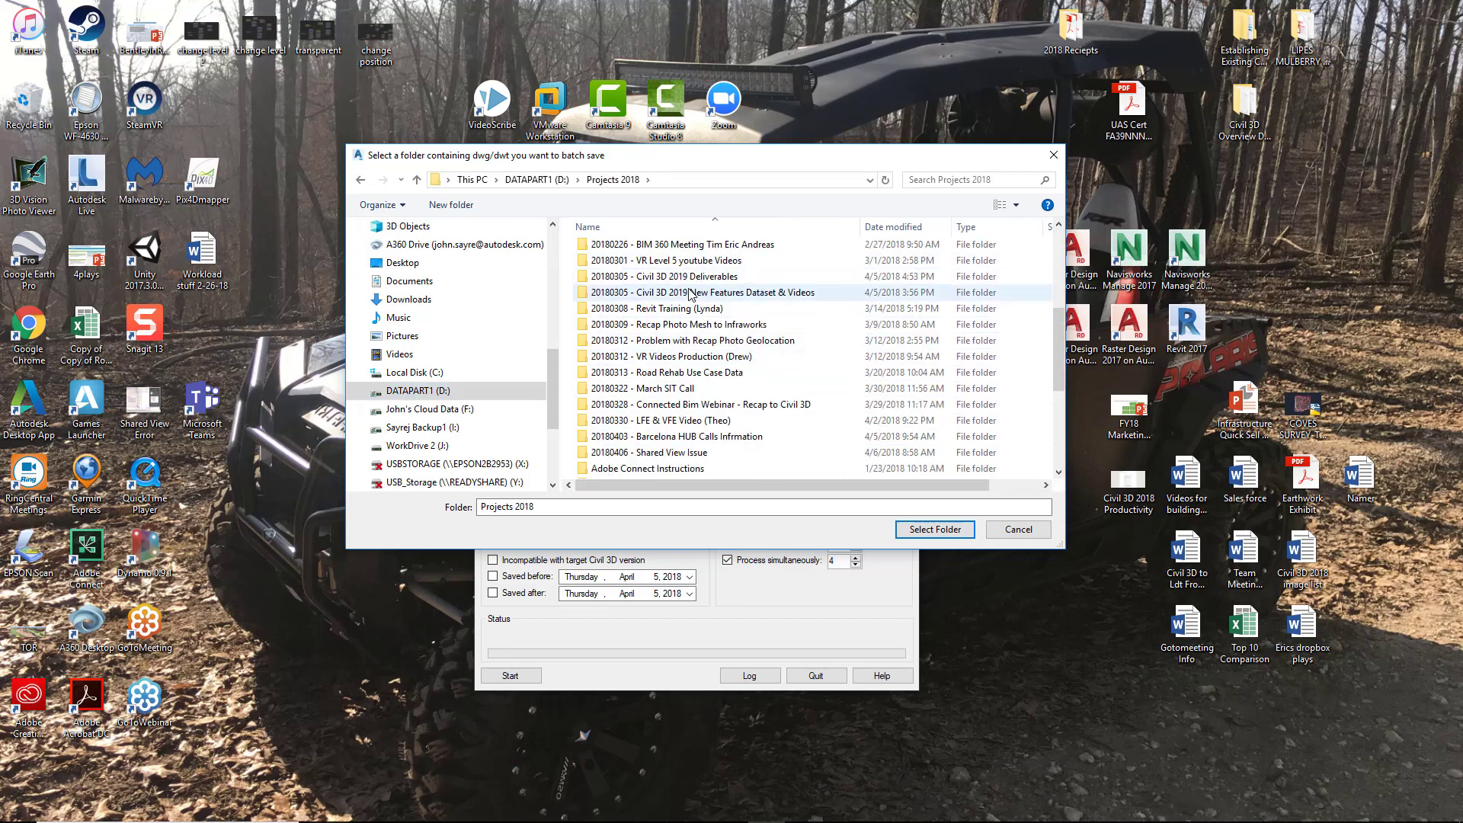
double_click(738, 292)
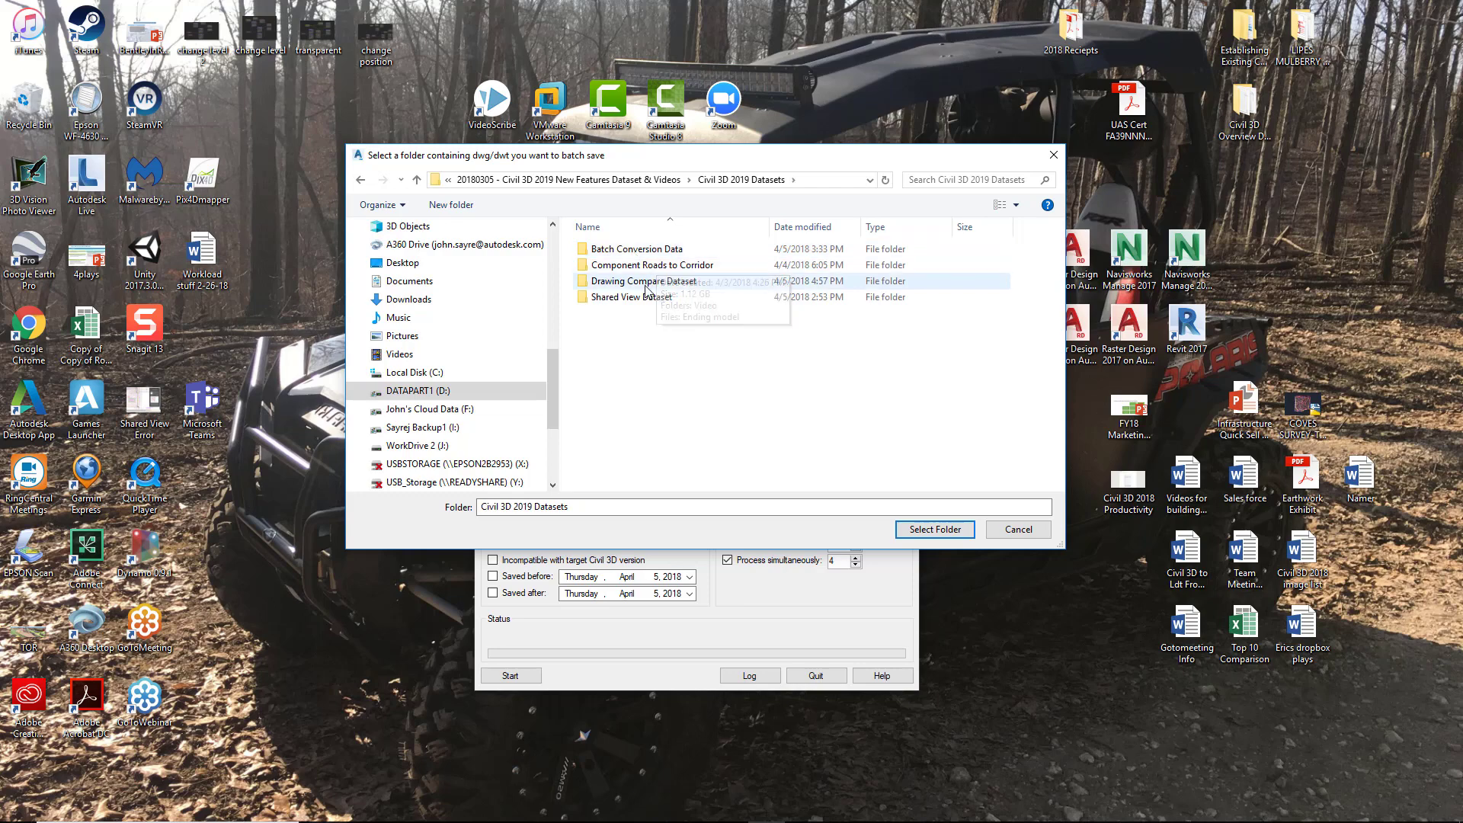
double_click(637, 248)
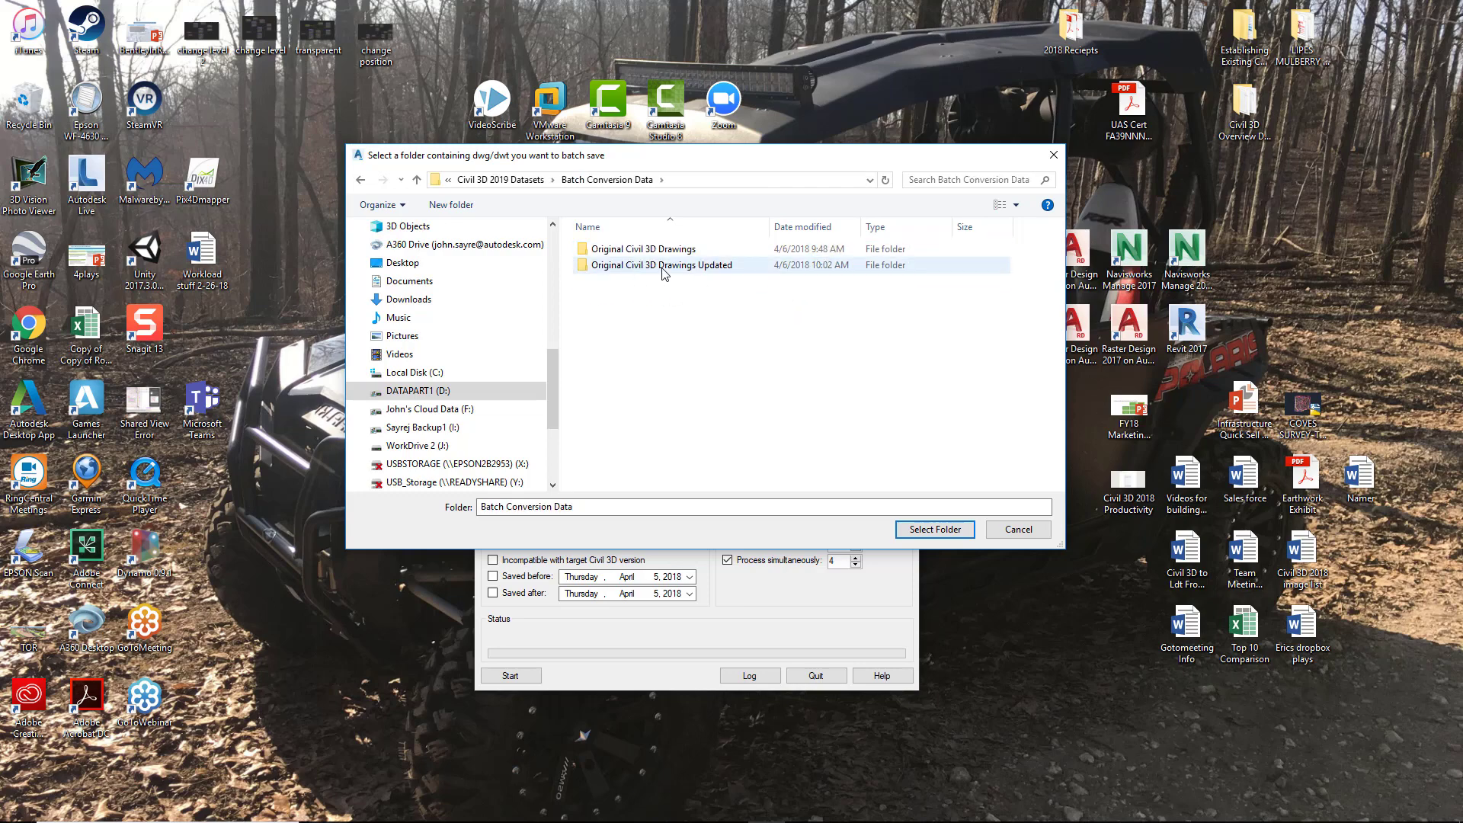
mouse_move(655, 270)
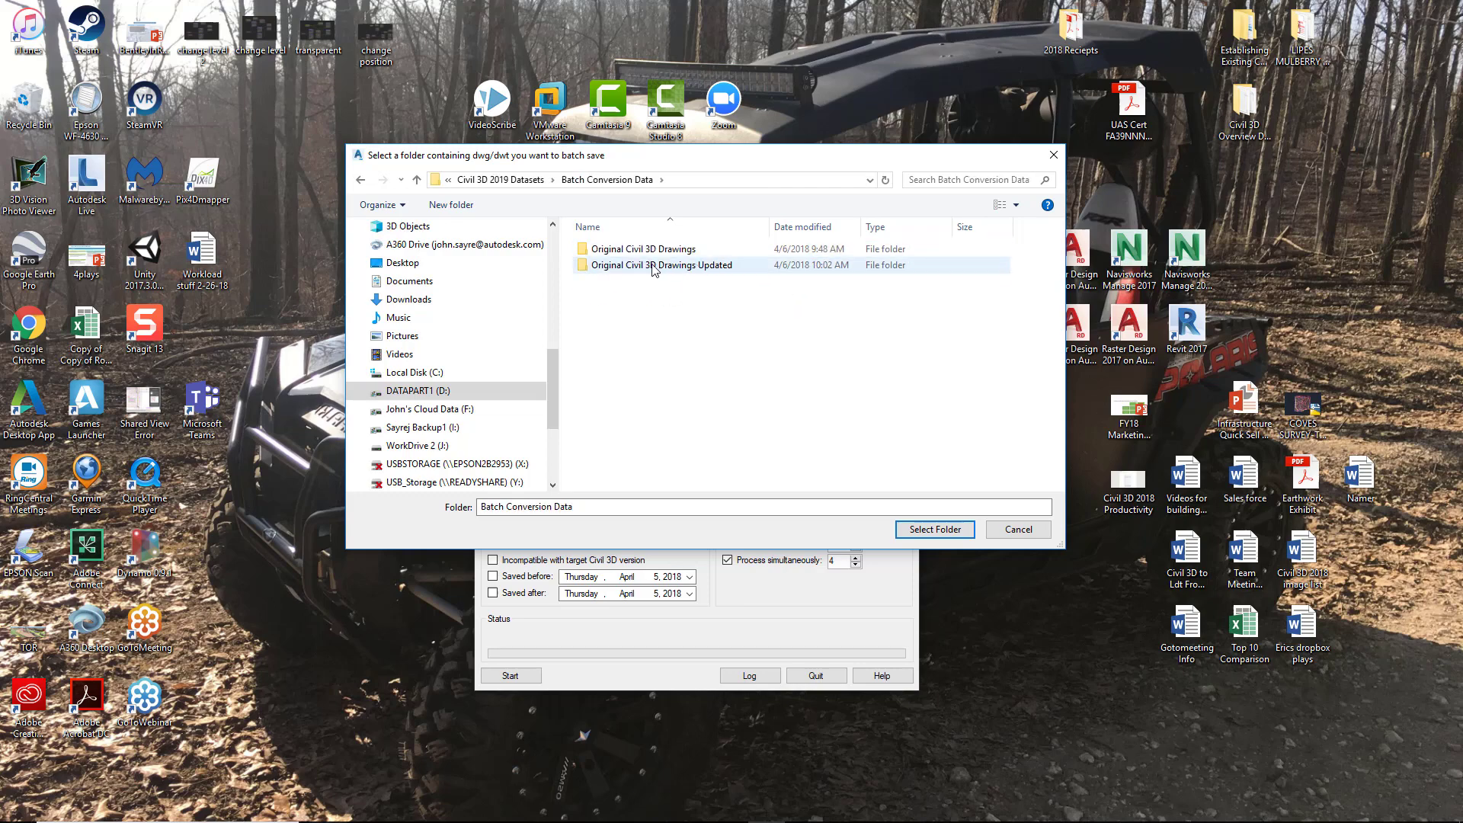
click(644, 248)
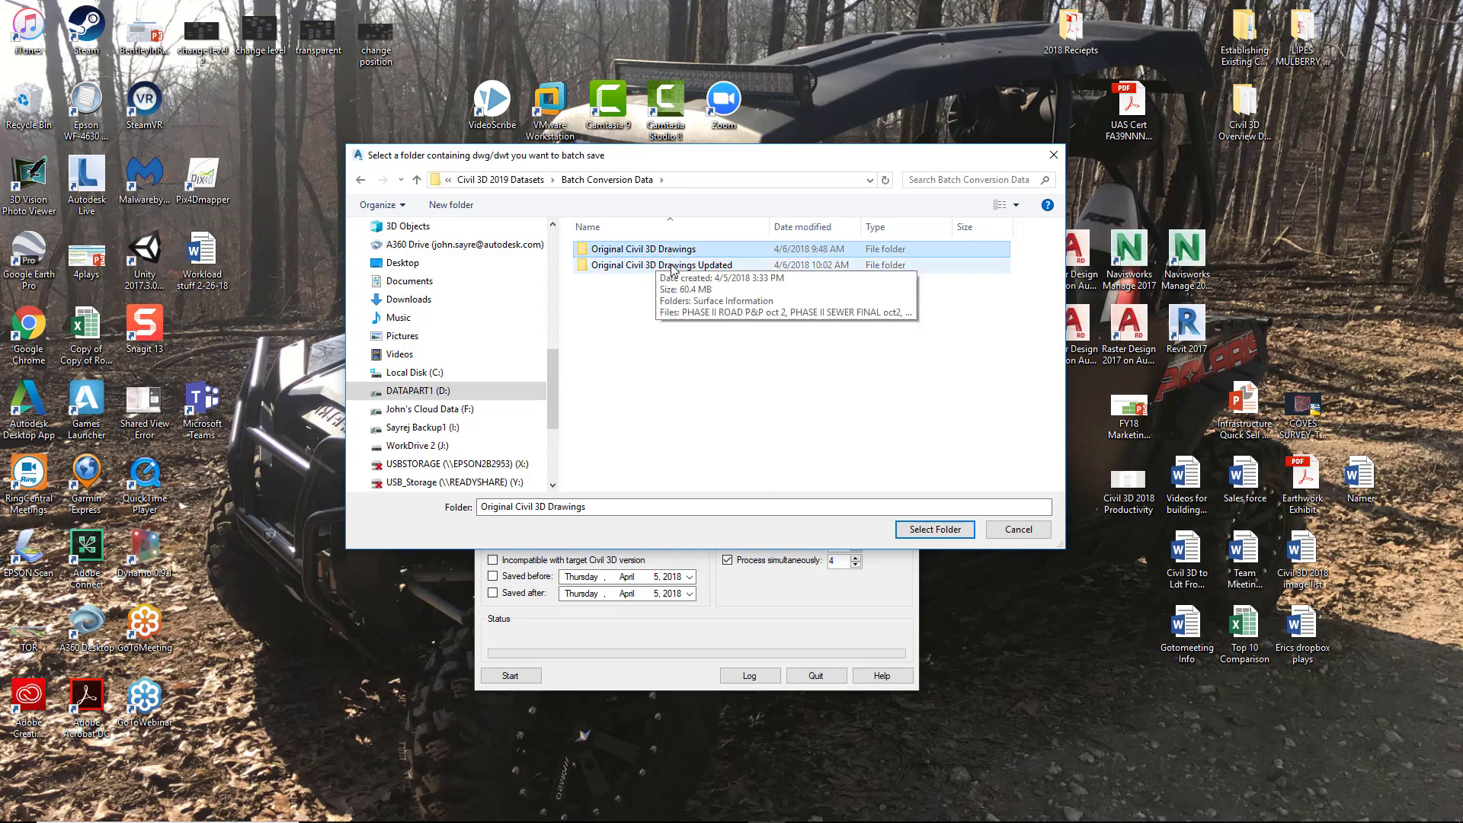
double_click(663, 264)
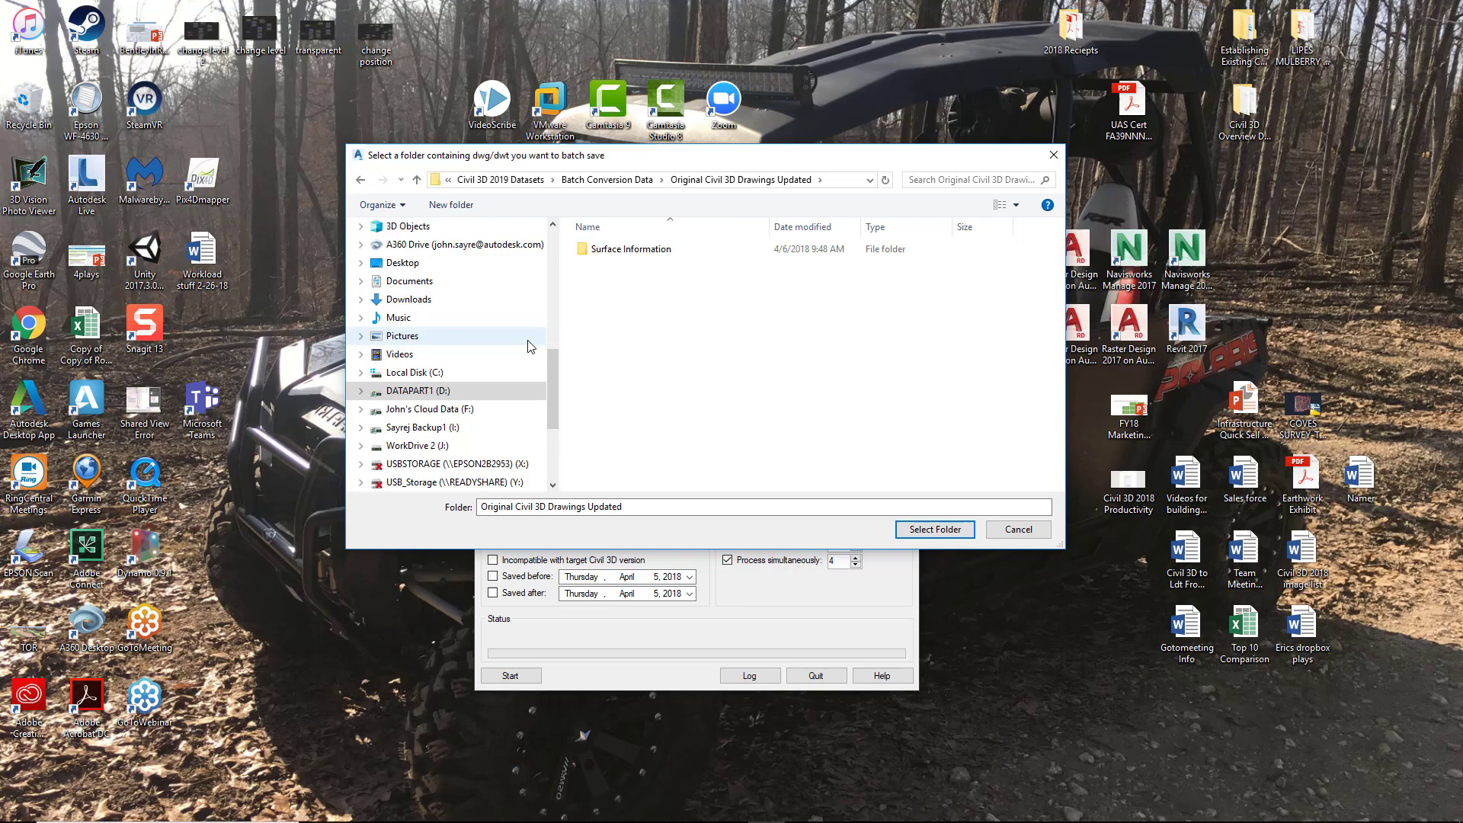
mouse_move(616, 368)
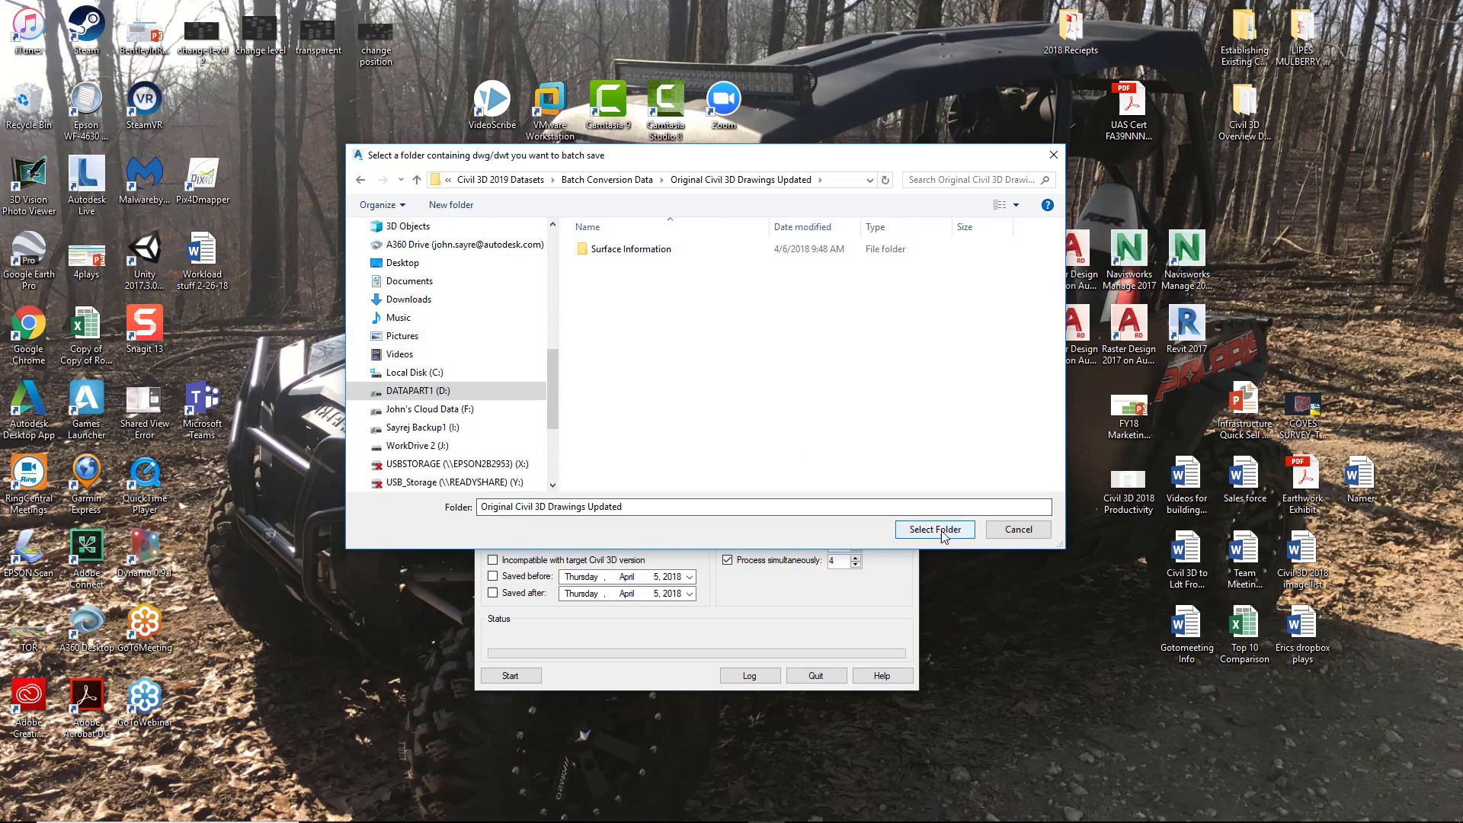
click(935, 529)
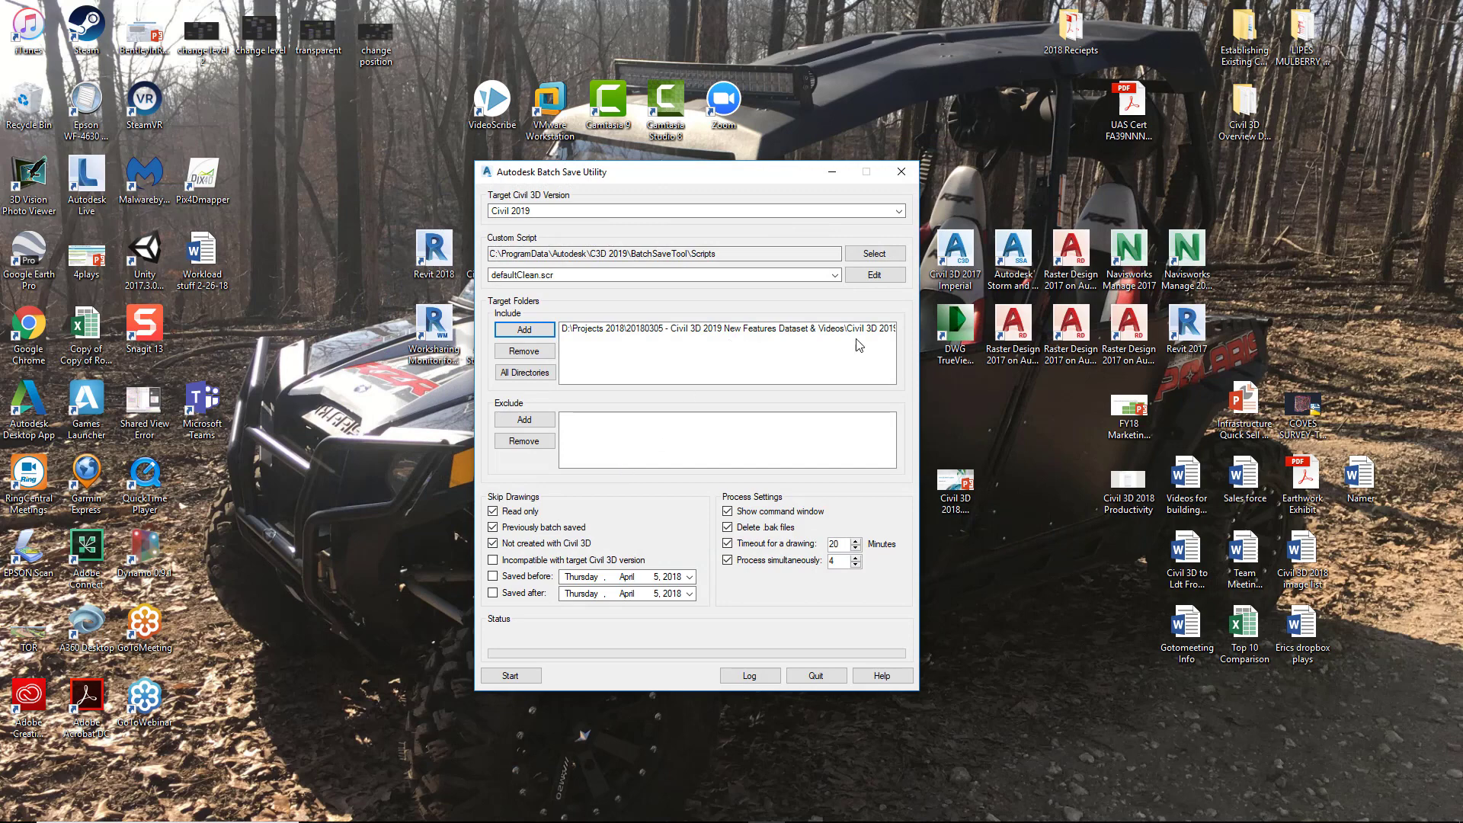
mouse_move(633, 459)
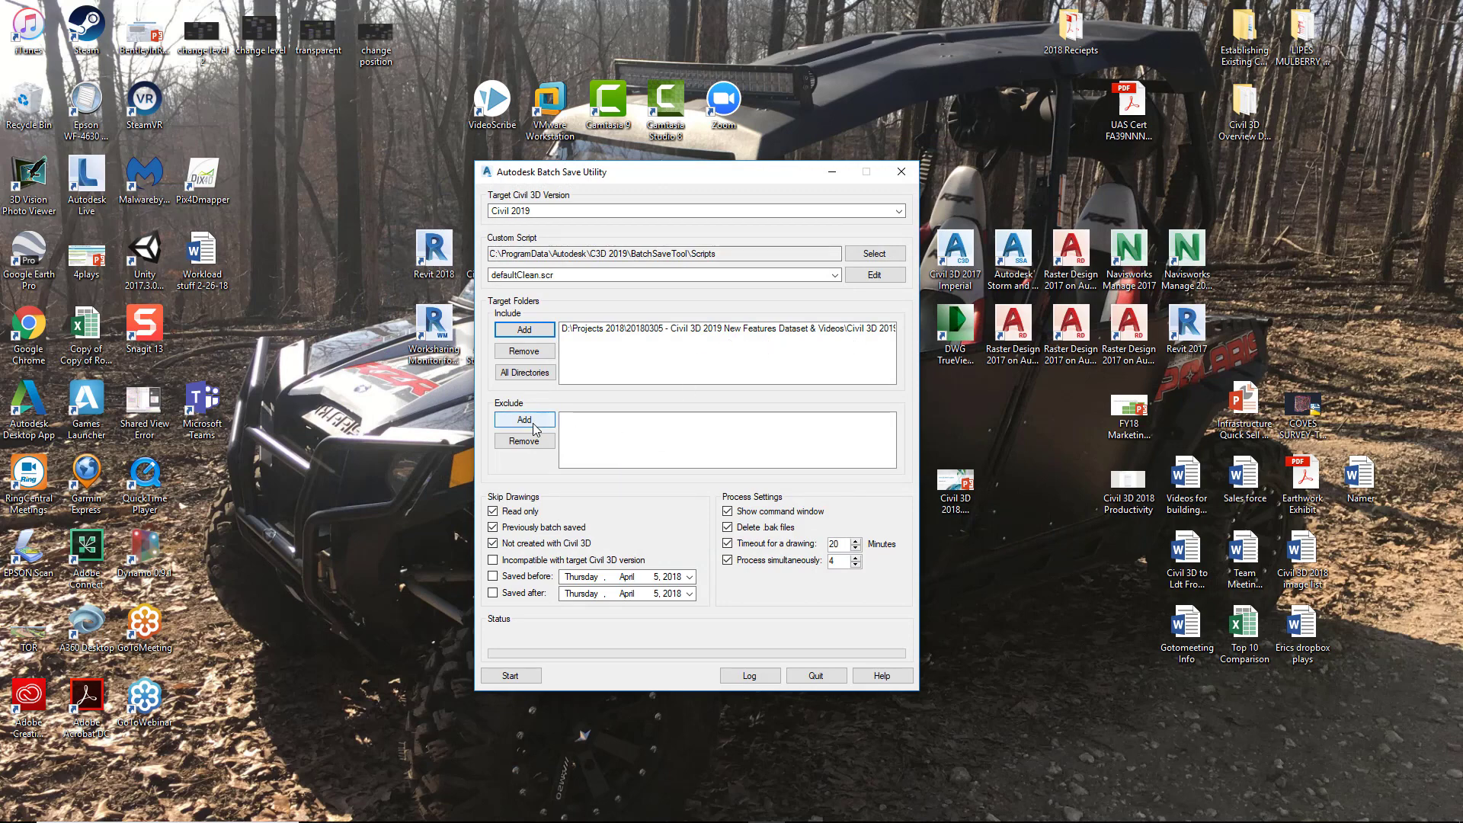
Step: Add the Surface Information subfolder to the Exclude list
click(524, 420)
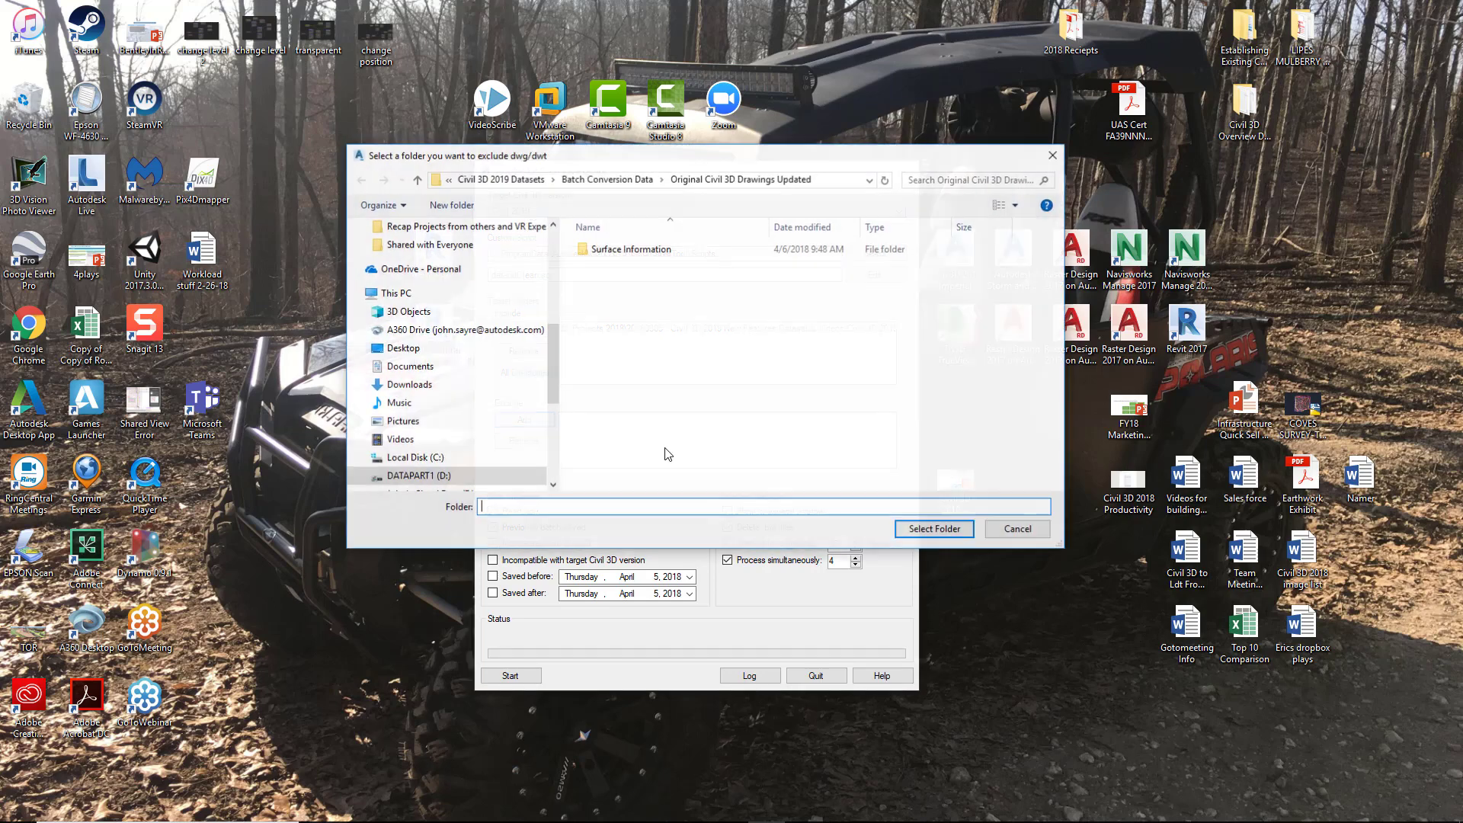
click(630, 249)
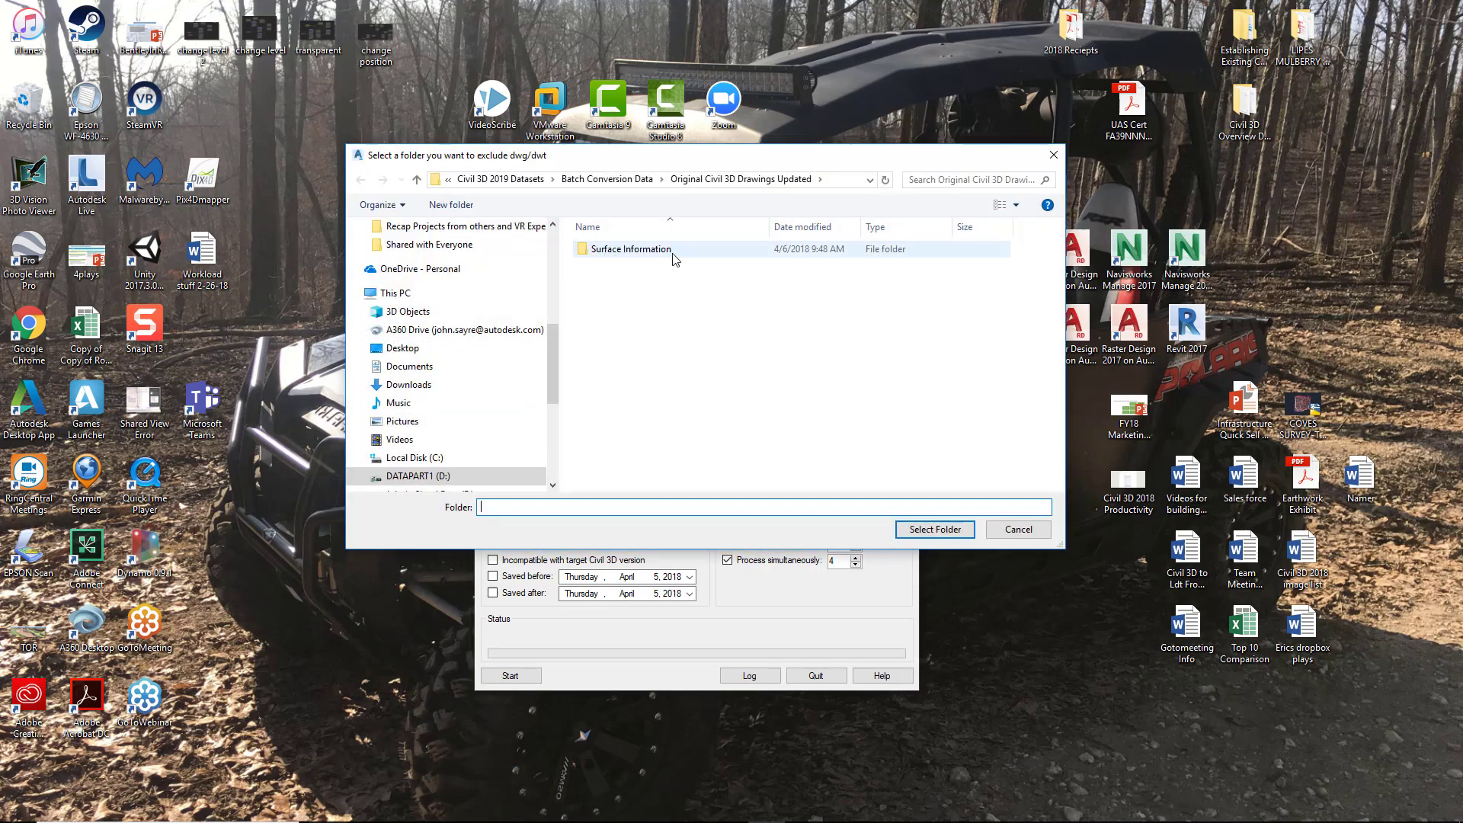
mouse_move(650, 263)
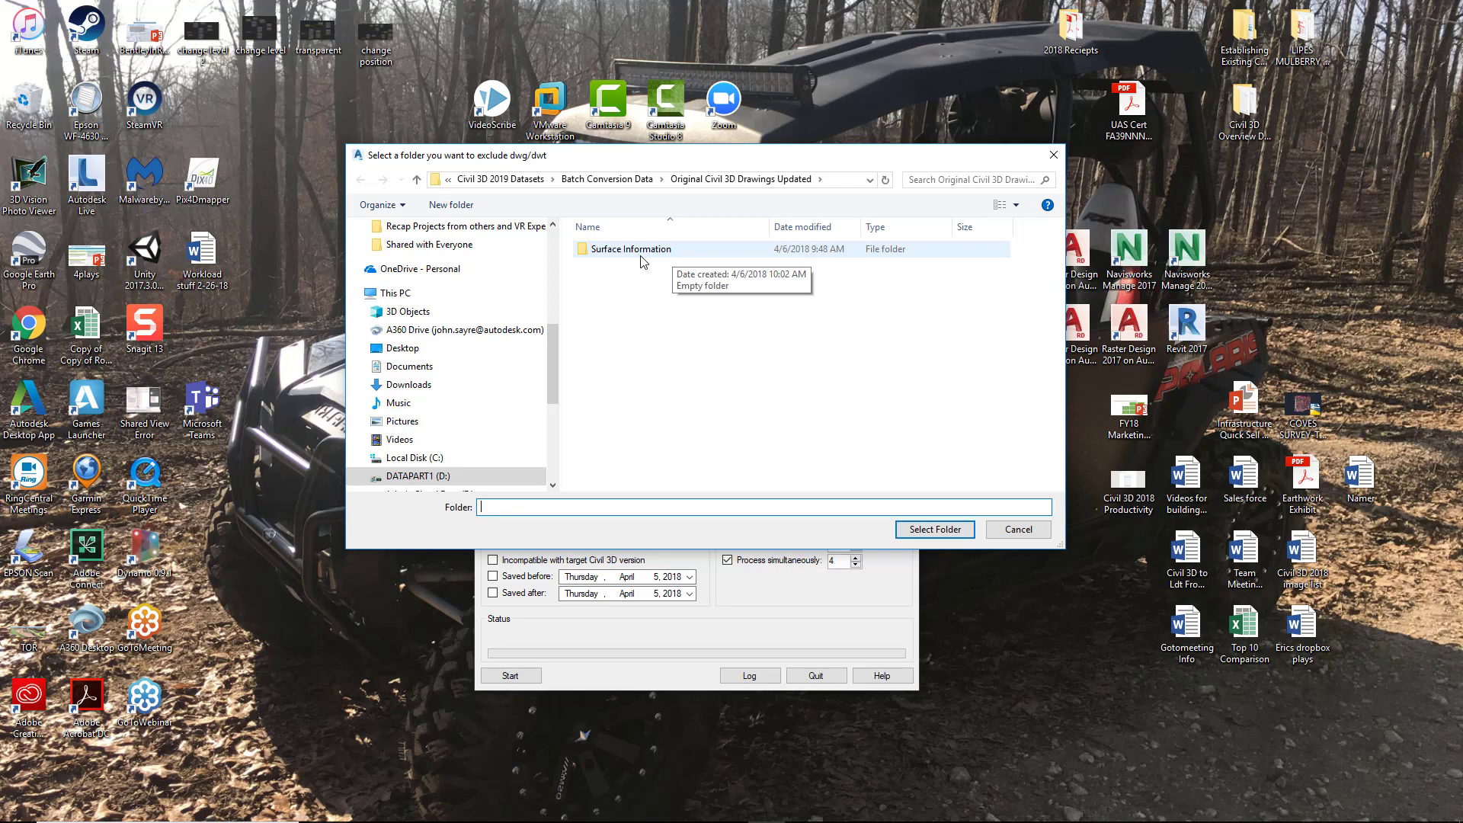
click(630, 249)
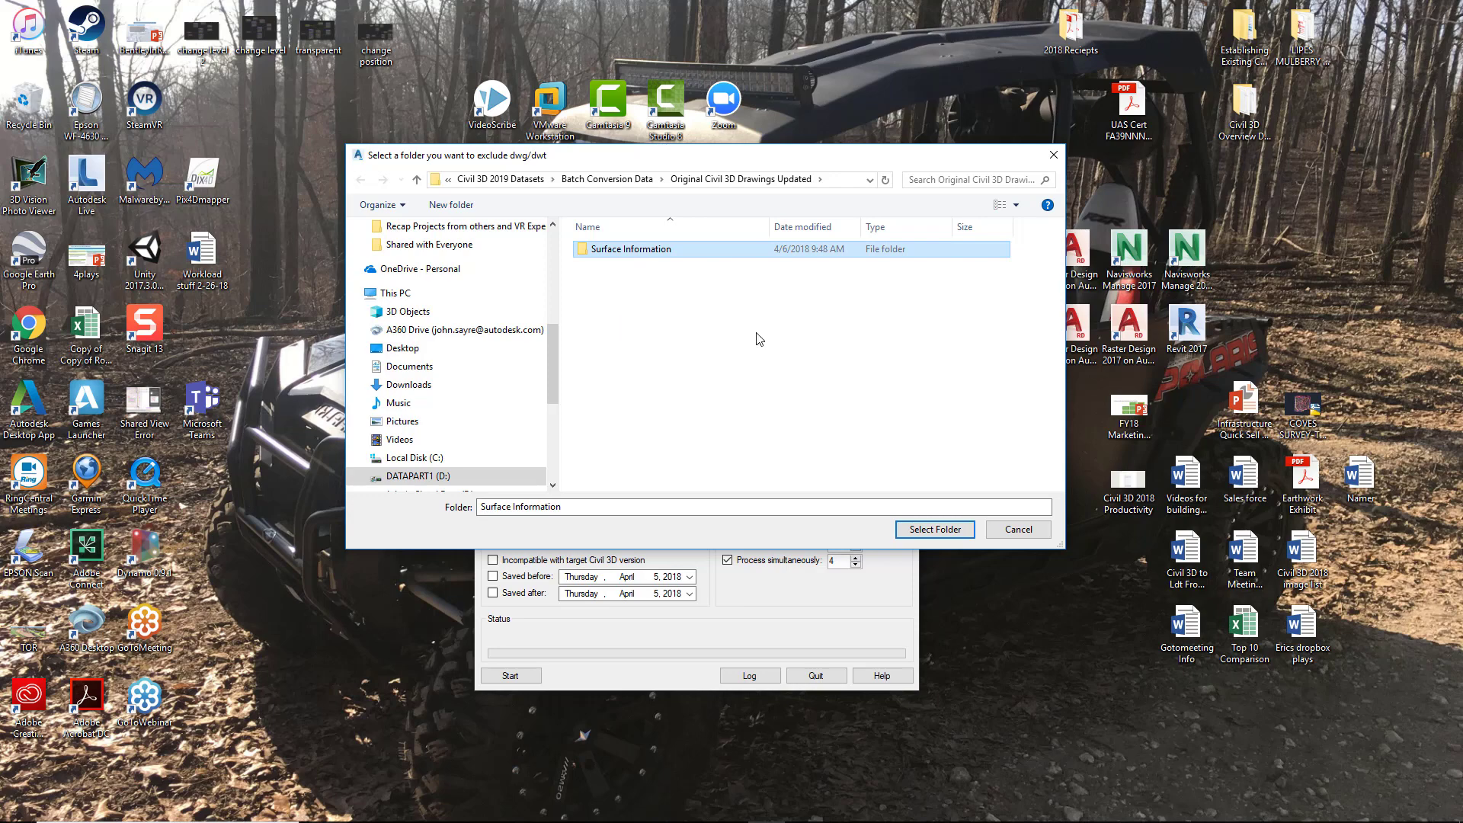
click(934, 529)
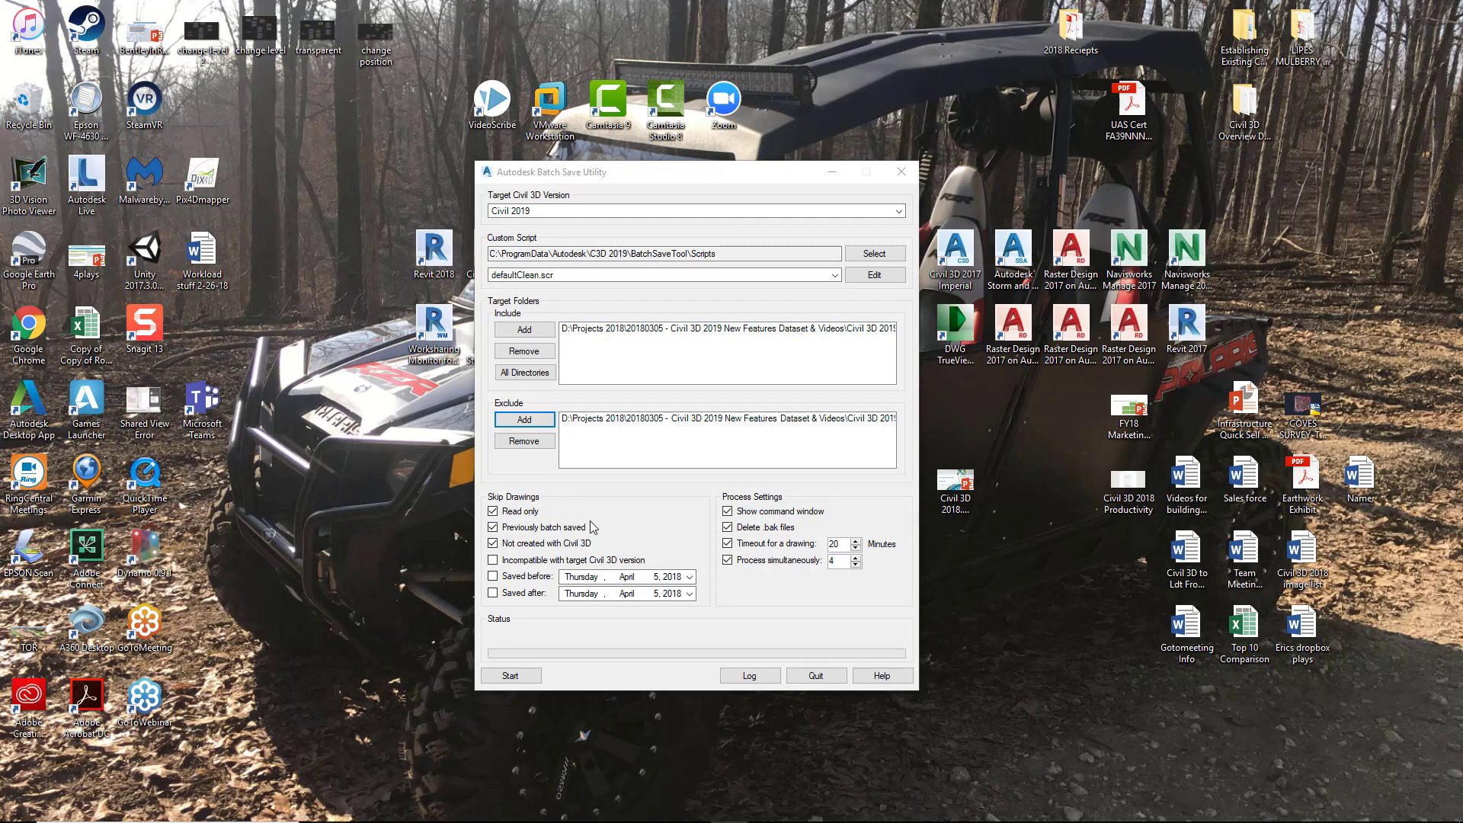
mouse_move(614, 542)
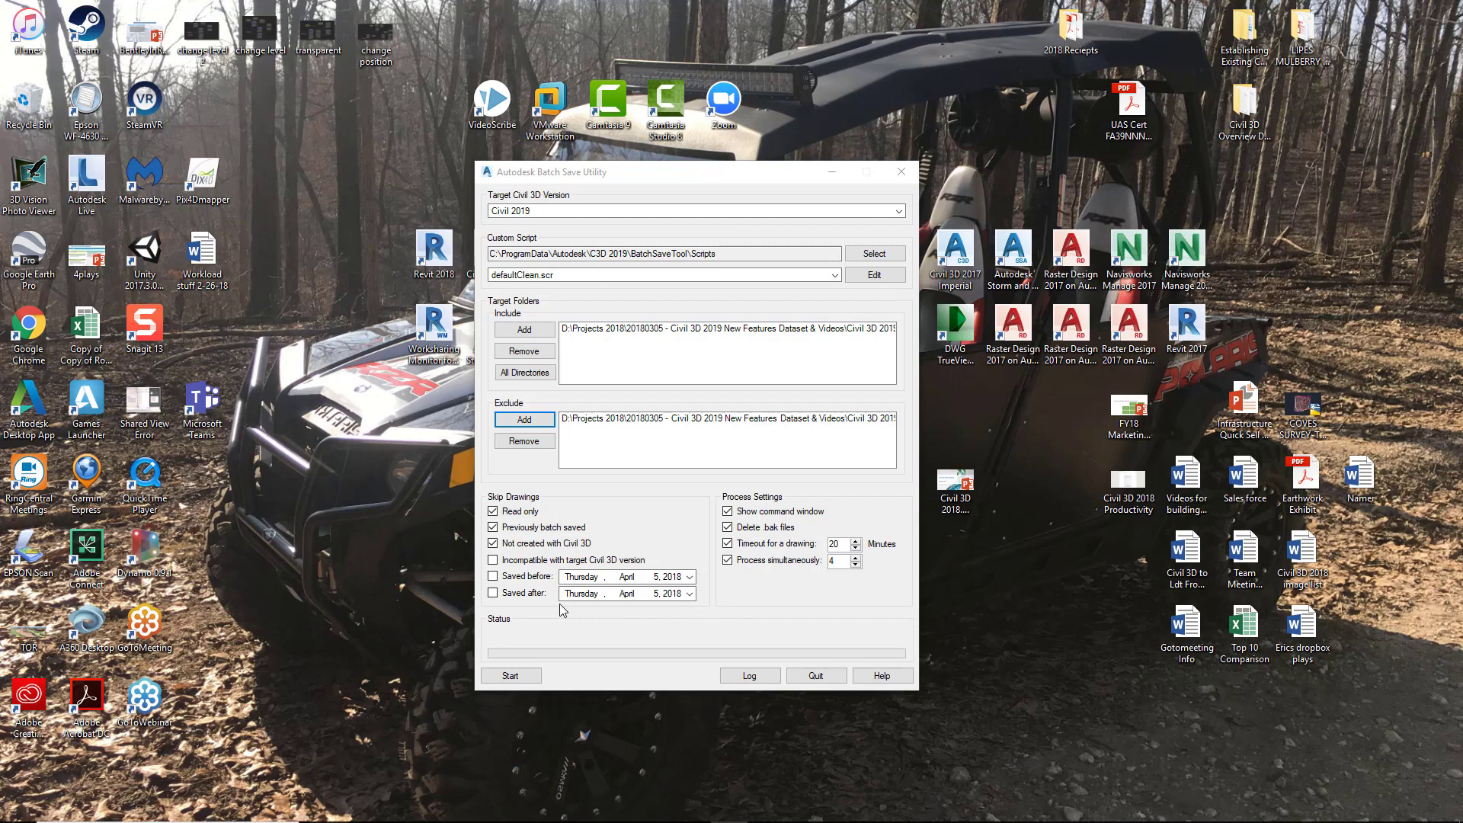
mouse_move(652, 641)
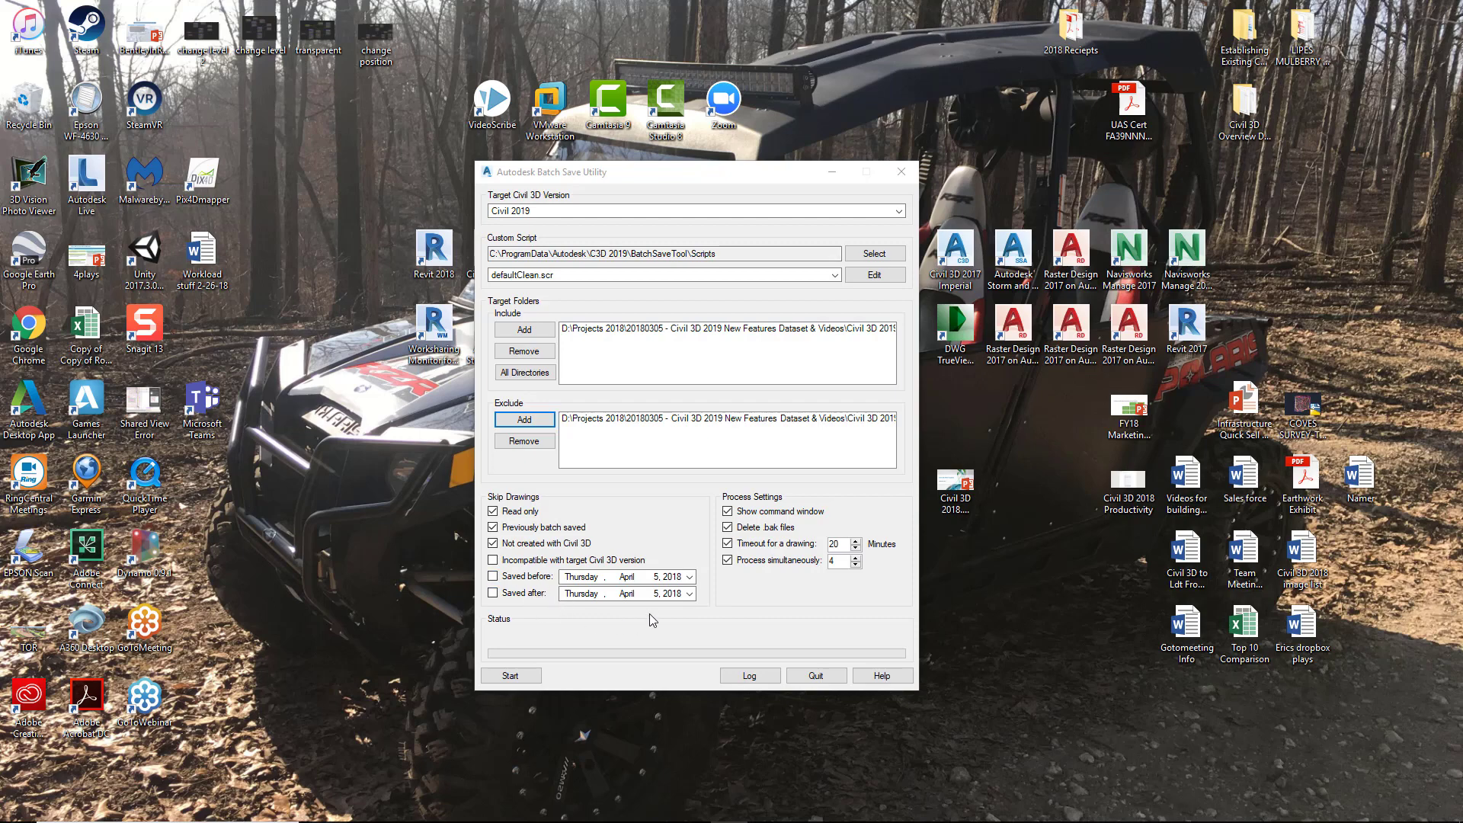
mouse_move(661, 611)
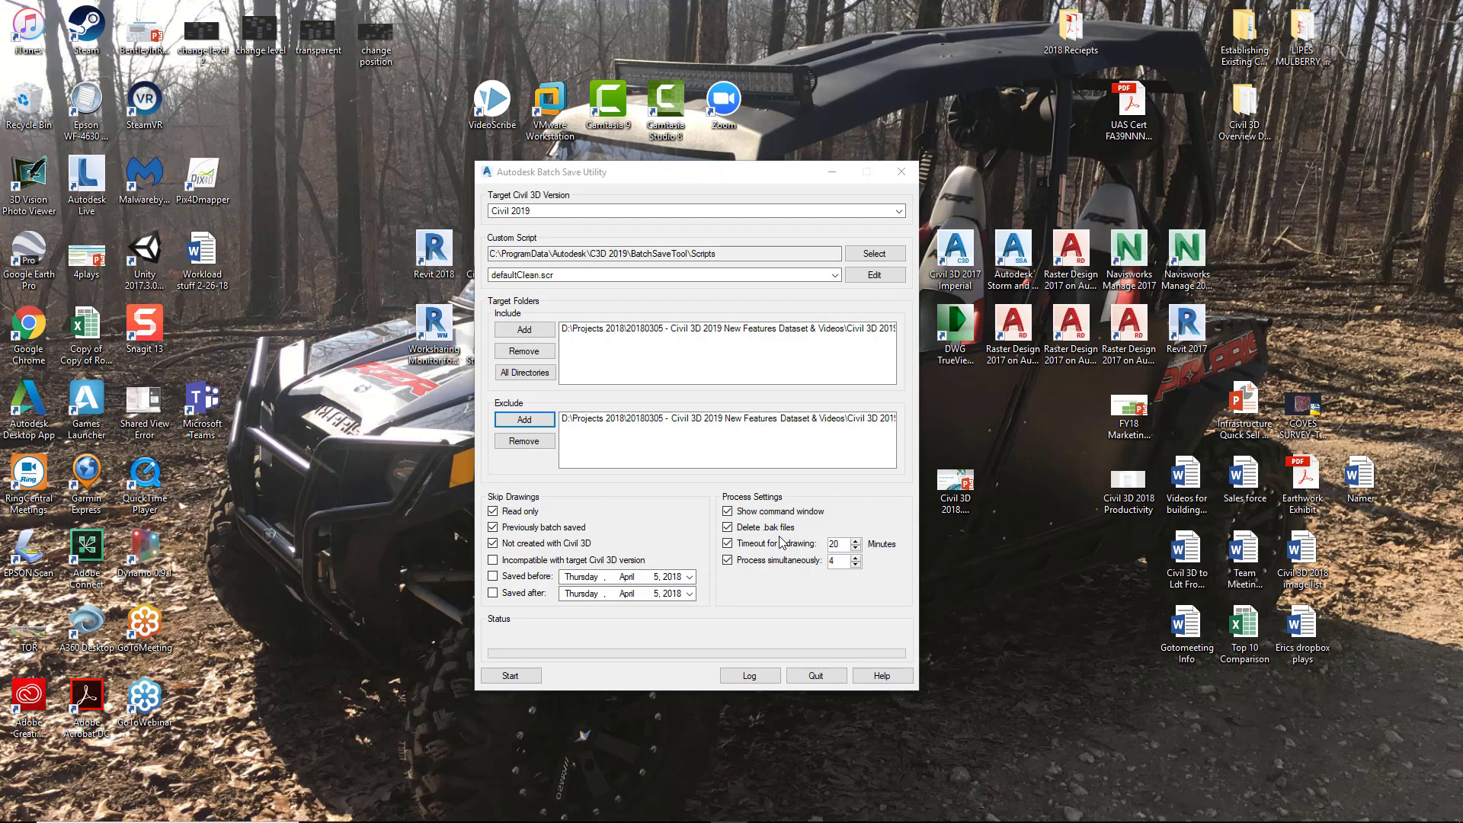
Step: Check the batch options: four simultaneous drawings, .bak files deleted, 20-minute timeout
click(727, 543)
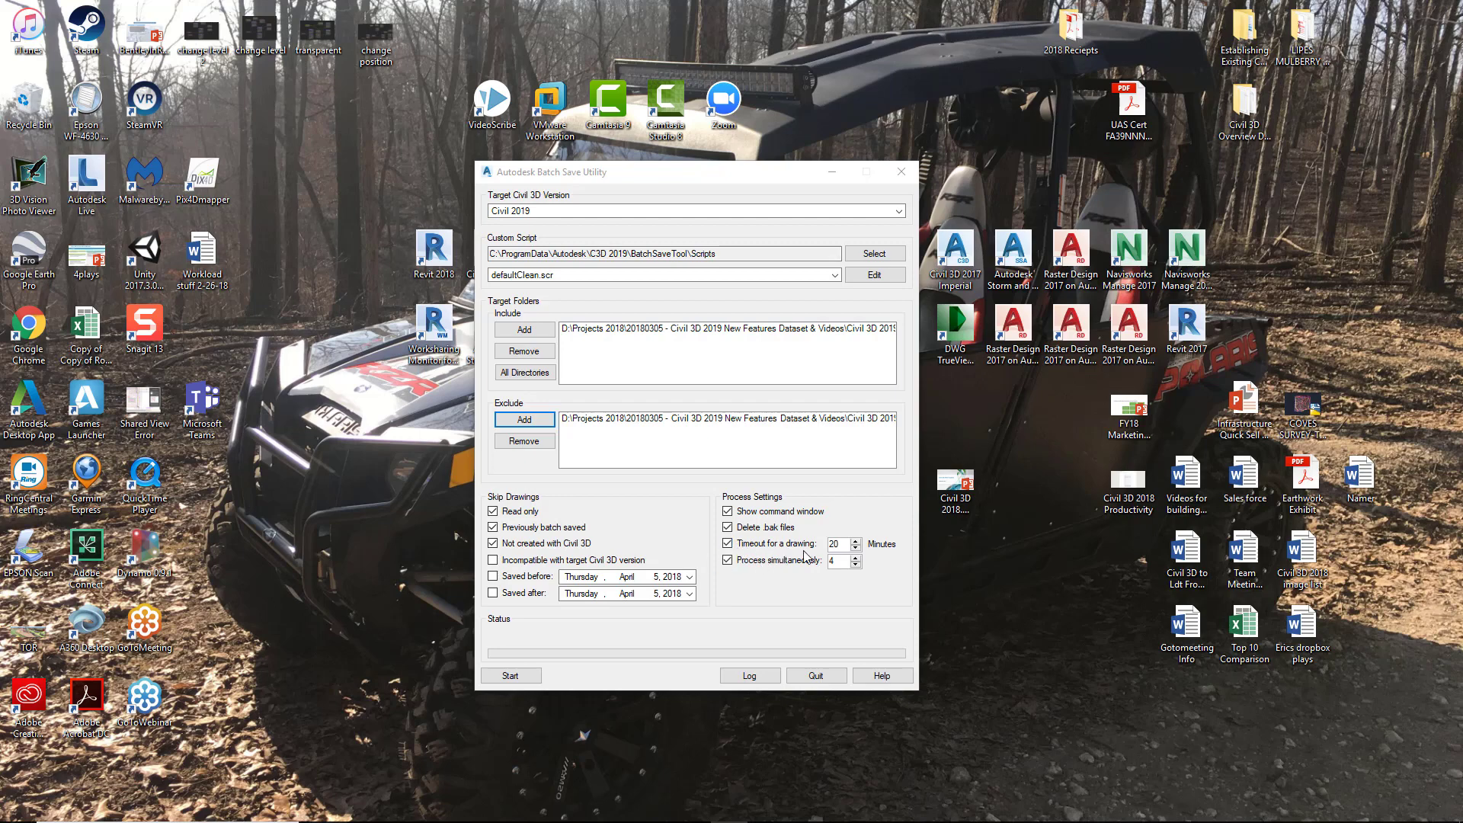
mouse_move(792, 578)
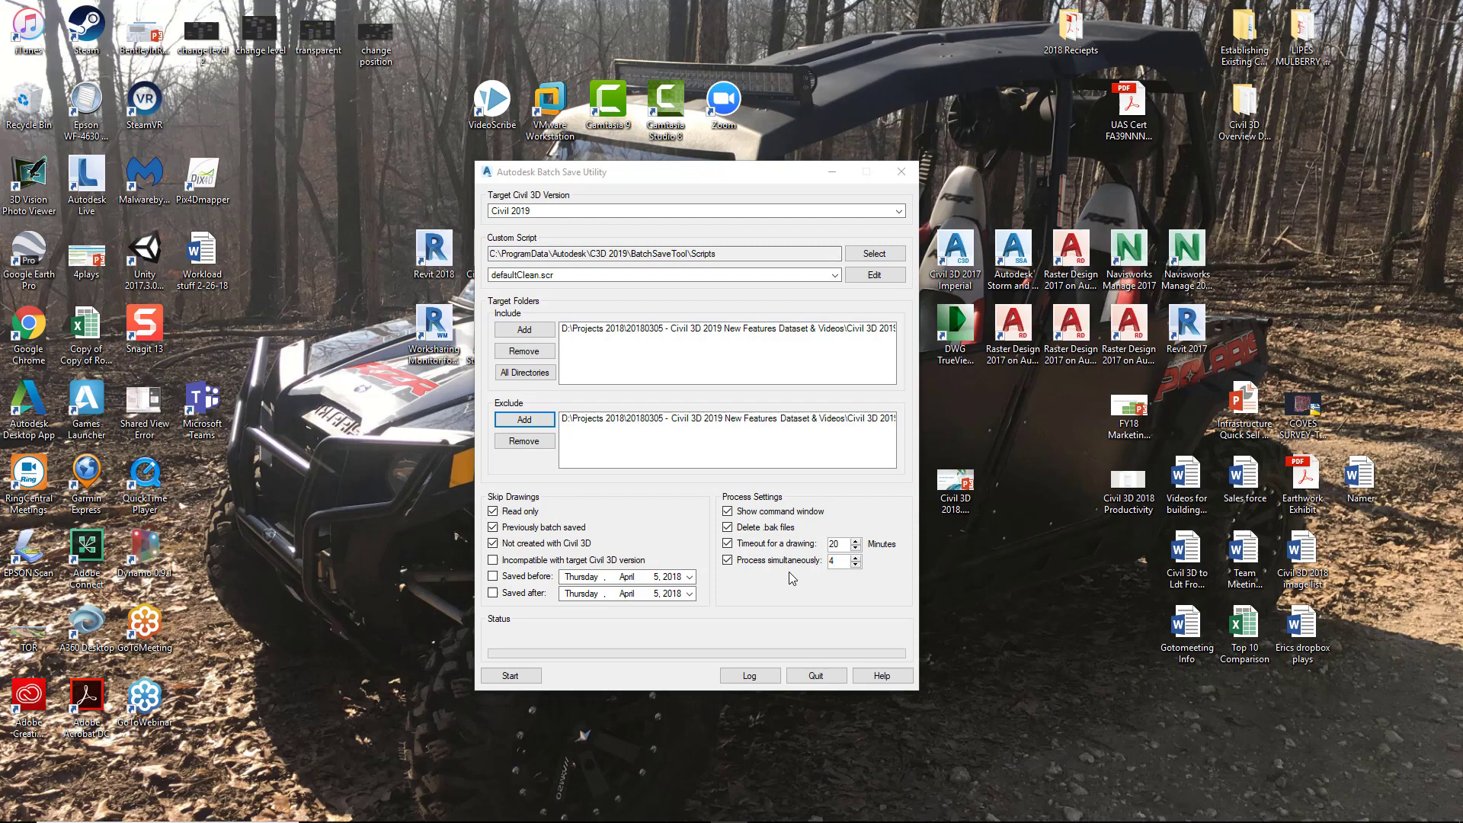
mouse_move(813, 554)
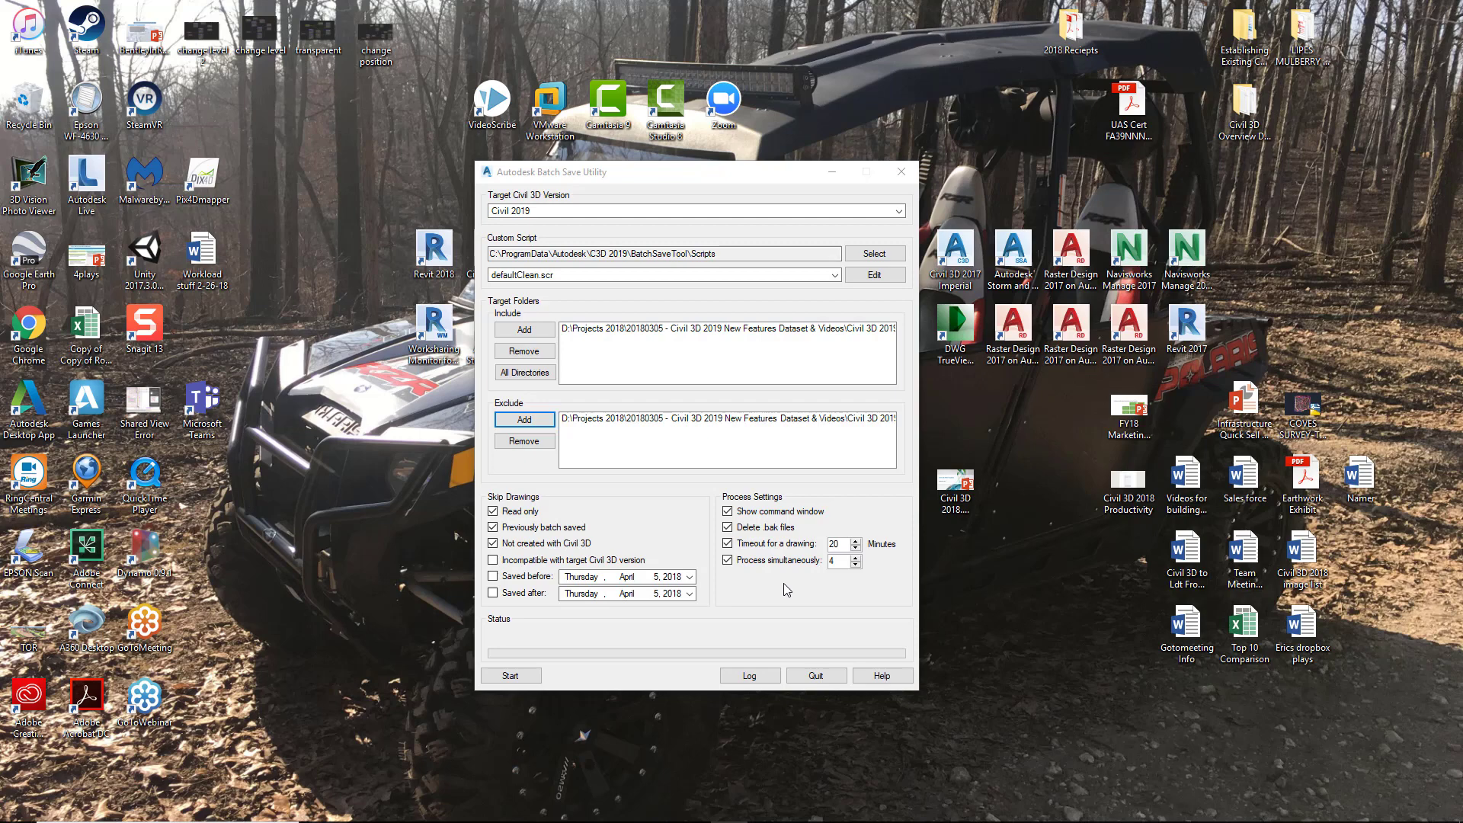
mouse_move(712, 613)
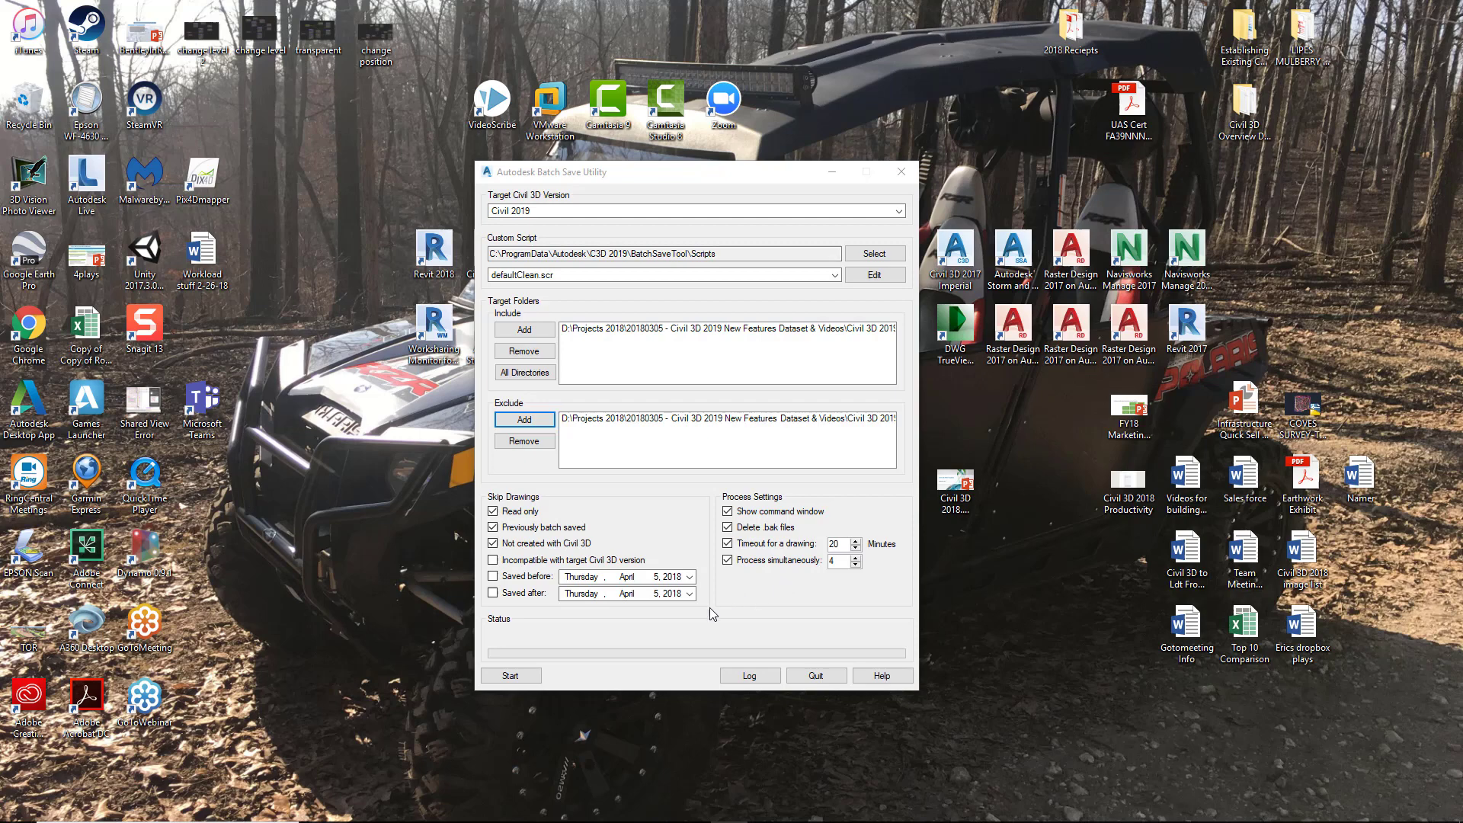
mouse_move(1309, 592)
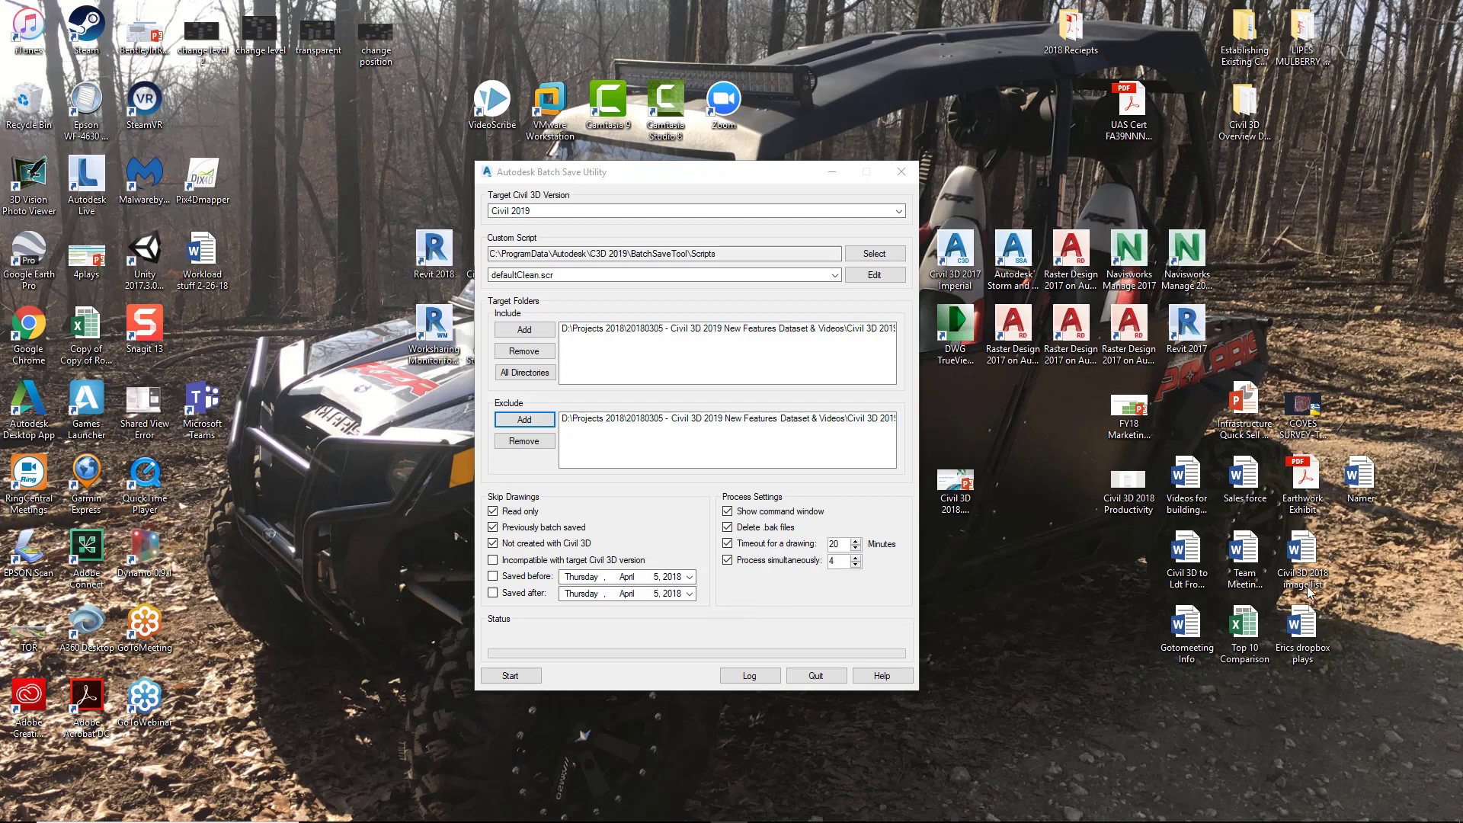
mouse_move(612, 678)
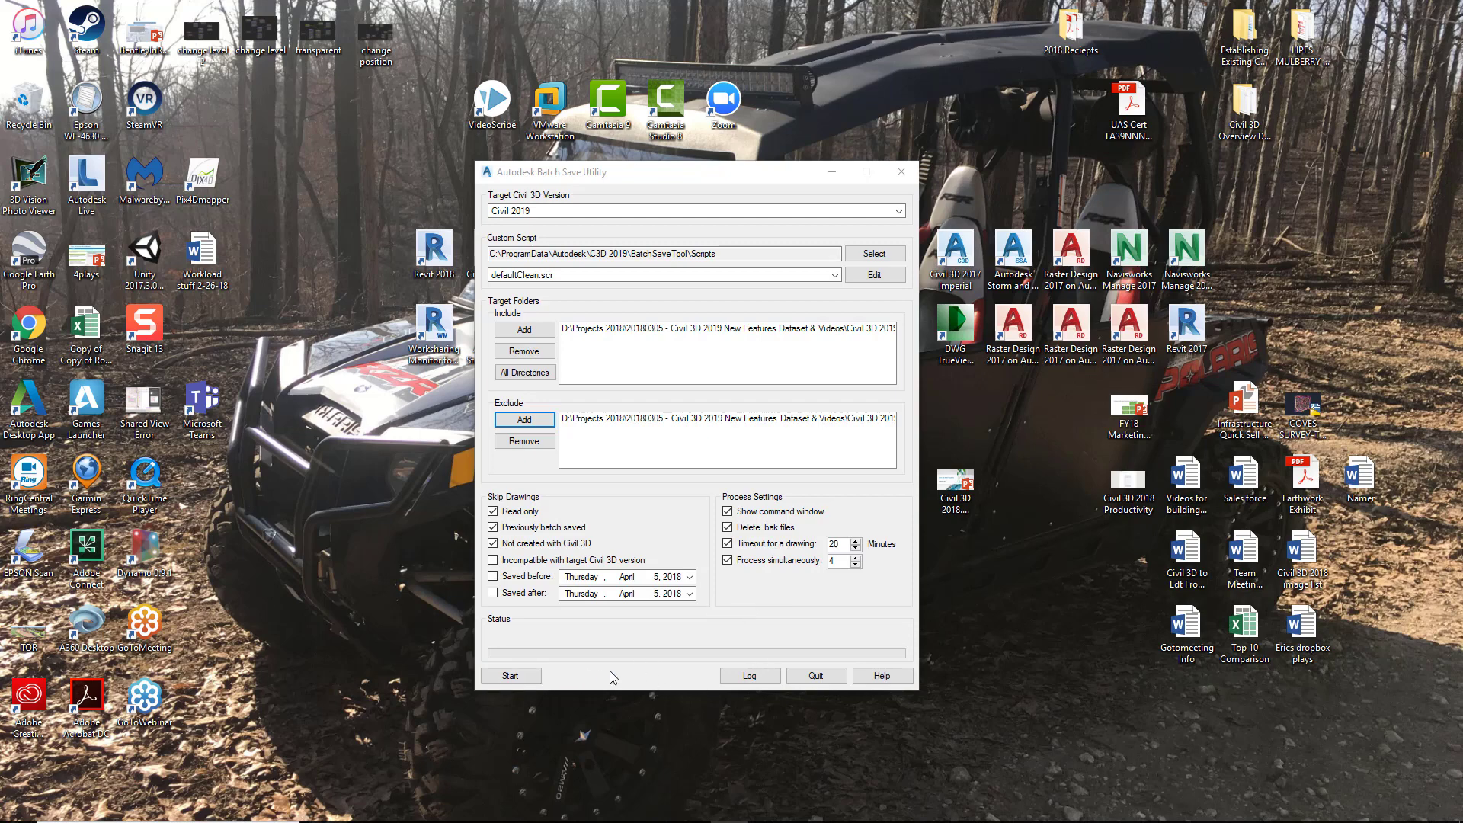
Step: Run the batch save until four drawings are saved and view the results log
click(510, 675)
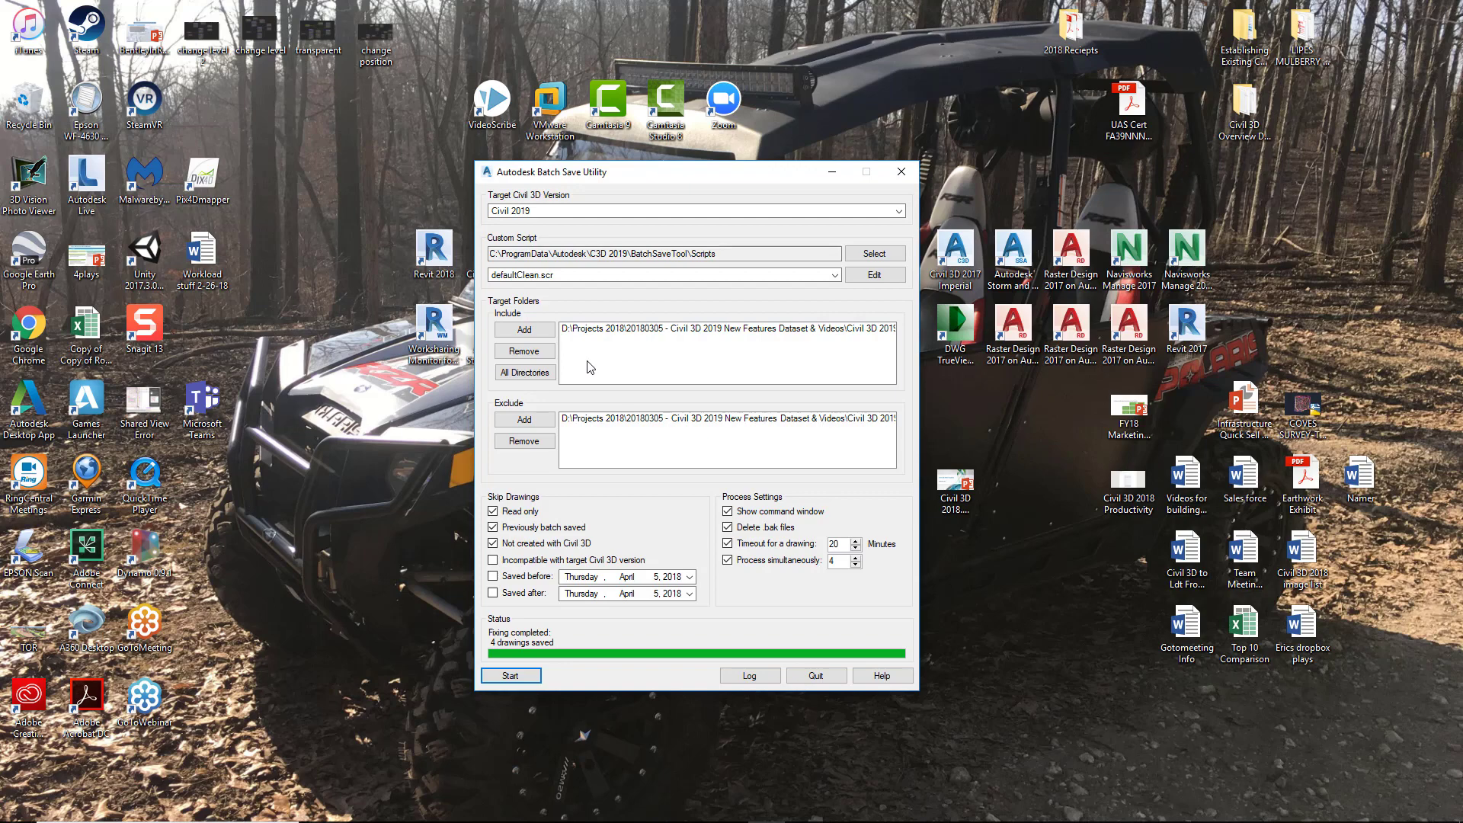
mouse_move(637, 512)
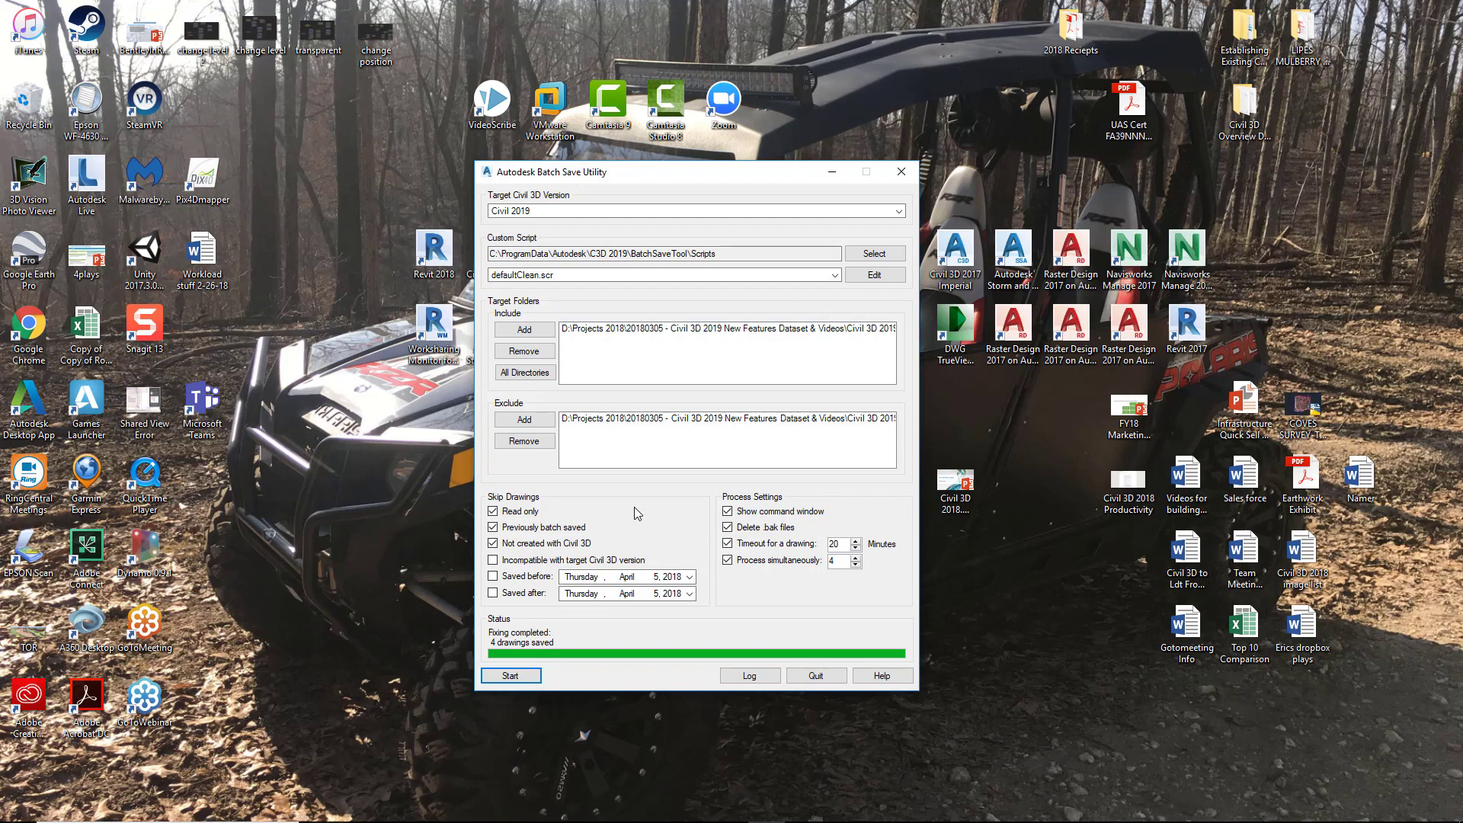
mouse_move(679, 484)
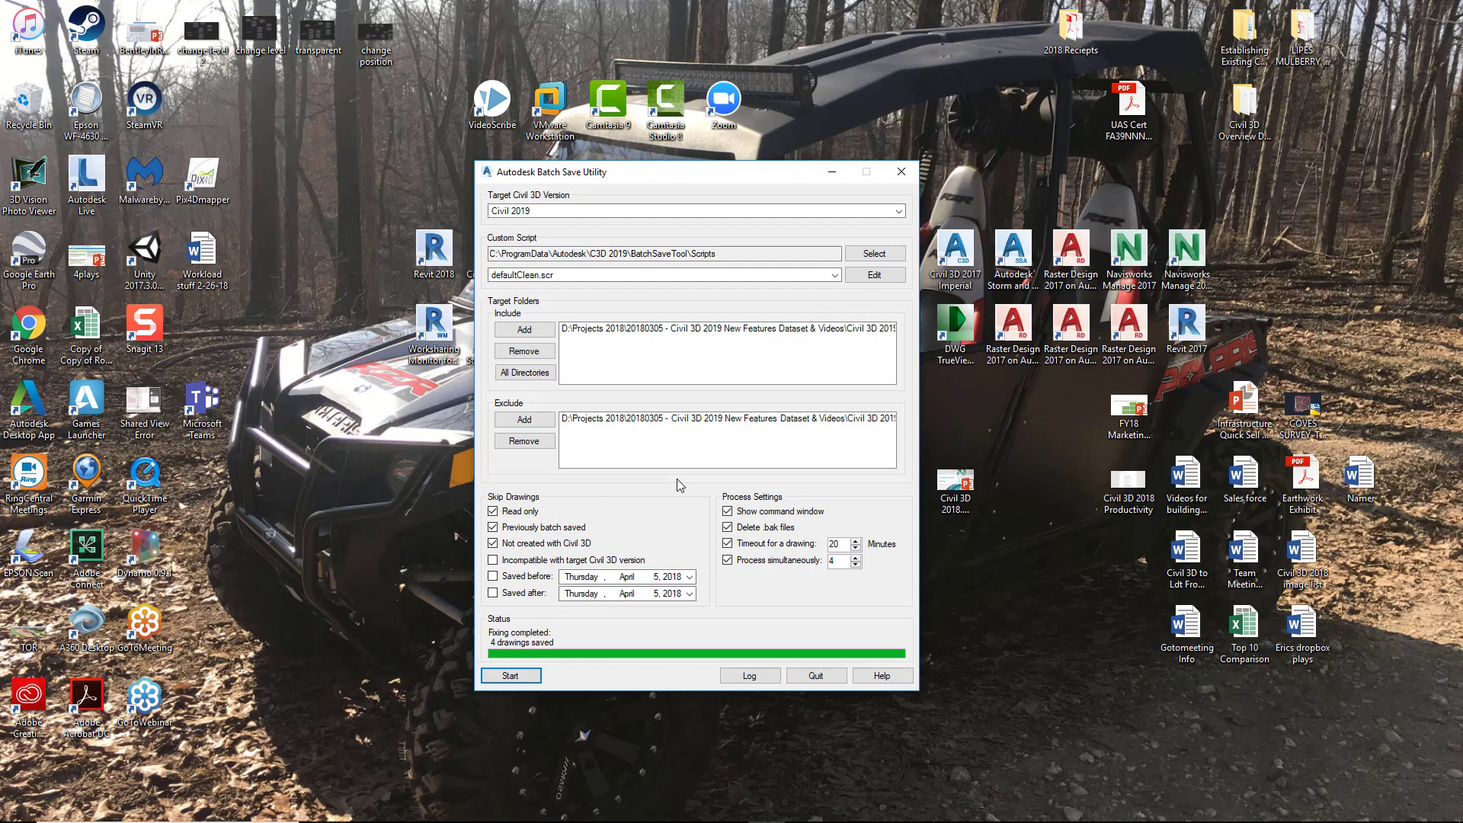
mouse_move(547, 326)
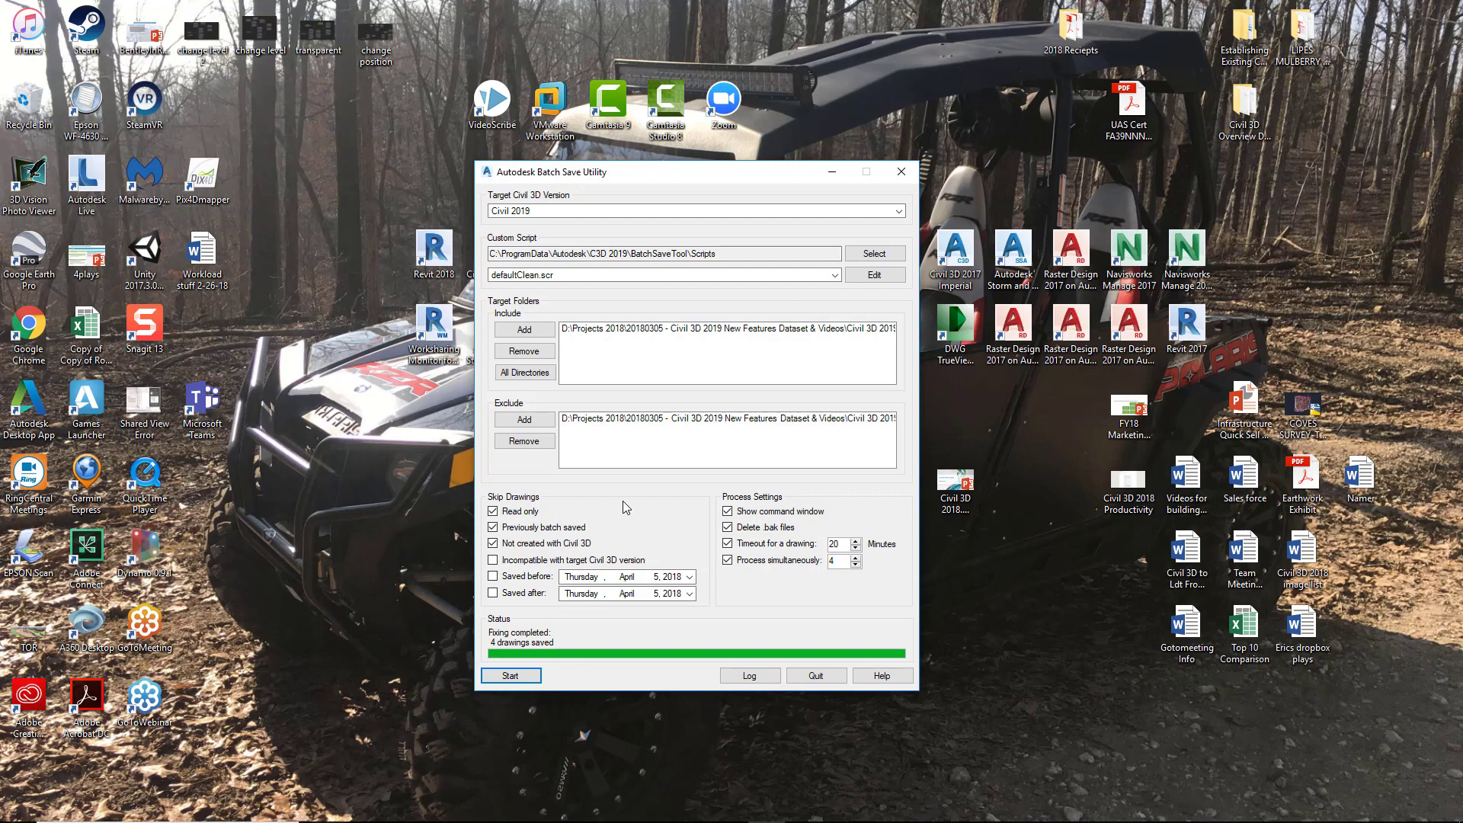
click(750, 675)
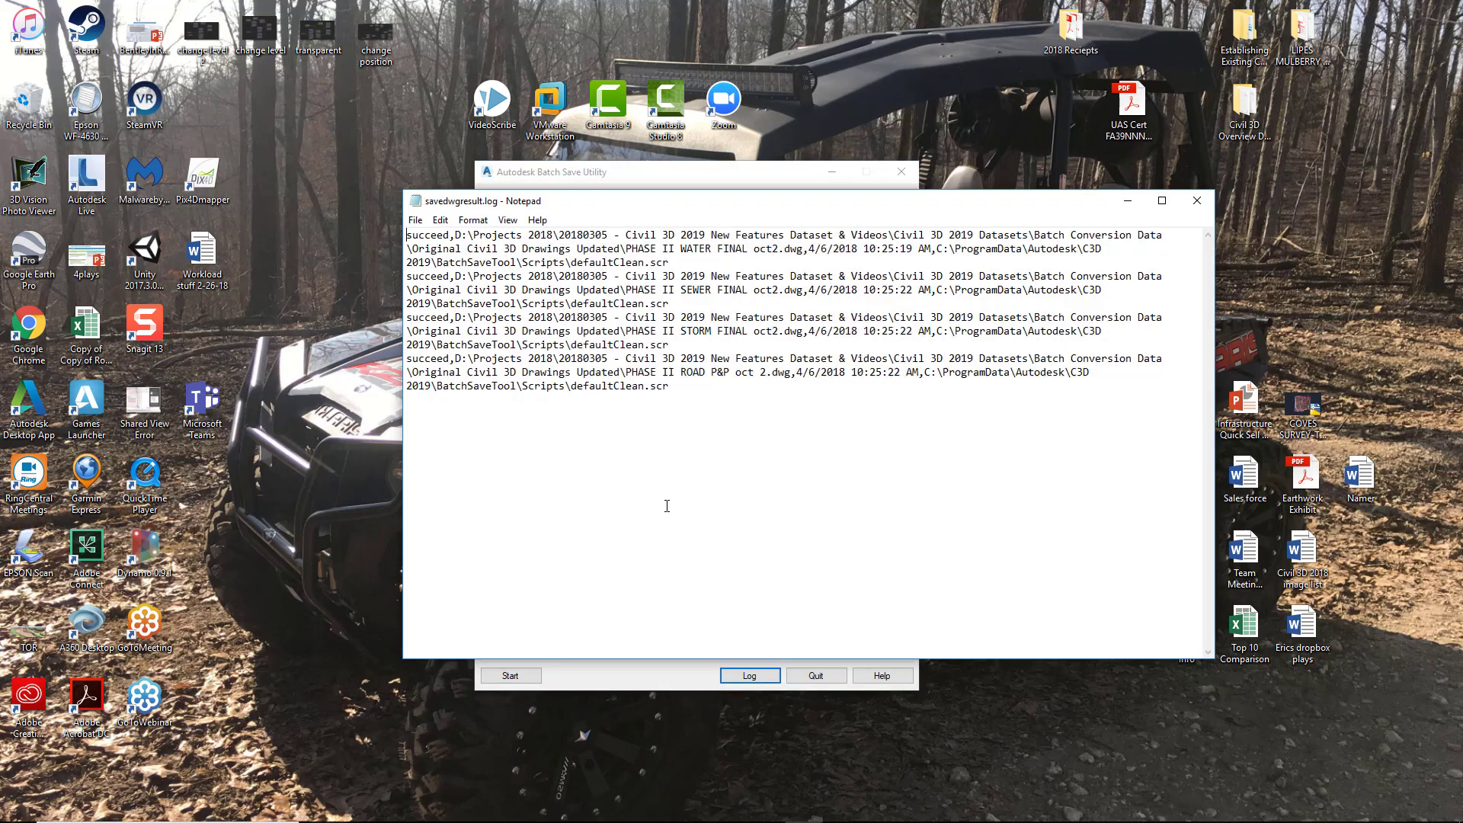
mouse_move(581, 406)
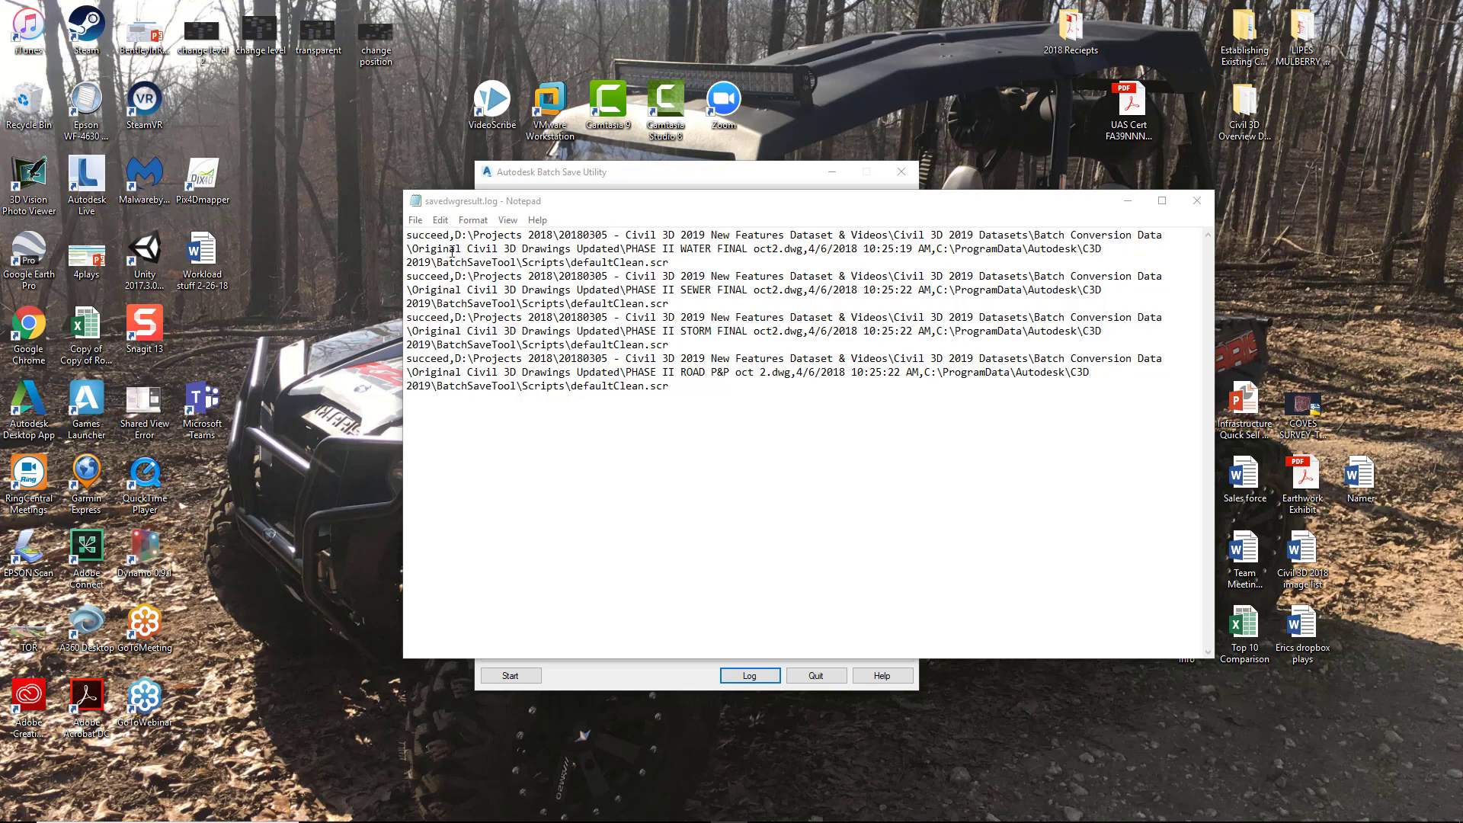
mouse_move(516, 422)
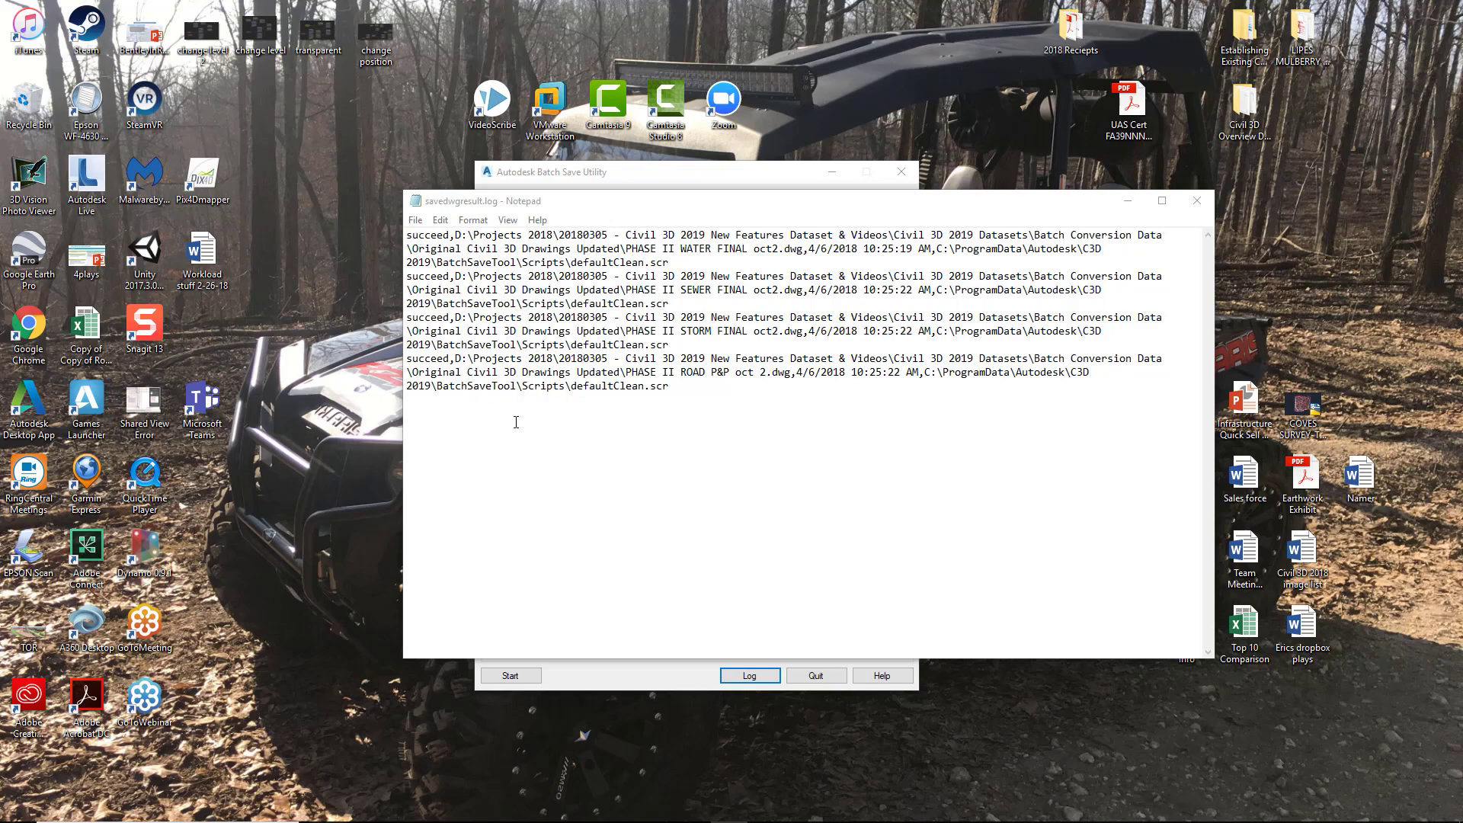
mouse_move(678, 207)
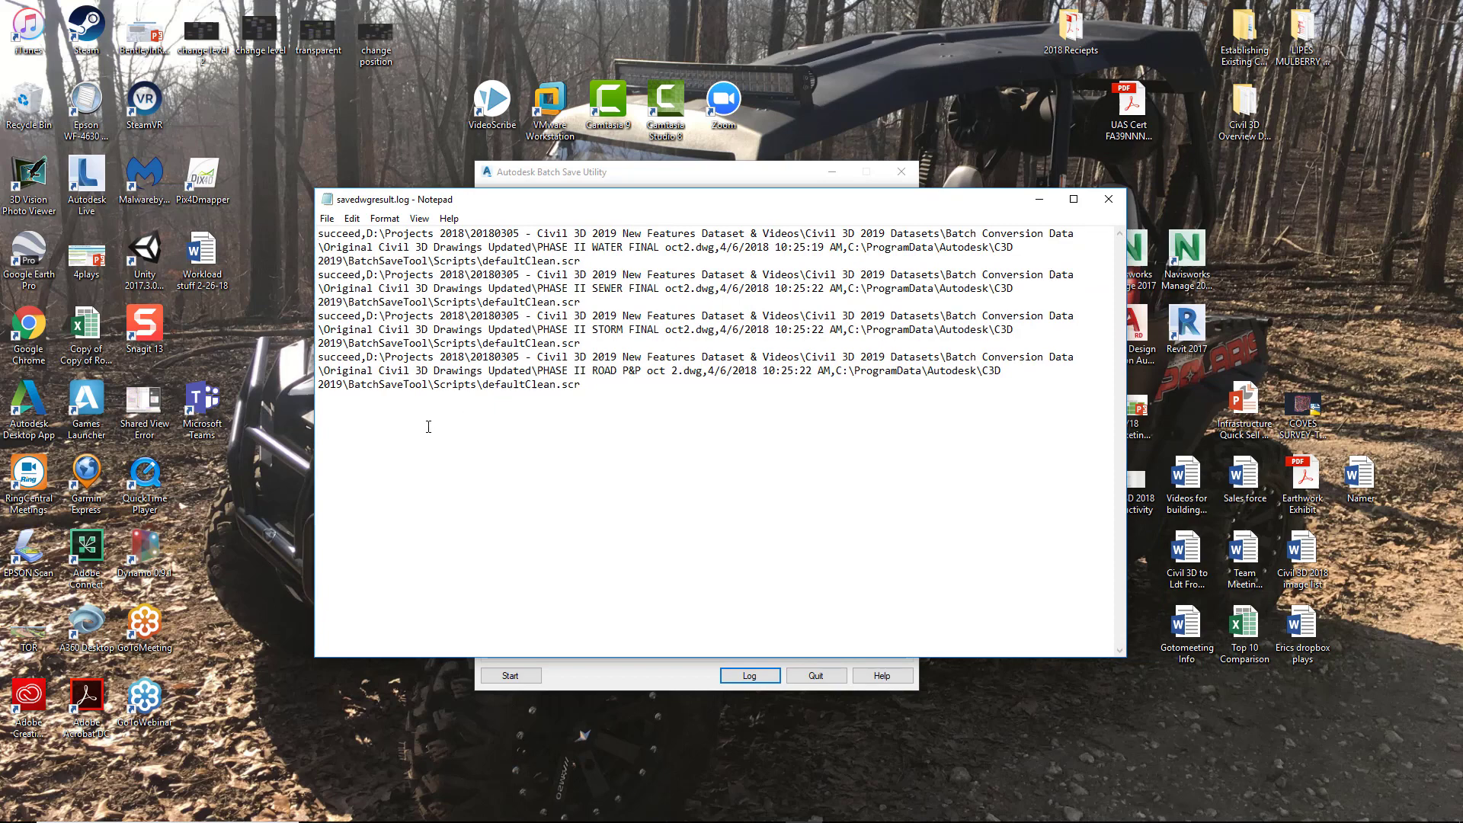
mouse_move(922, 378)
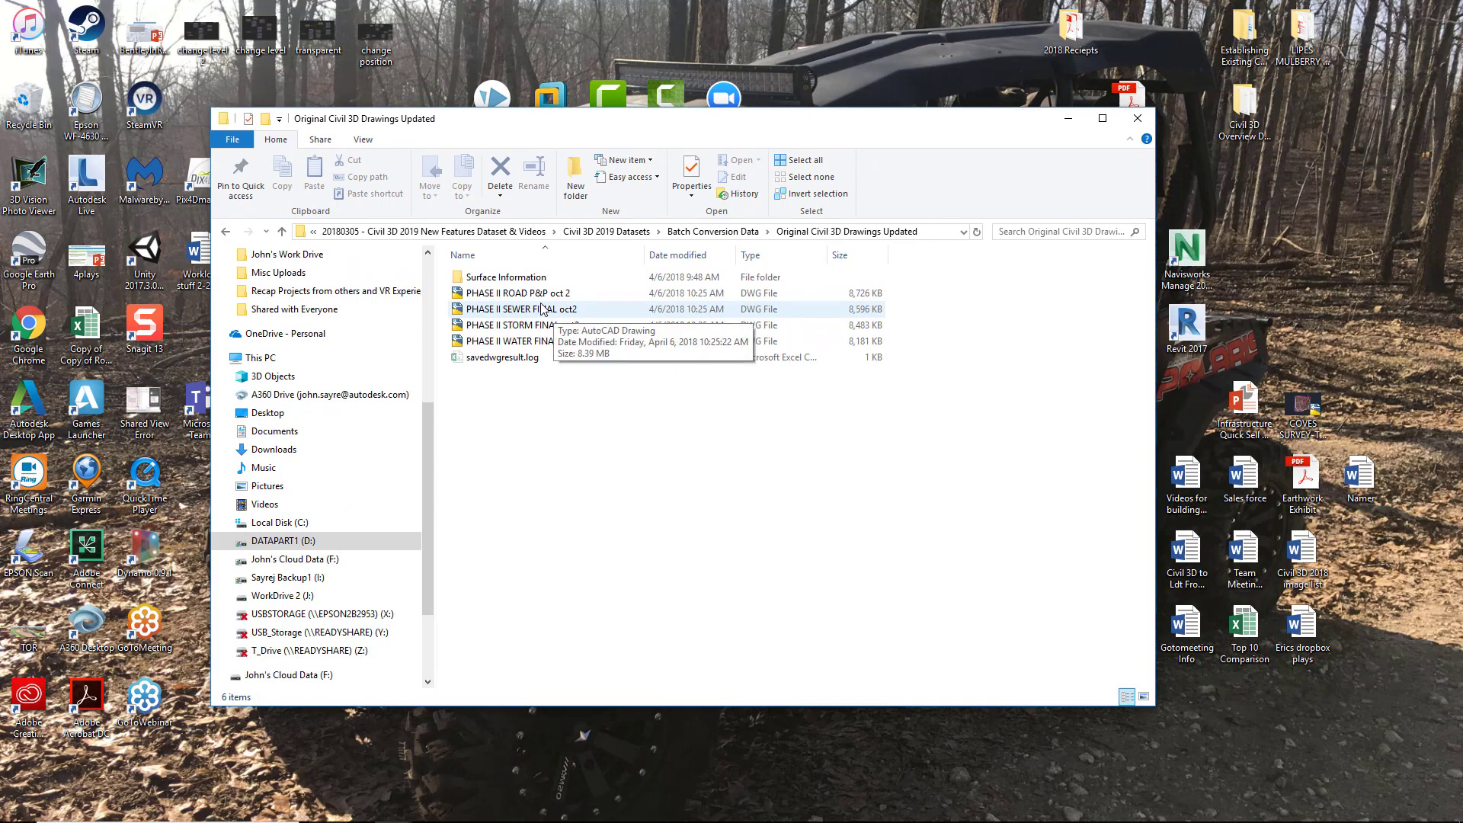
mouse_move(662, 360)
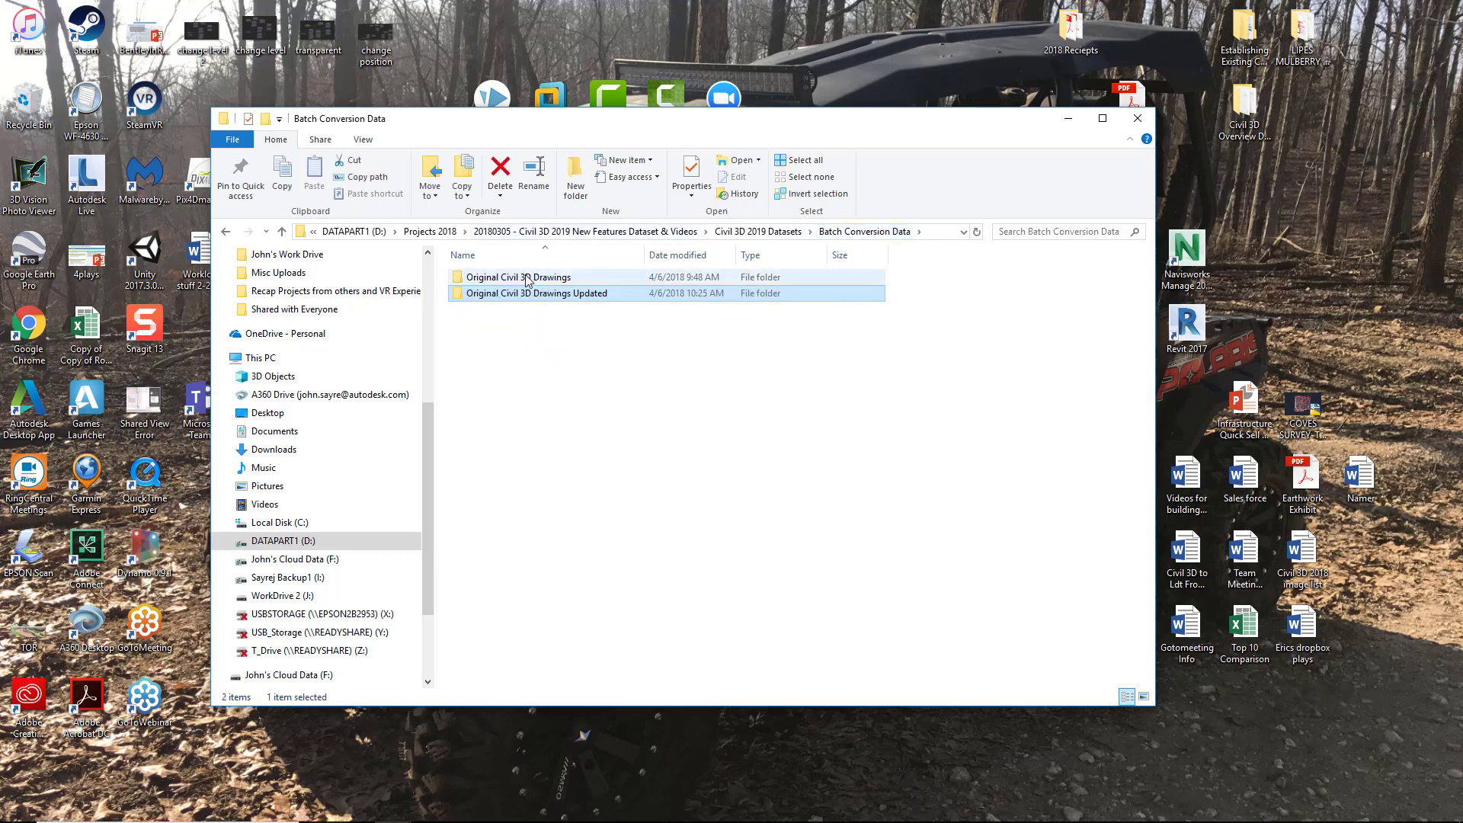
Step: Browse into Original Civil 3D Drawings Updated to see the four drawings and log
double_click(520, 276)
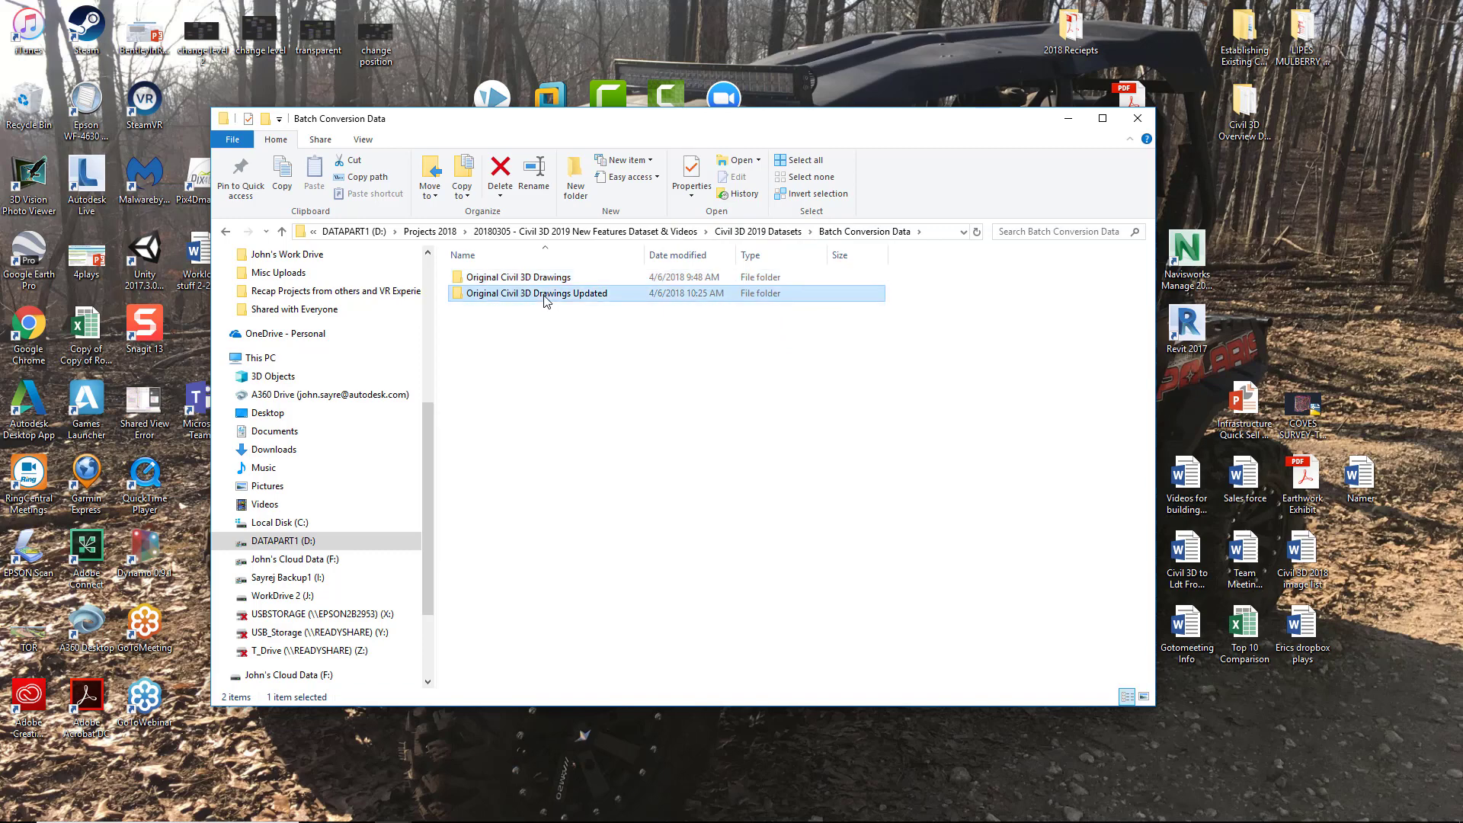
double_click(536, 293)
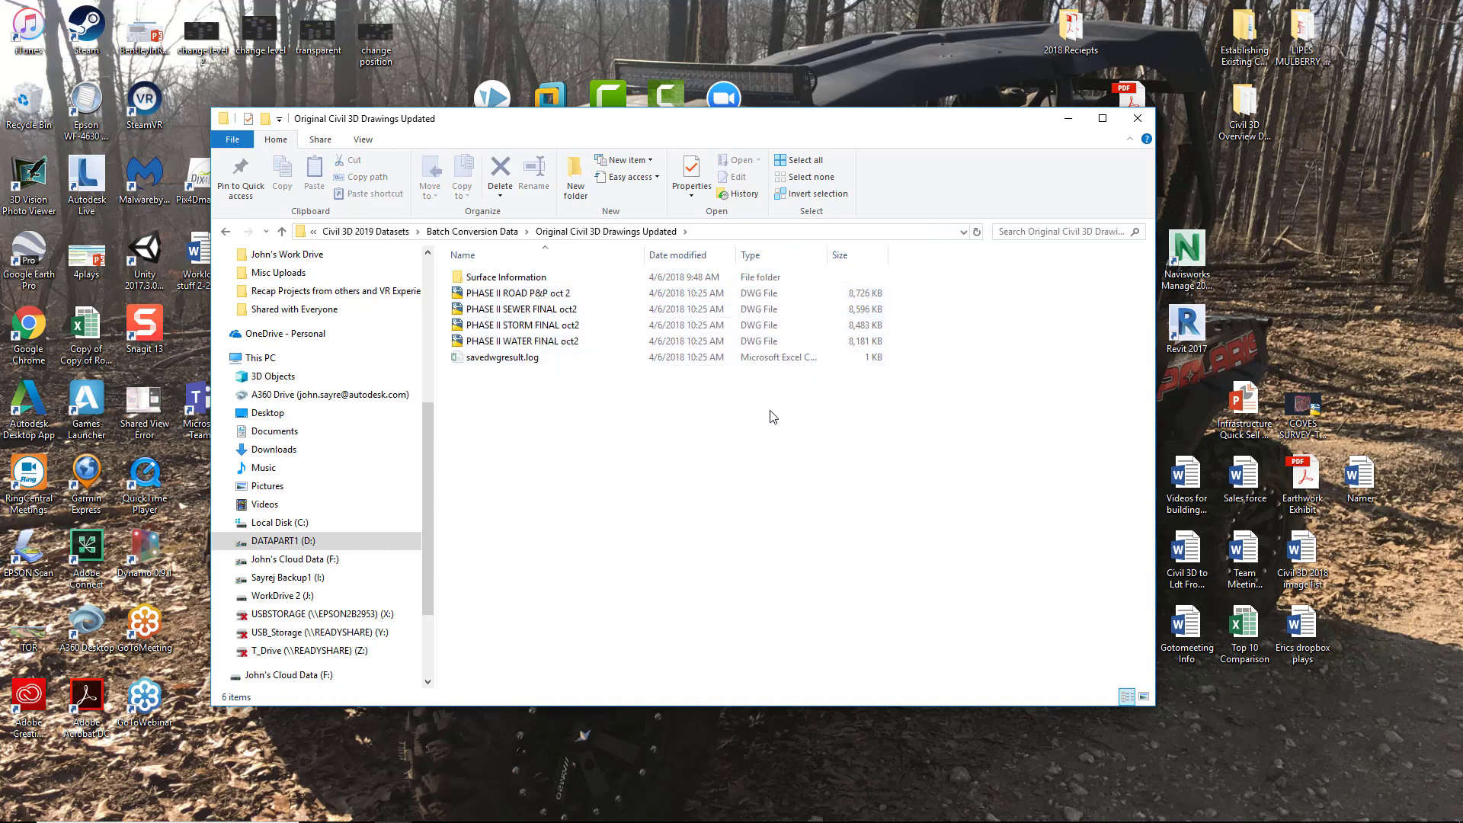
mouse_move(700, 413)
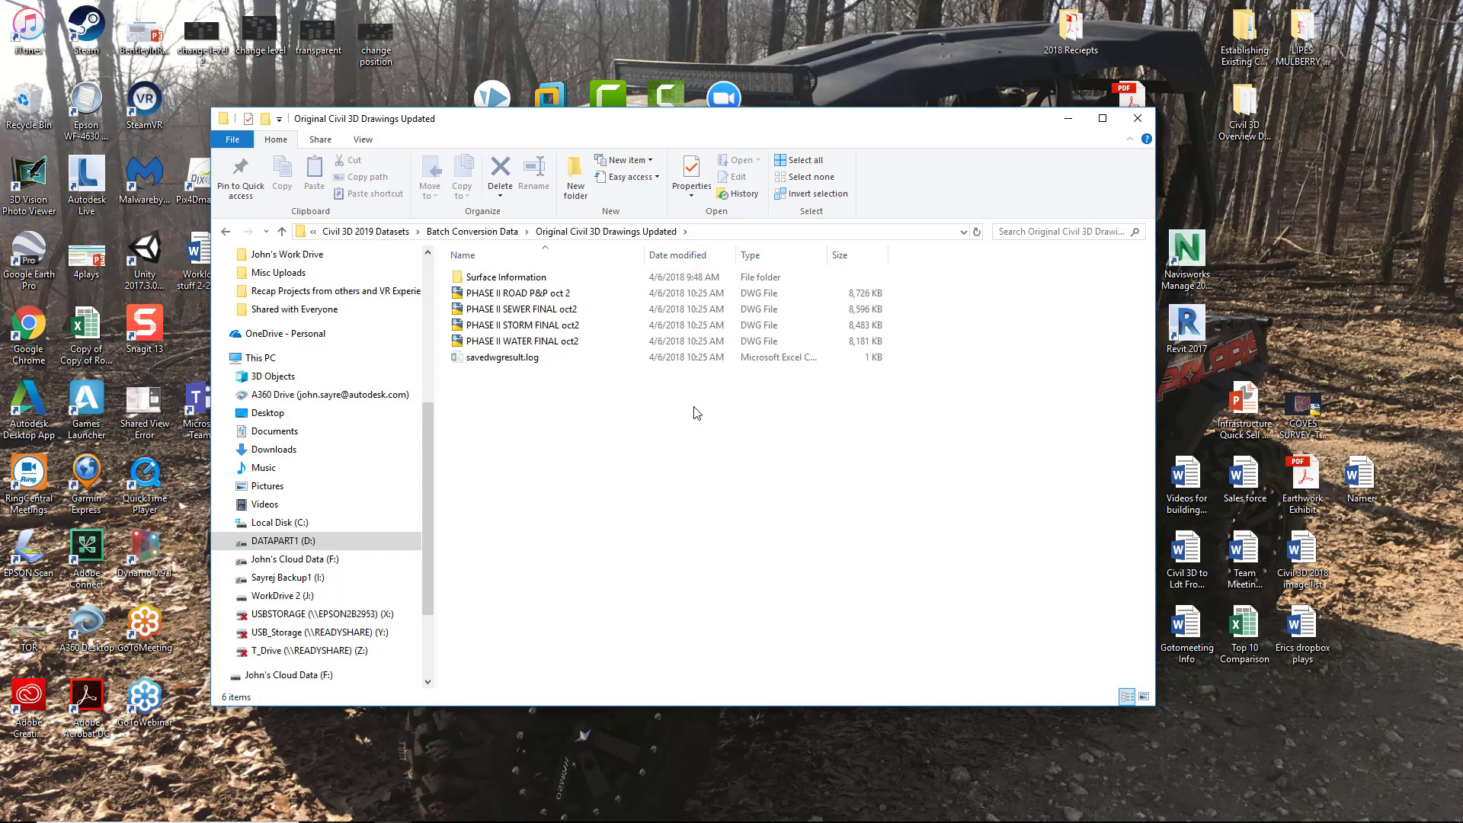
mouse_move(628, 379)
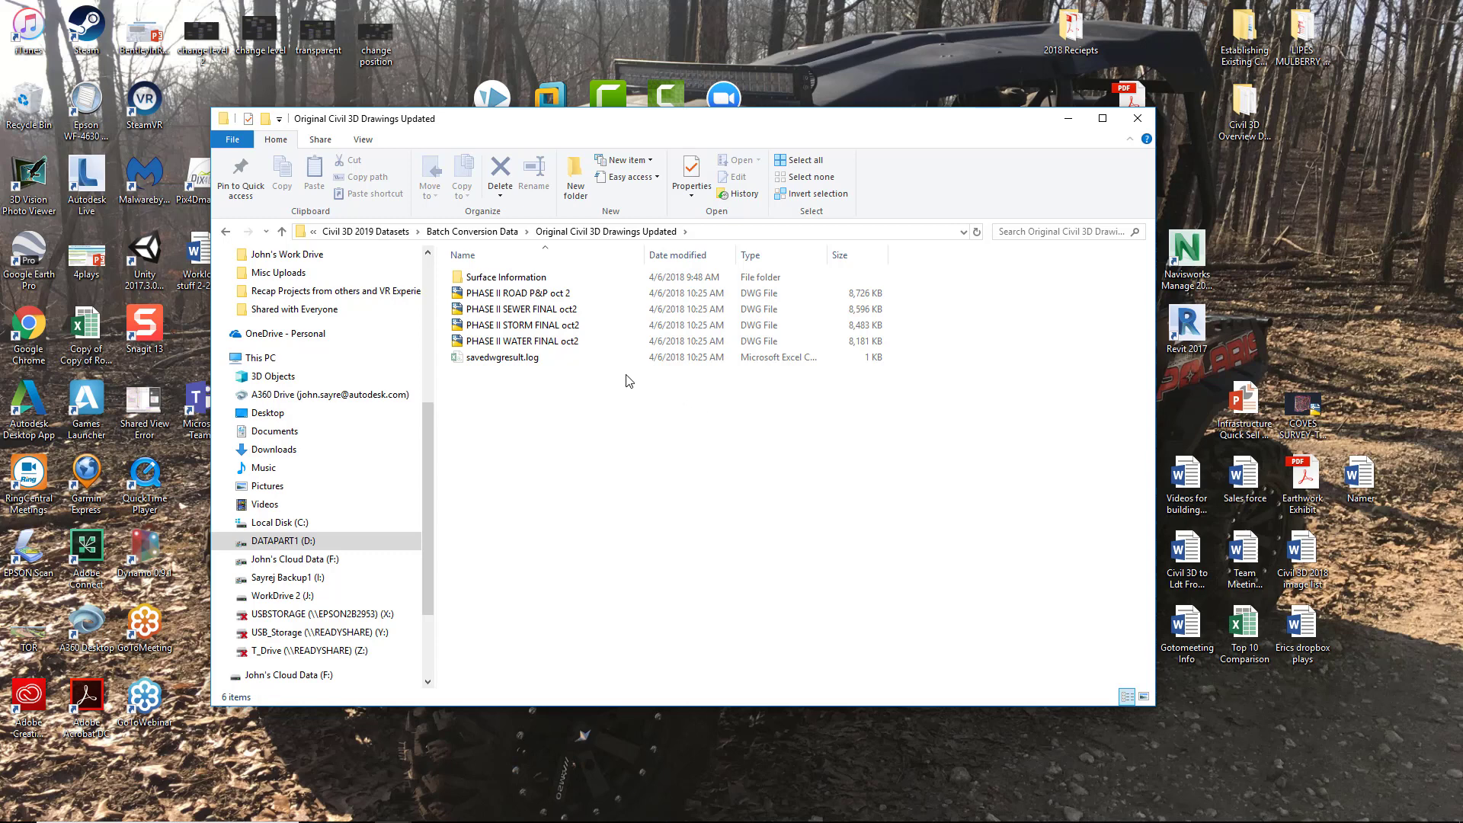
mouse_move(502, 357)
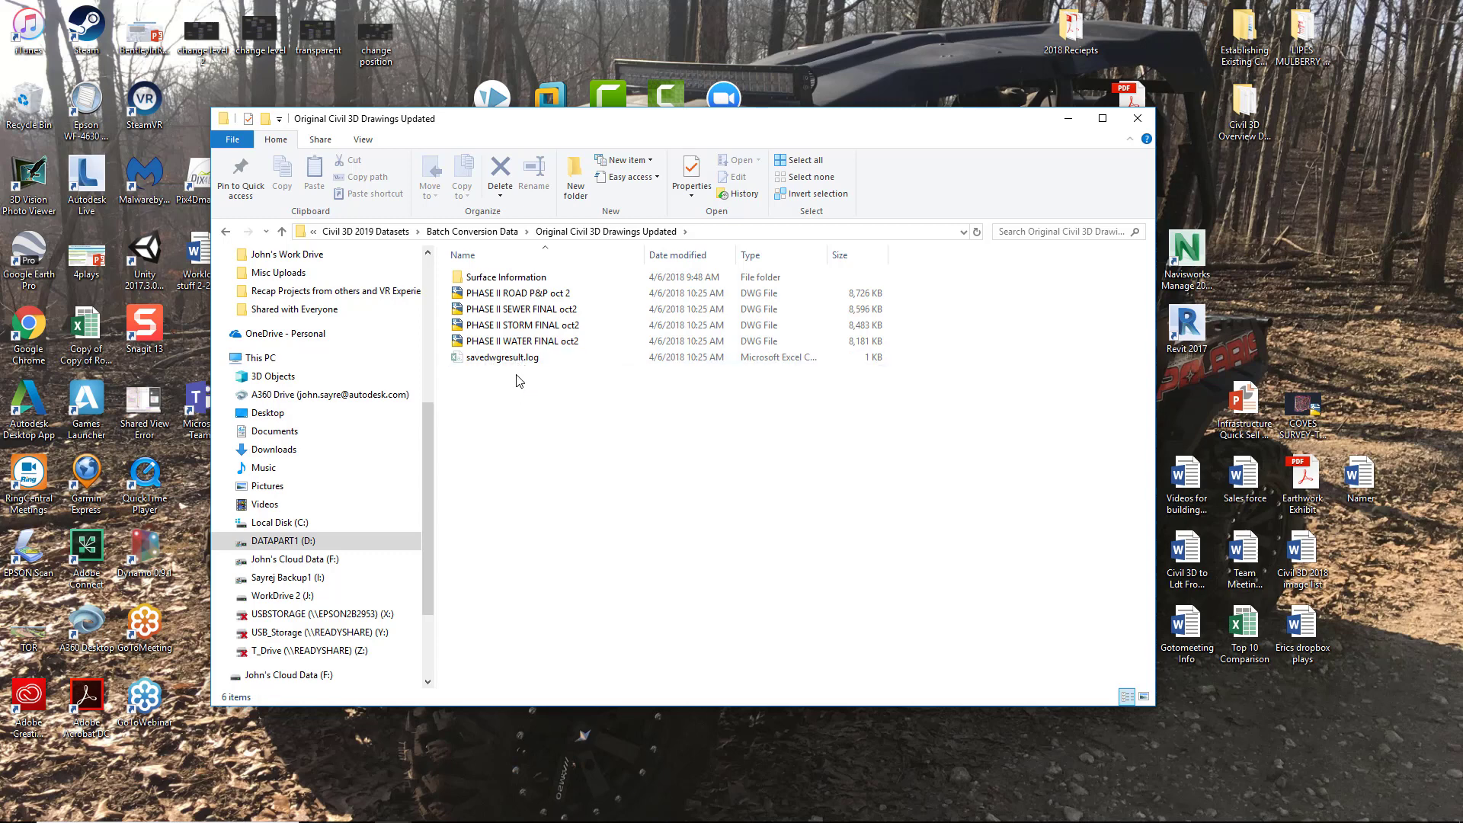
mouse_move(522, 360)
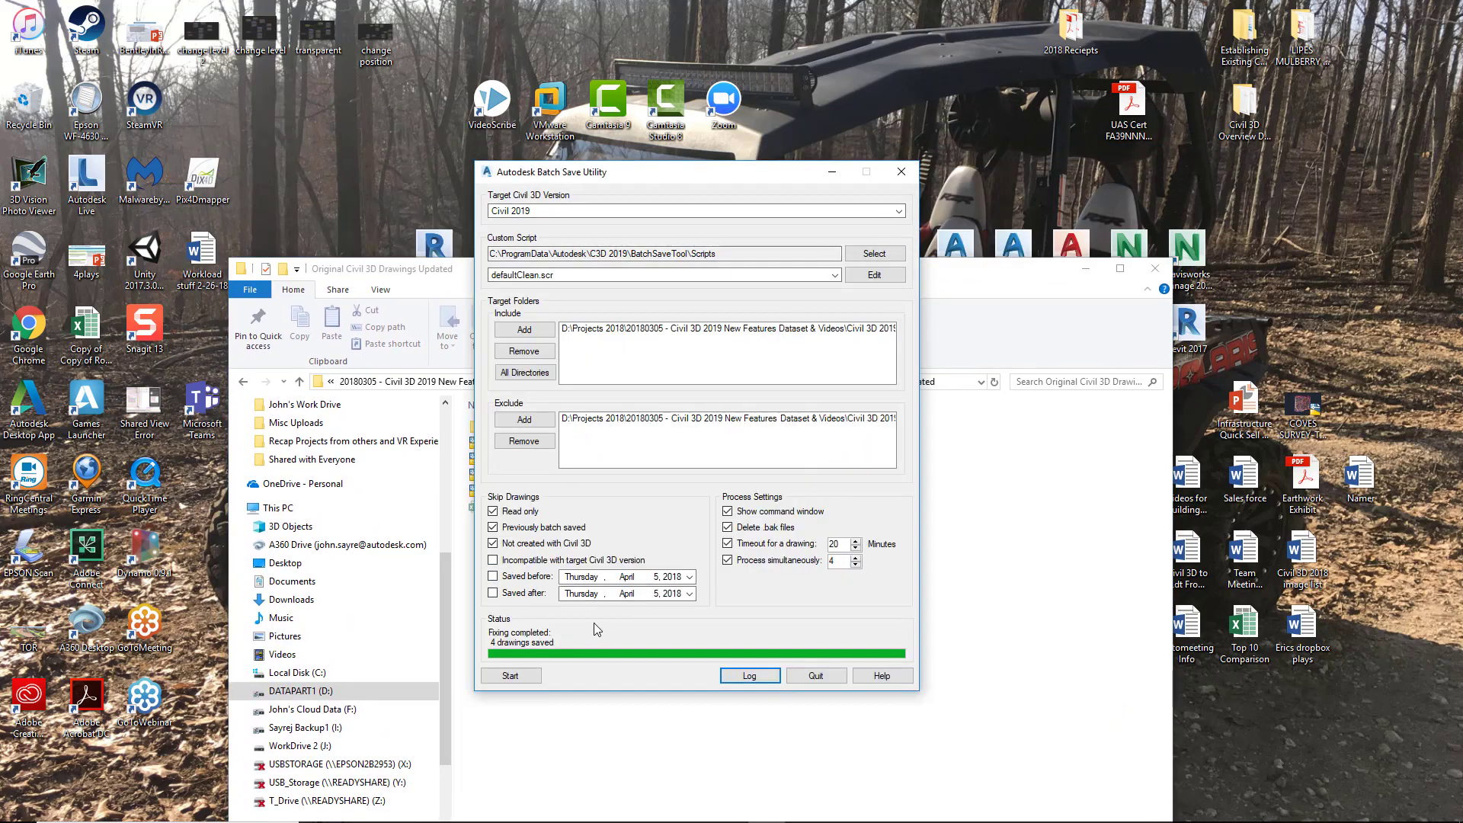
mouse_move(601, 617)
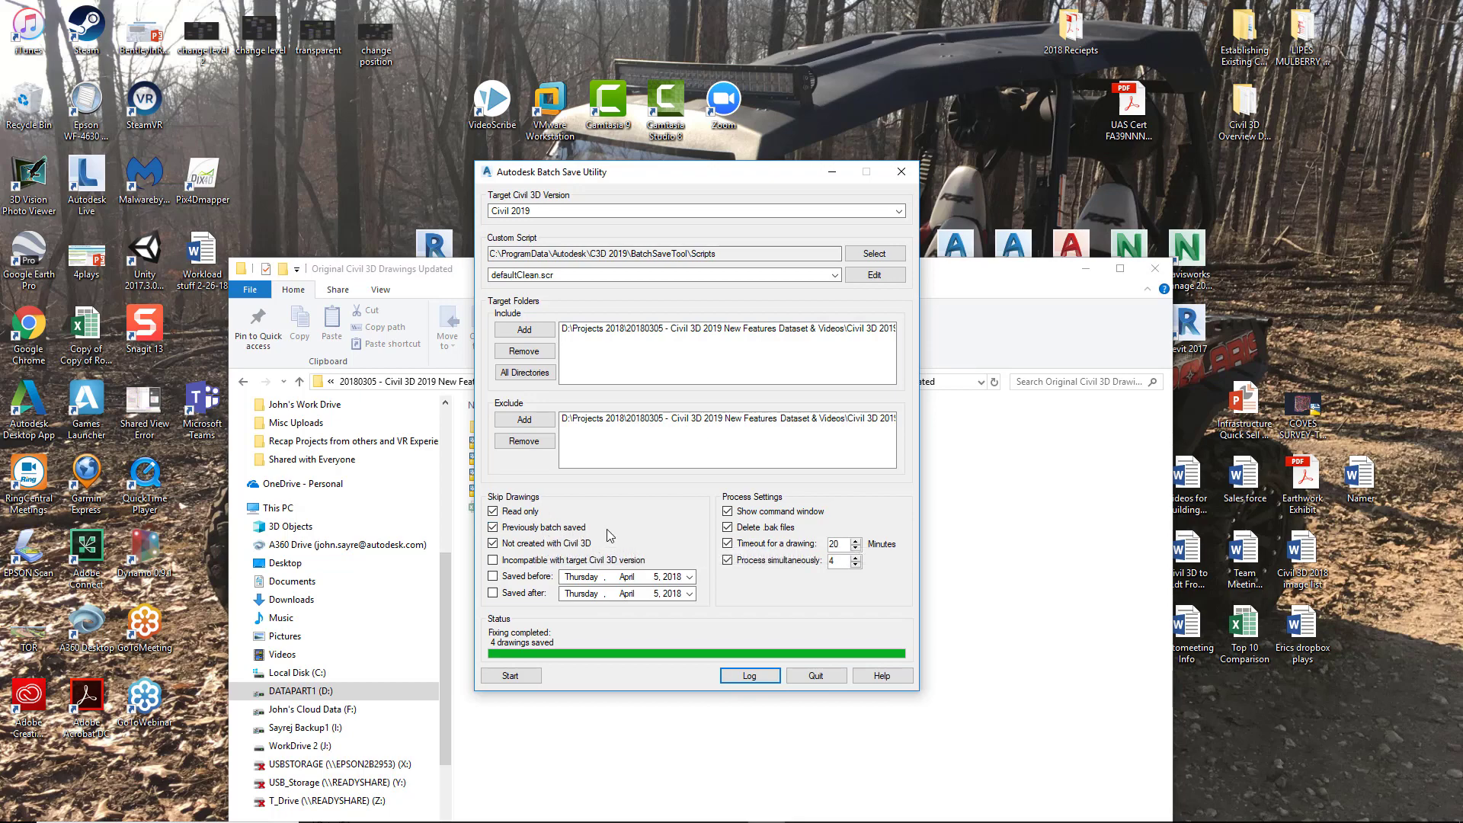
mouse_move(955, 313)
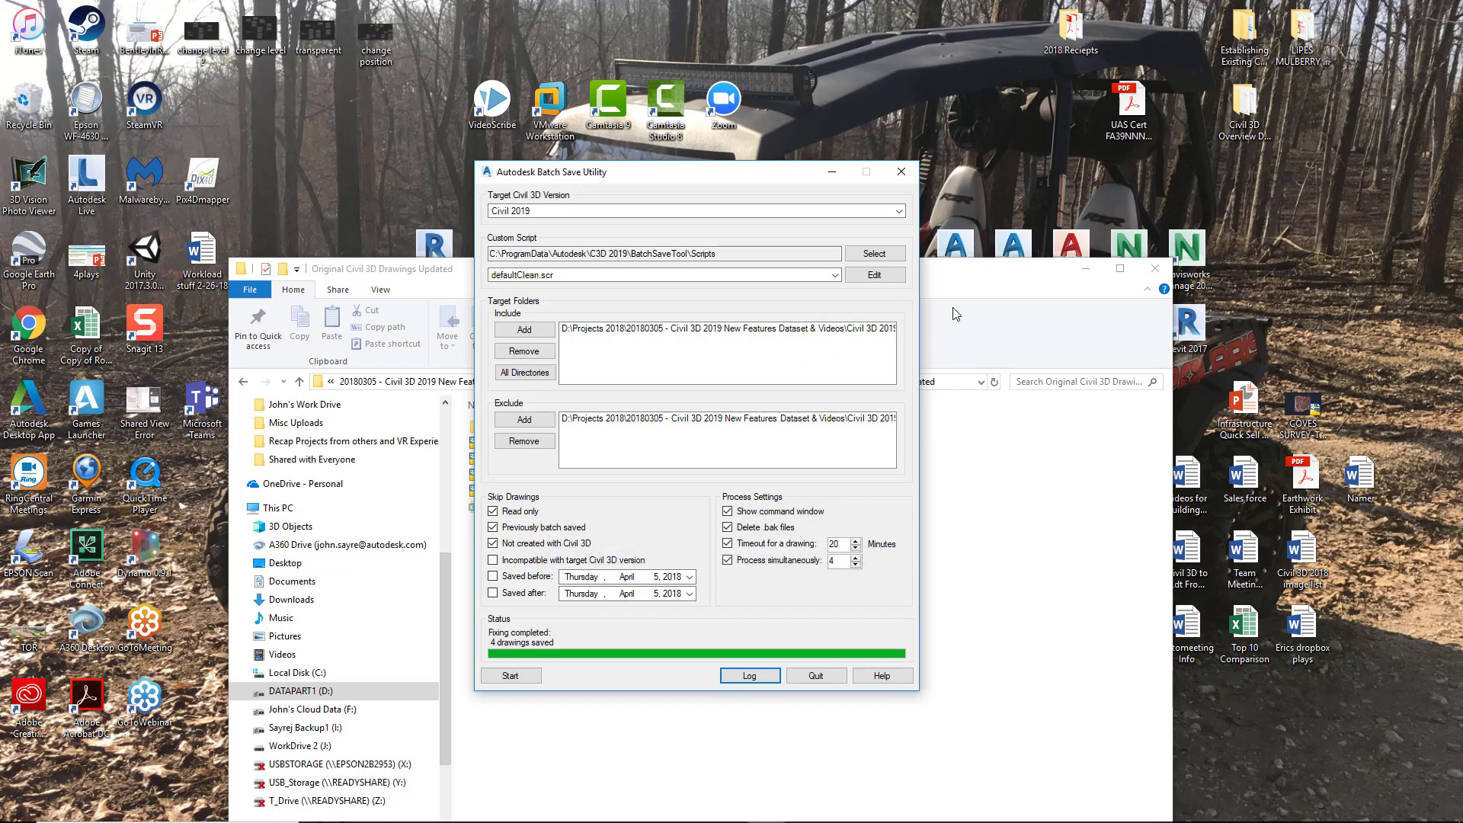